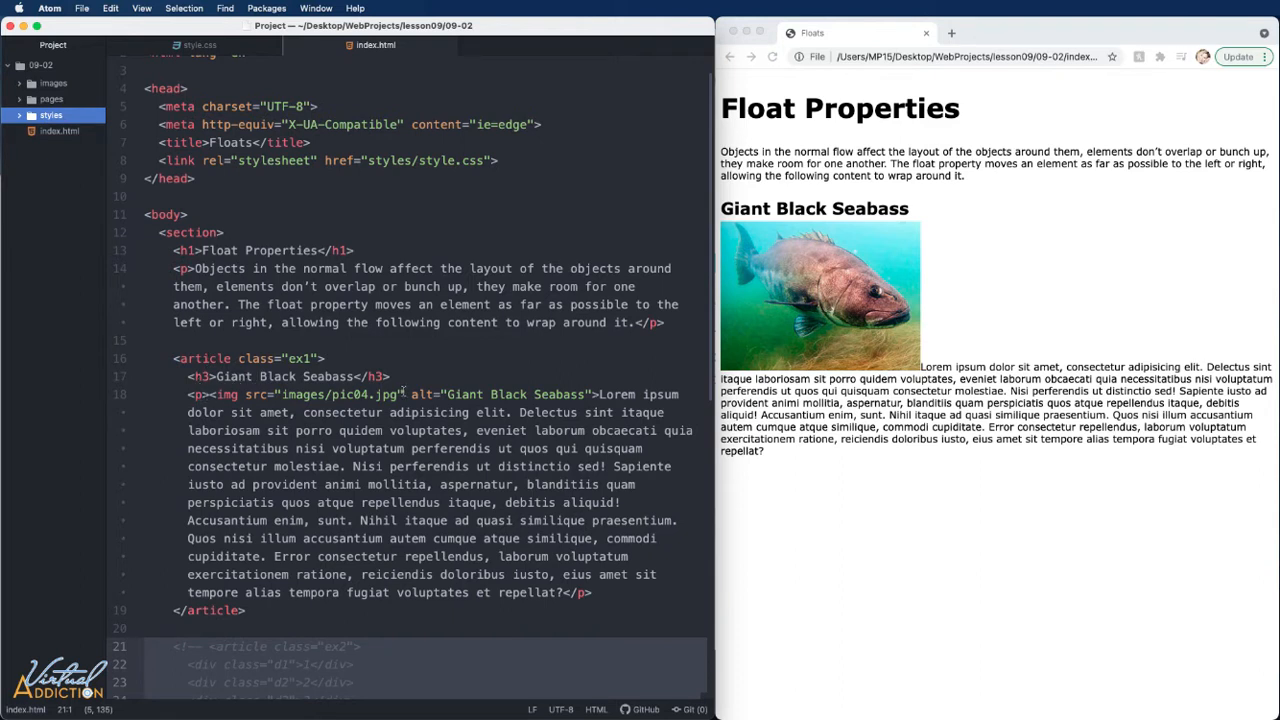
mouse_move(1150, 266)
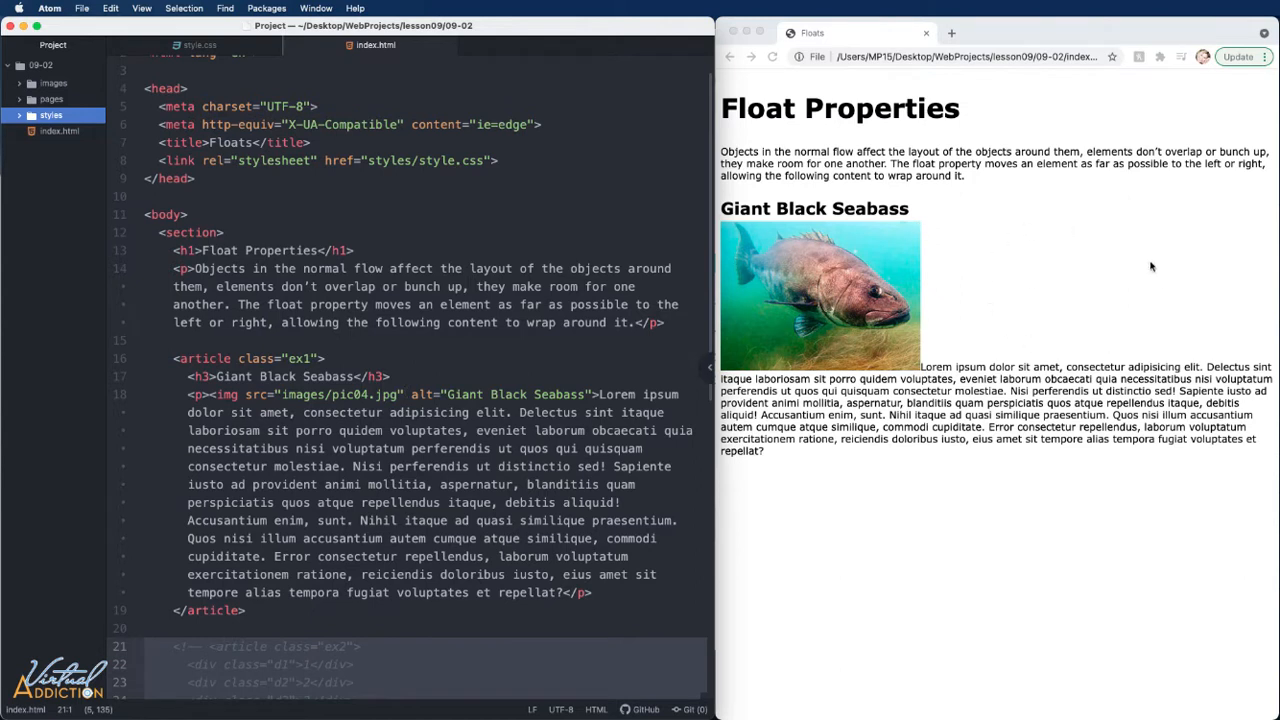
mouse_move(1037, 295)
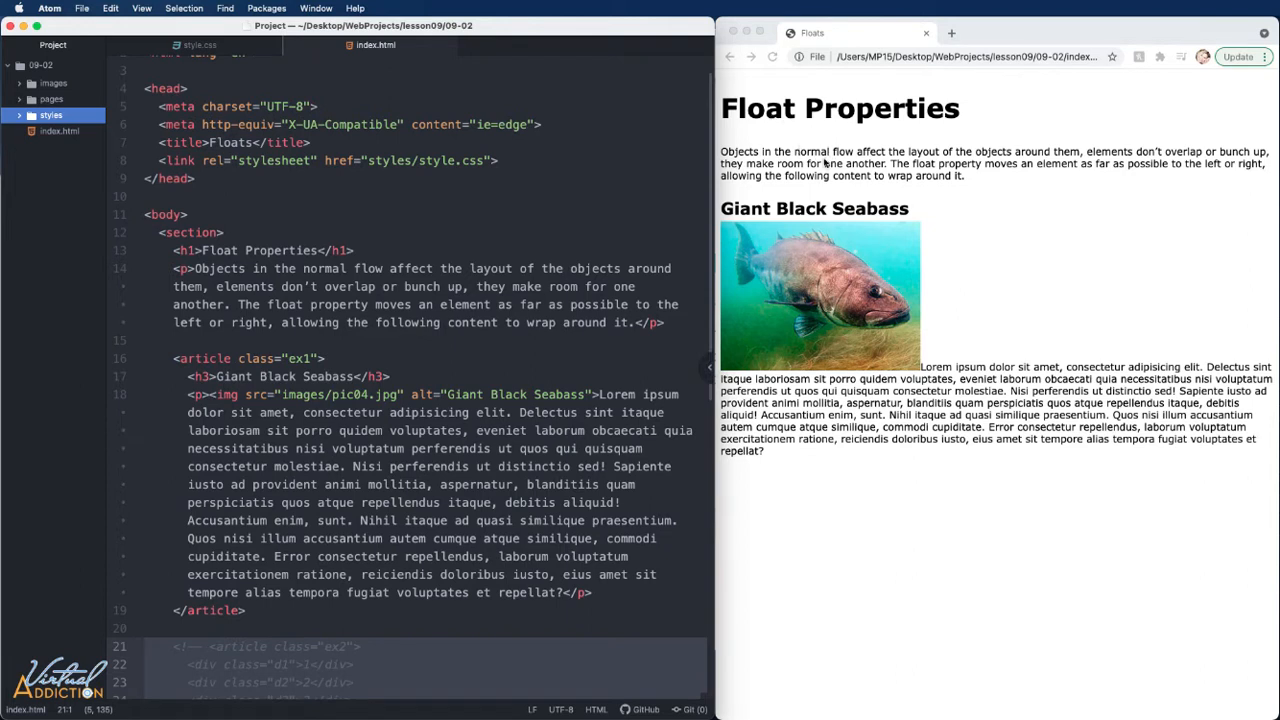
mouse_move(807, 197)
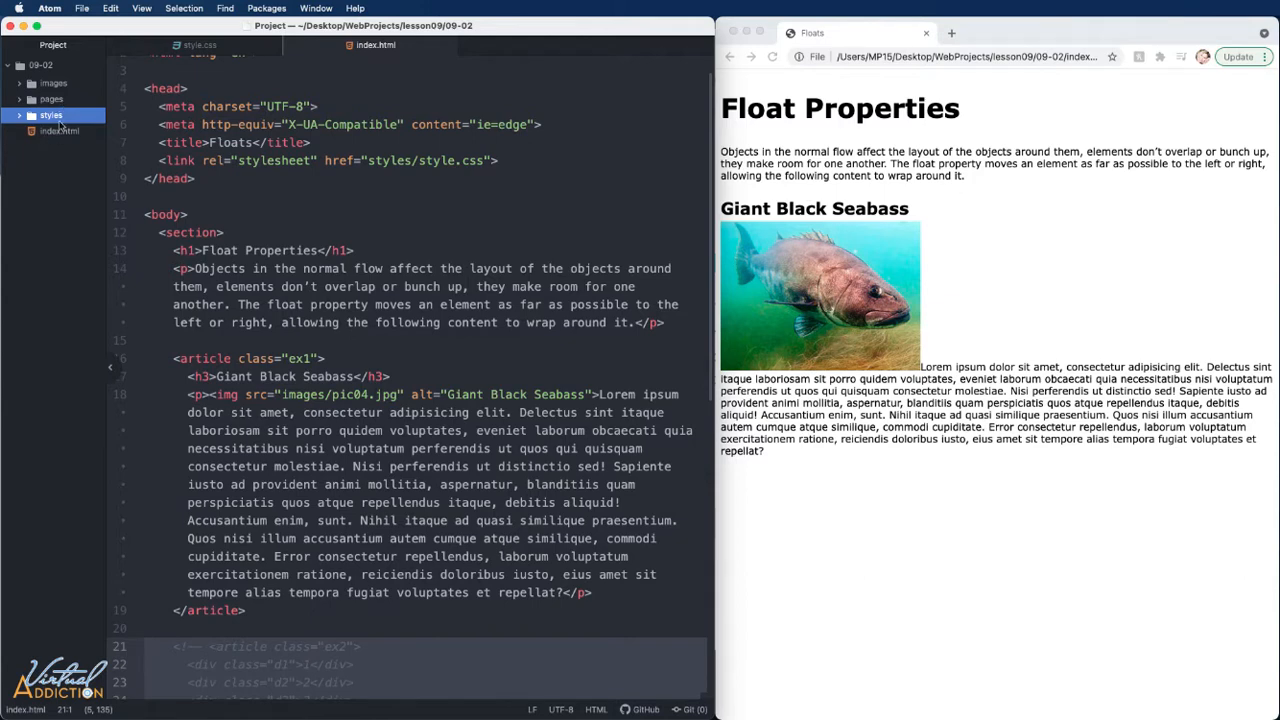
In style.css, add an .ex1 img float rule and change its value to right.
click(199, 44)
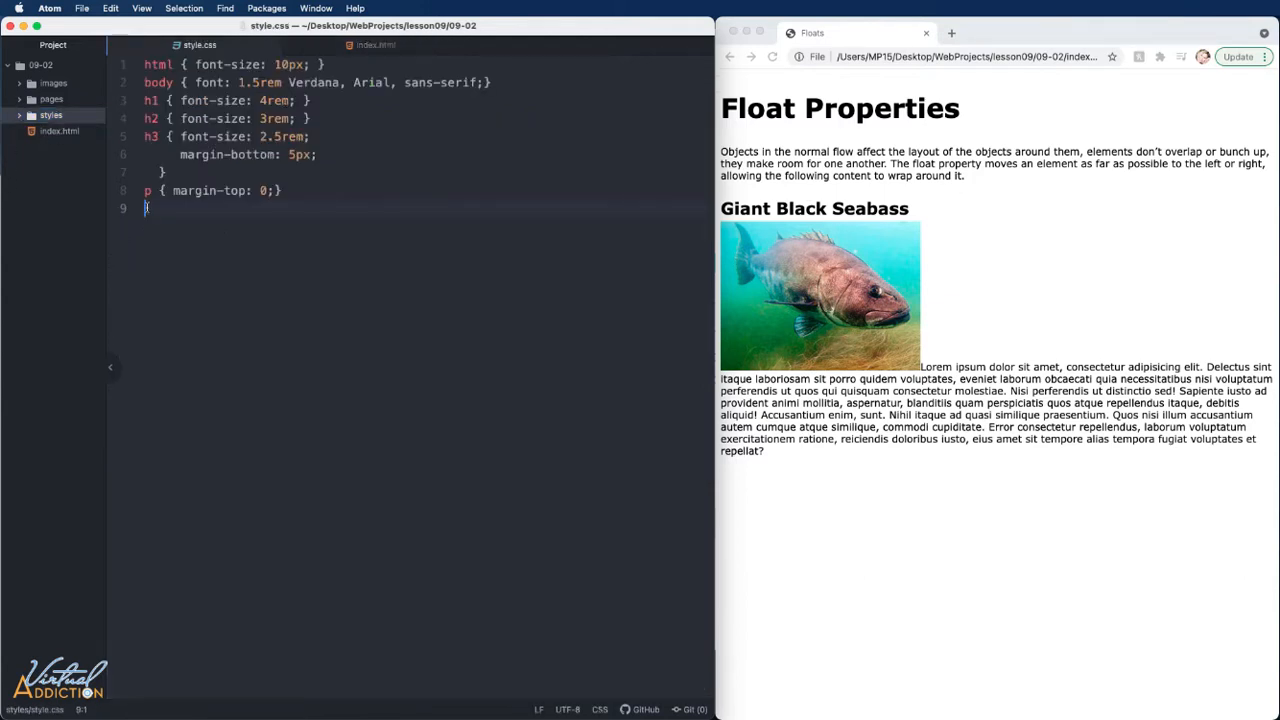
text(.ex1 img {)
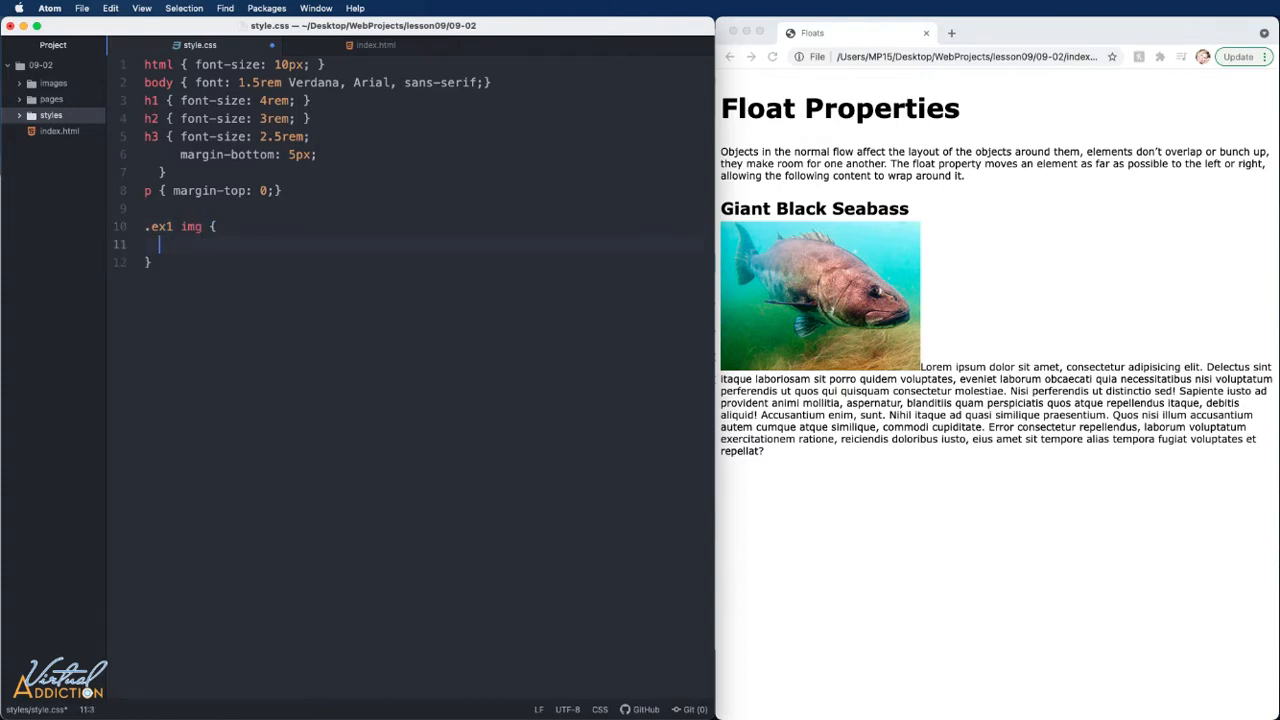
text(float: left;})
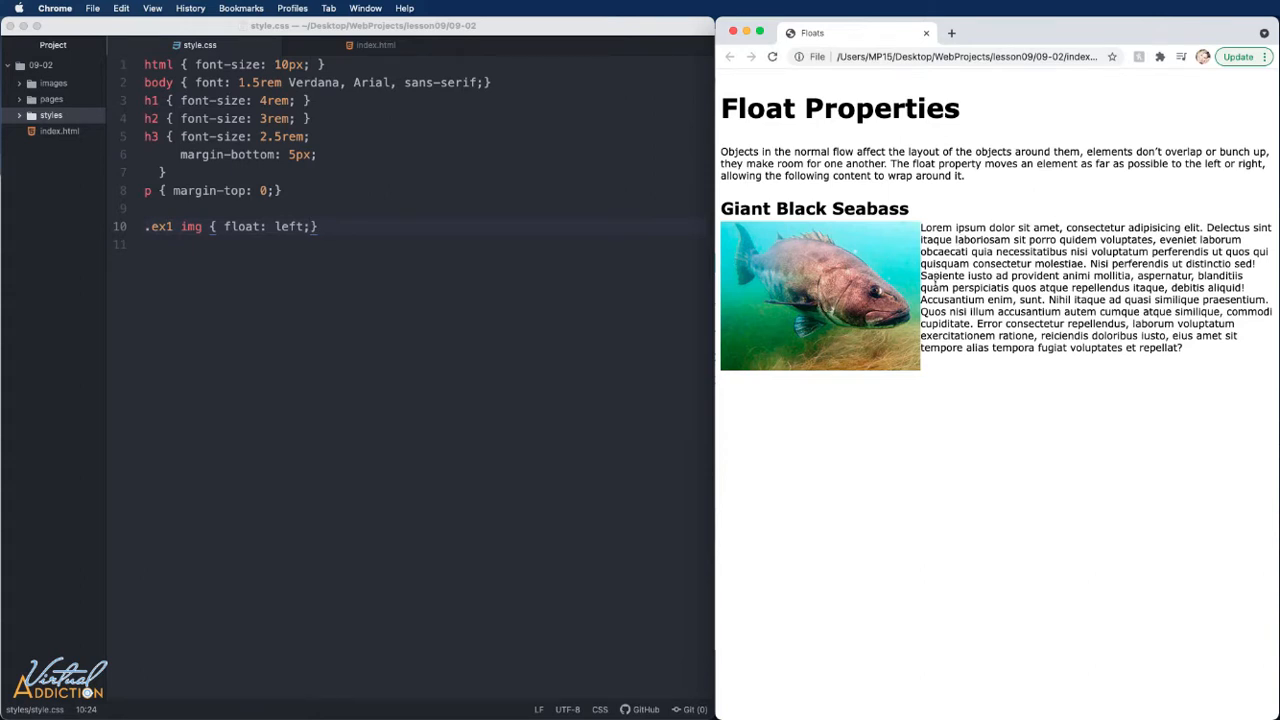
mouse_move(878, 277)
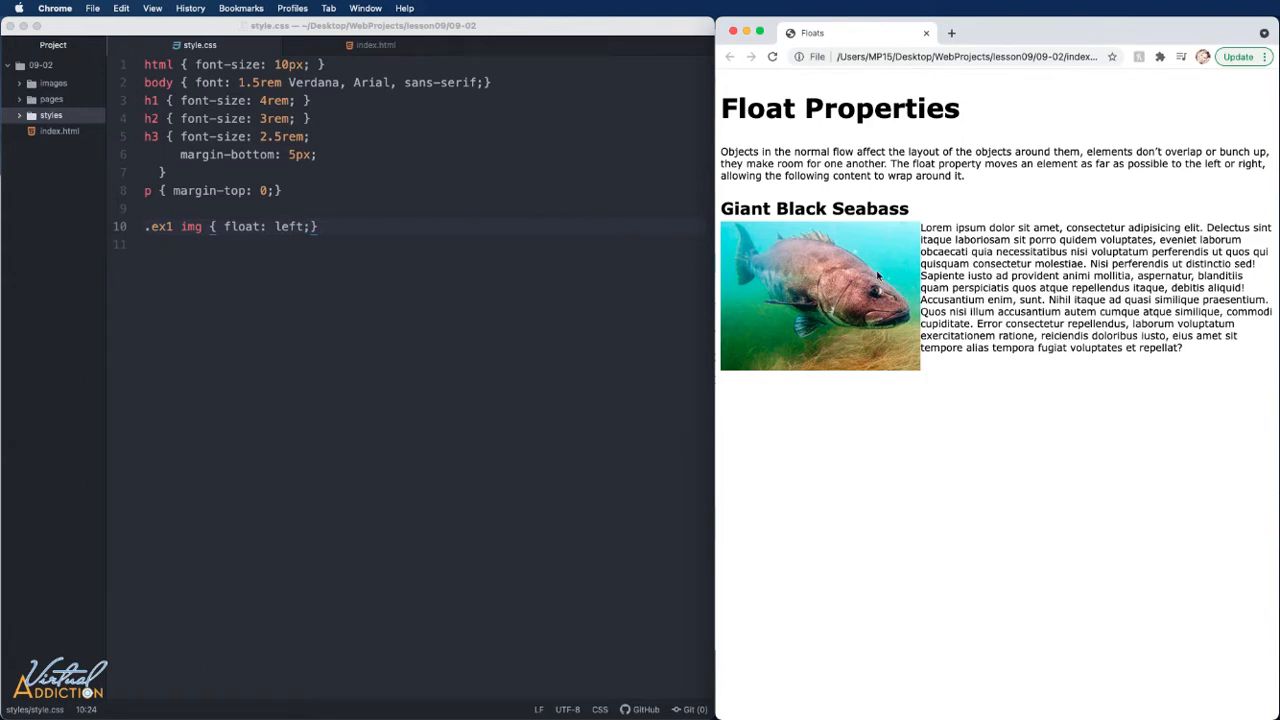
mouse_move(922, 252)
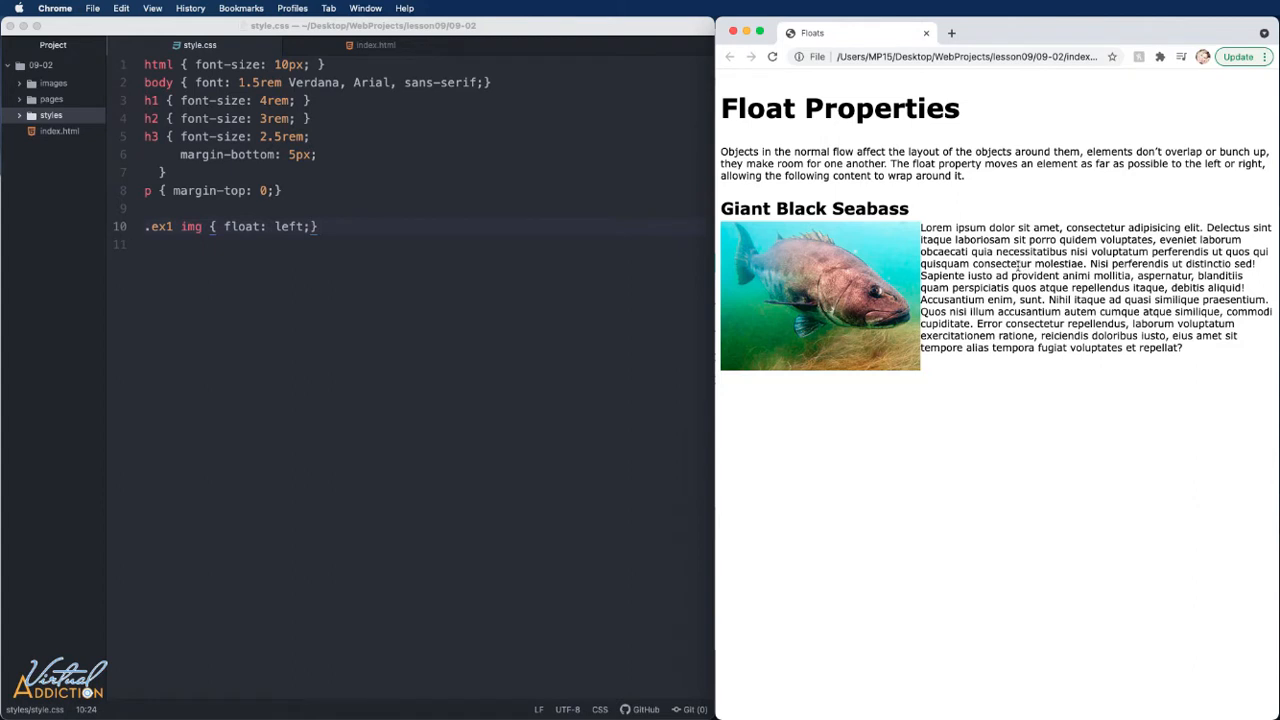
mouse_move(338, 255)
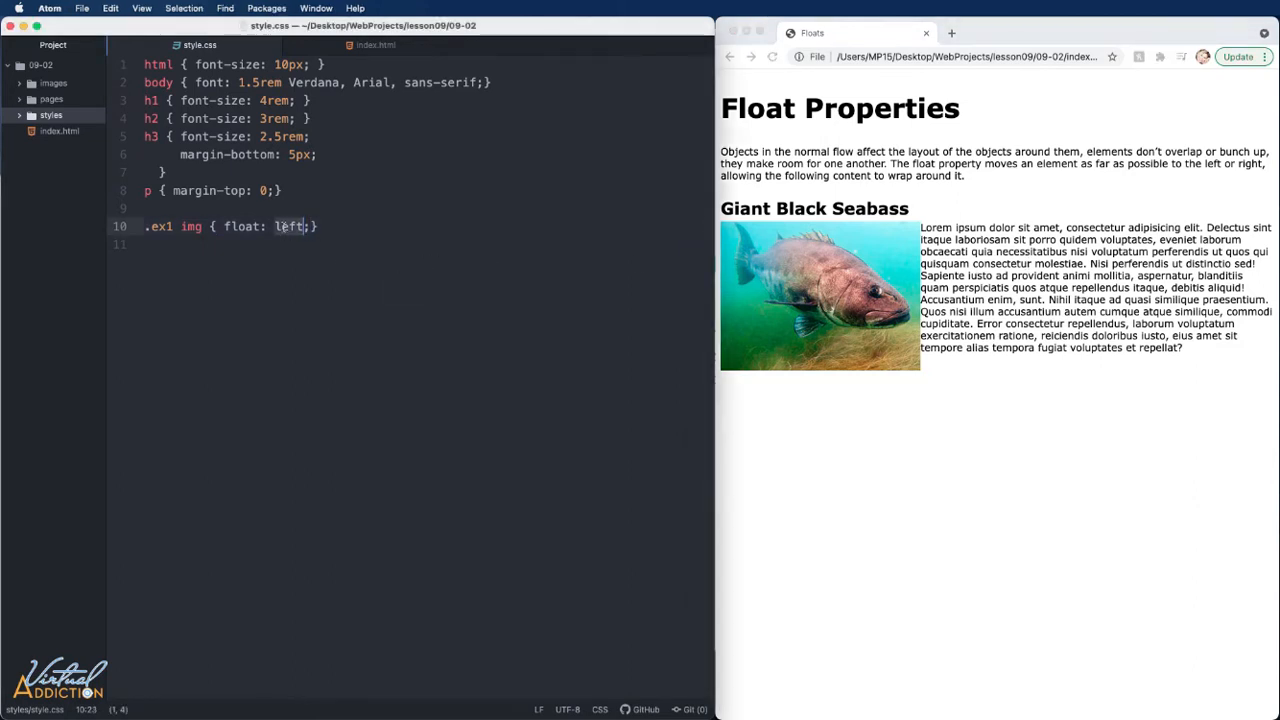
text(right)
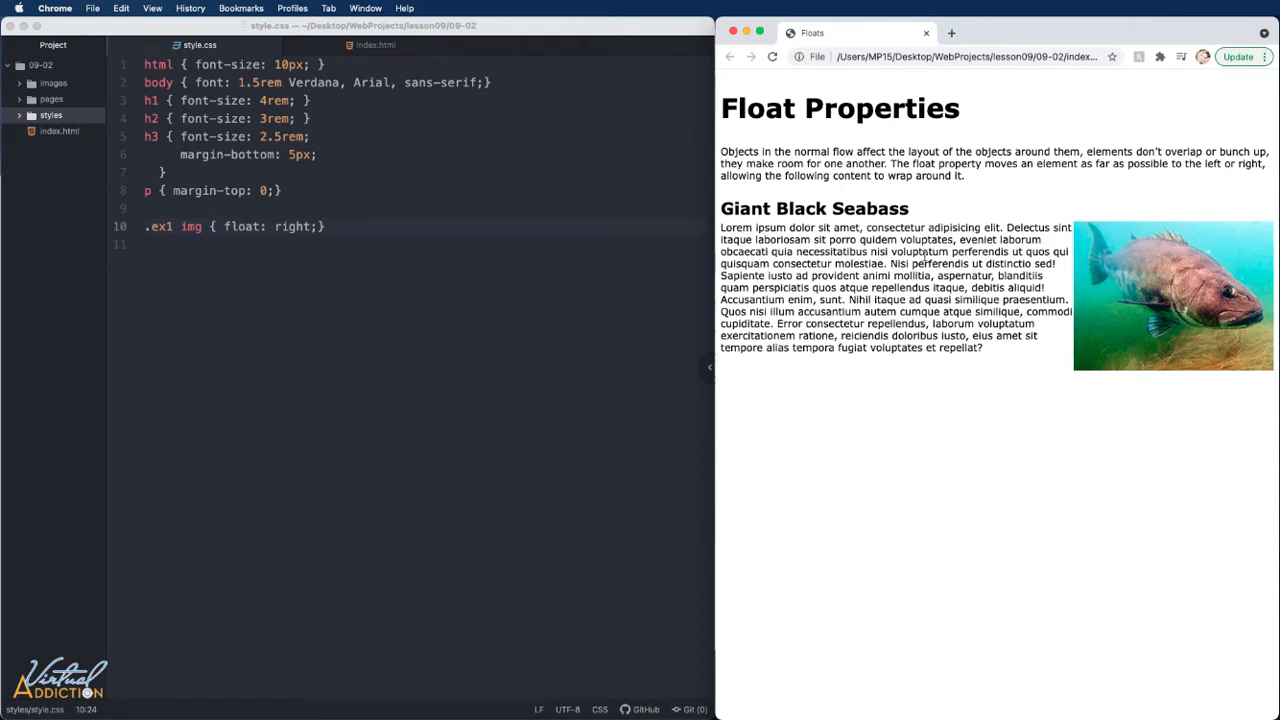
mouse_move(1015, 286)
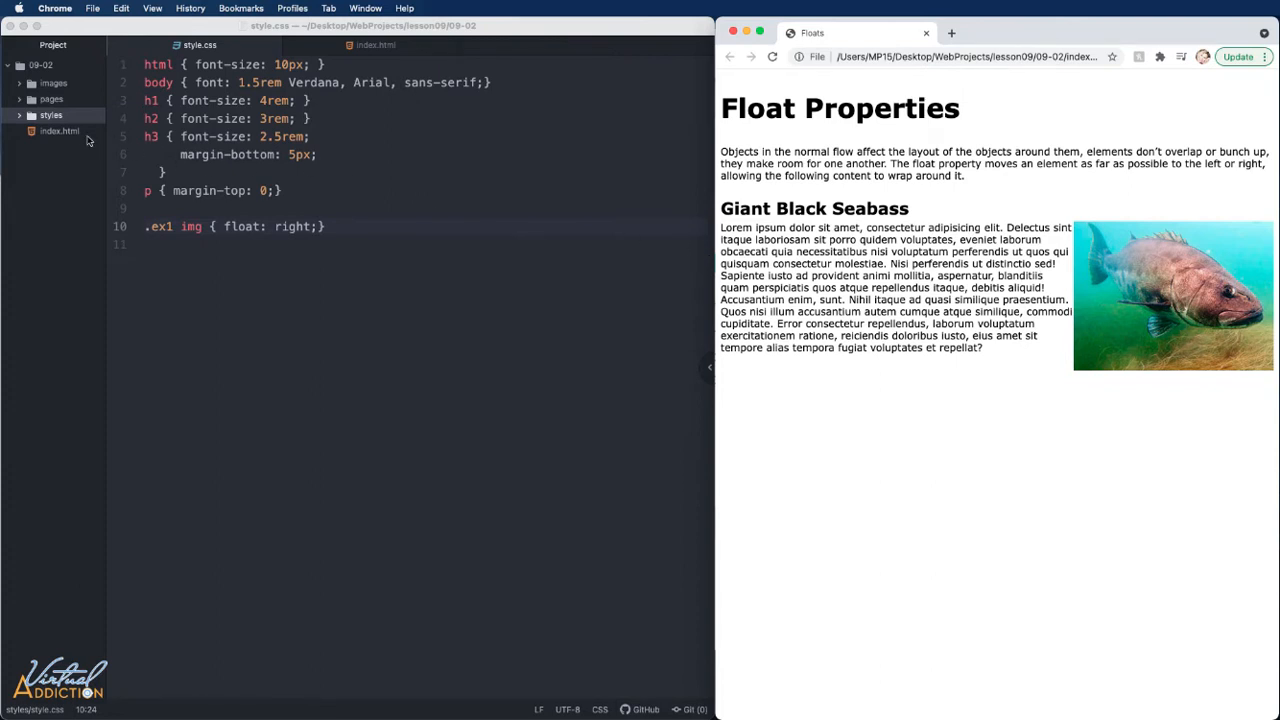
Open index.html and scroll down to the commented hr and ex3 article.
click(375, 45)
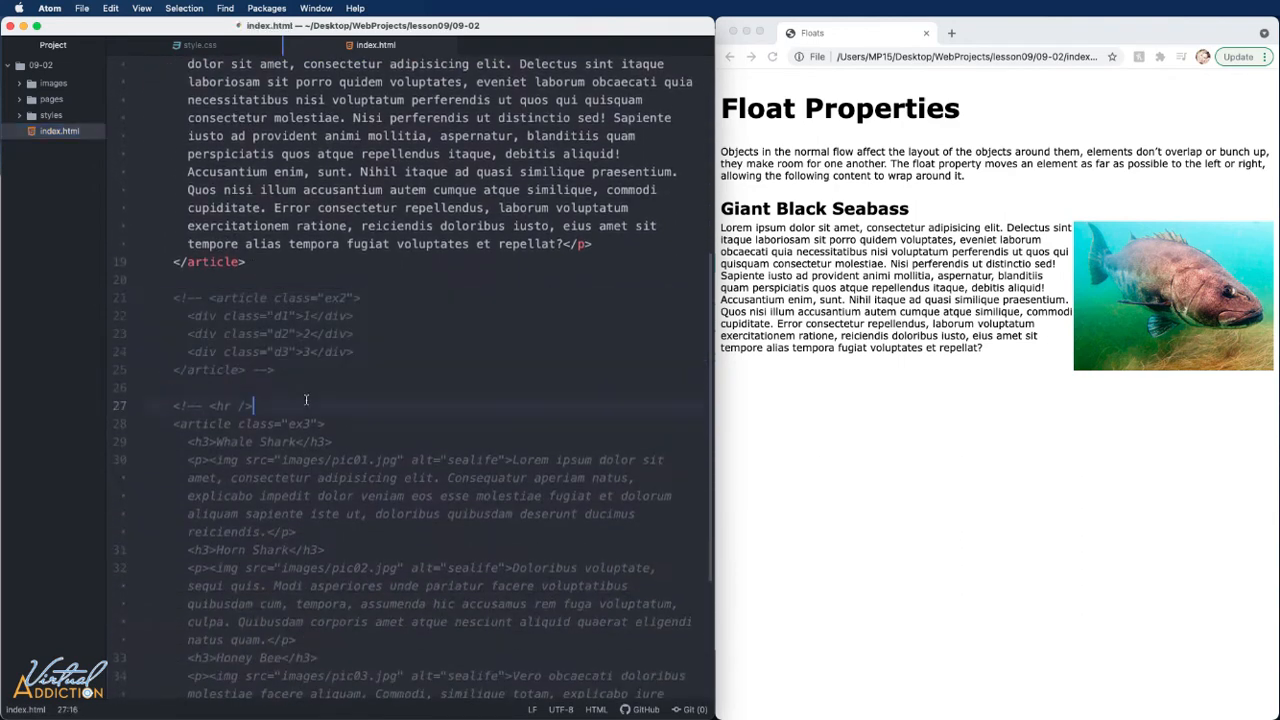
scroll(down, 3)
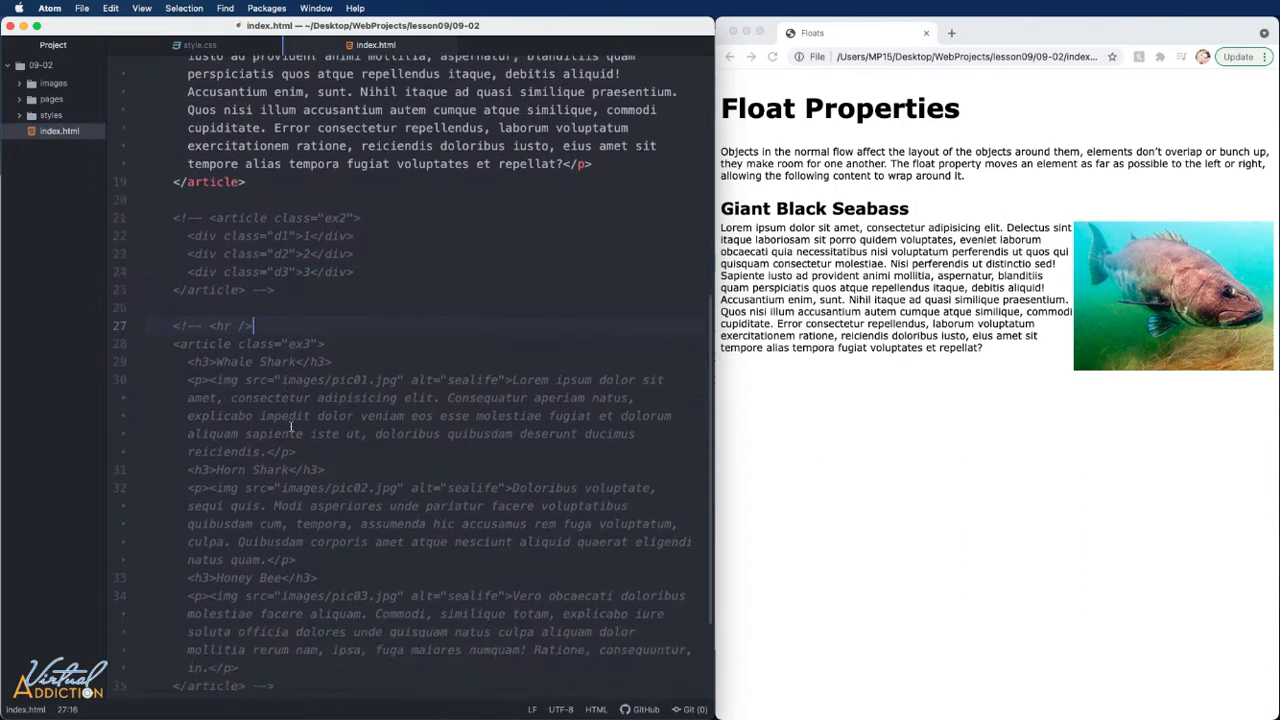
scroll(down, 3)
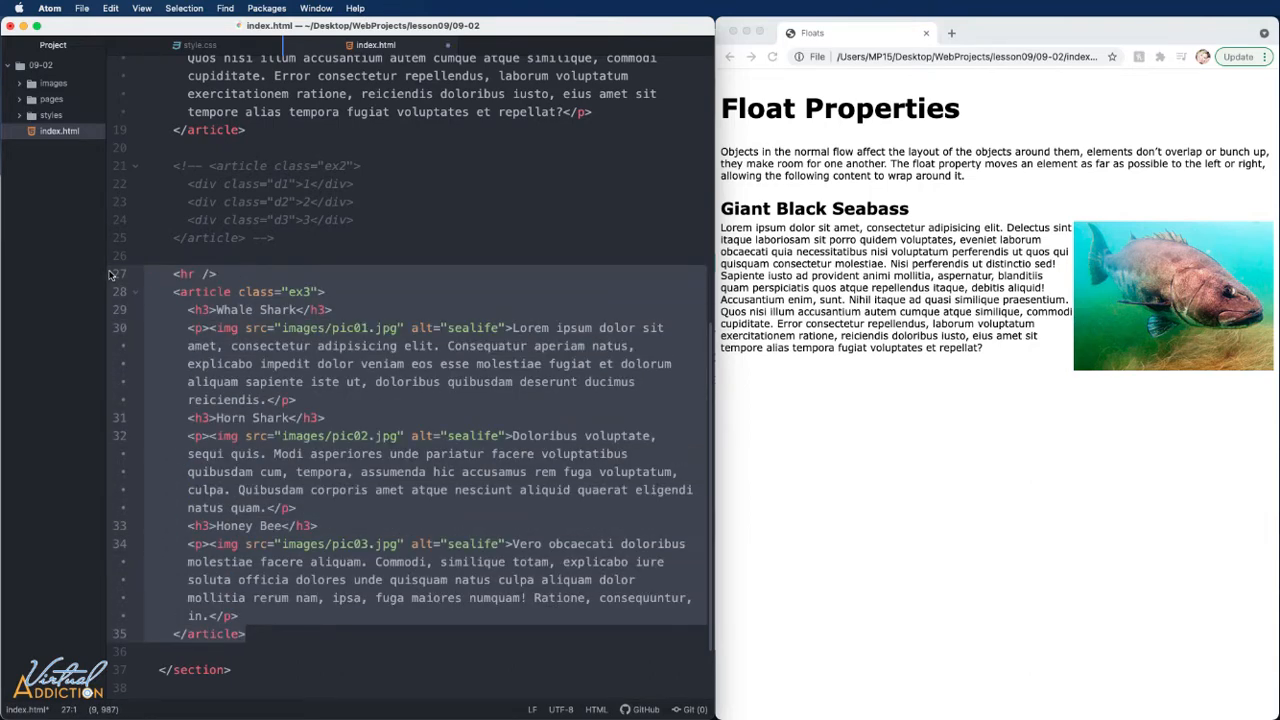
mouse_move(865, 130)
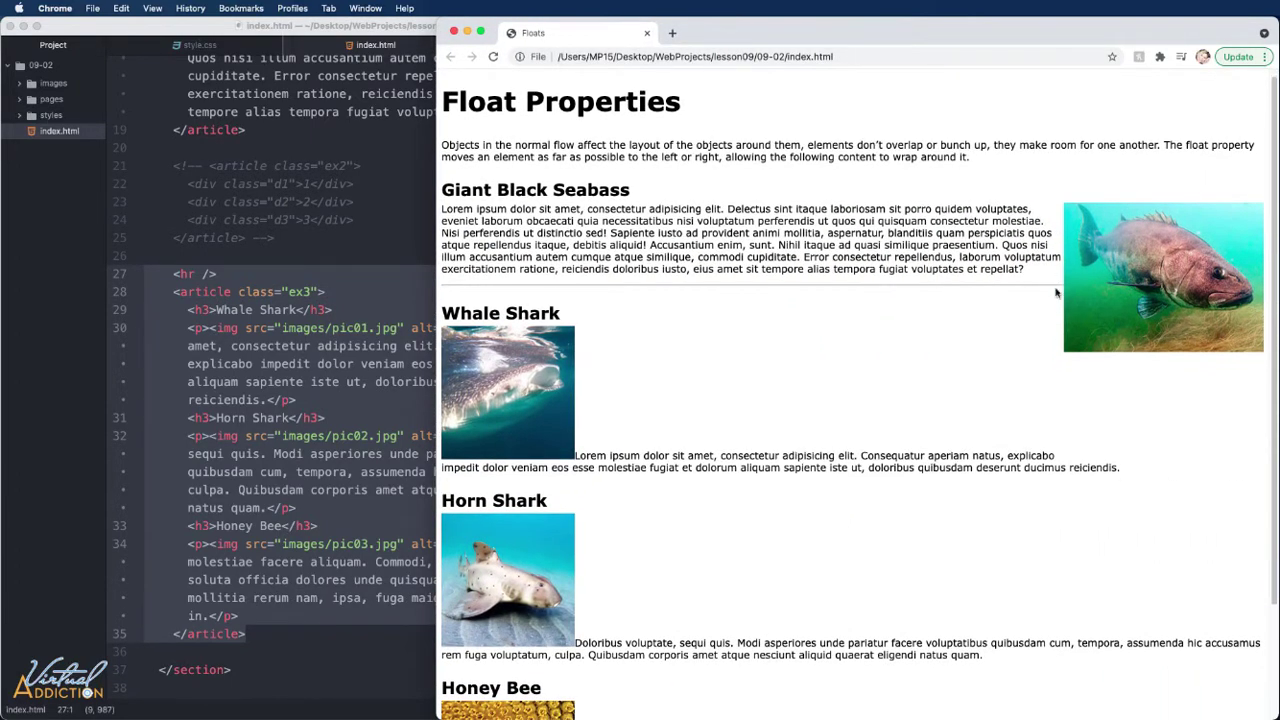
mouse_move(945, 232)
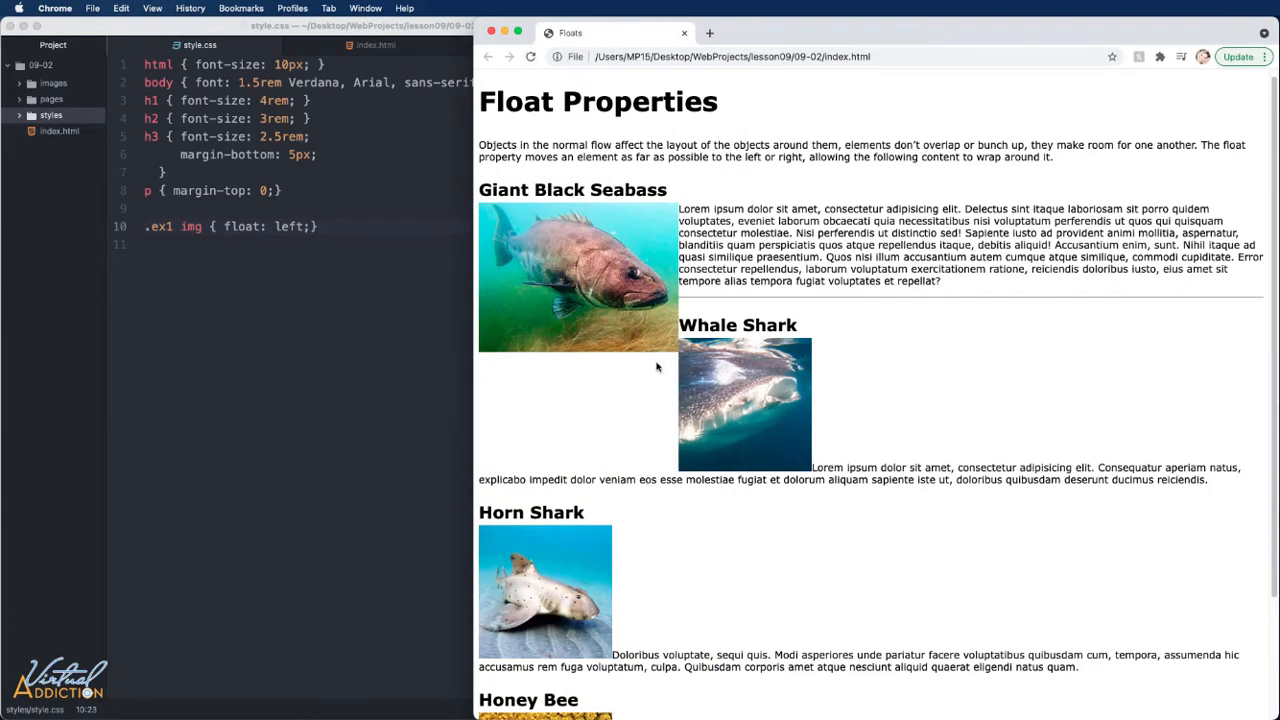
mouse_move(701, 380)
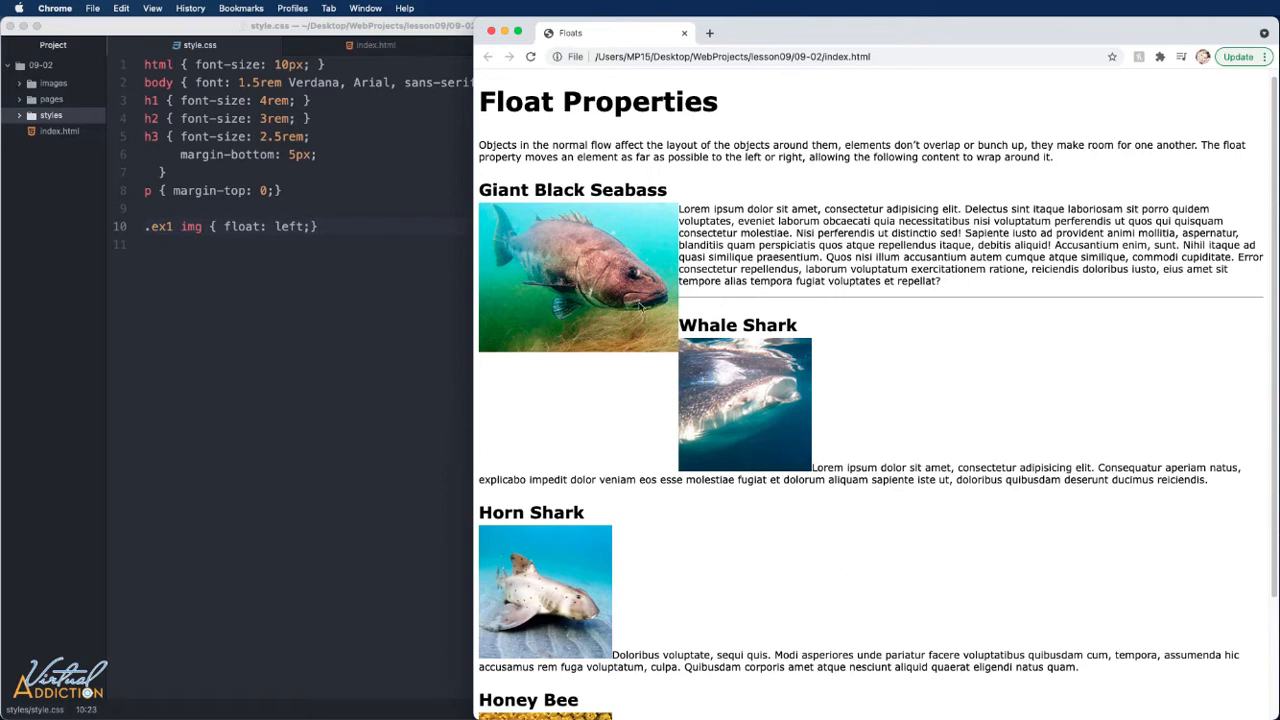
mouse_move(583, 334)
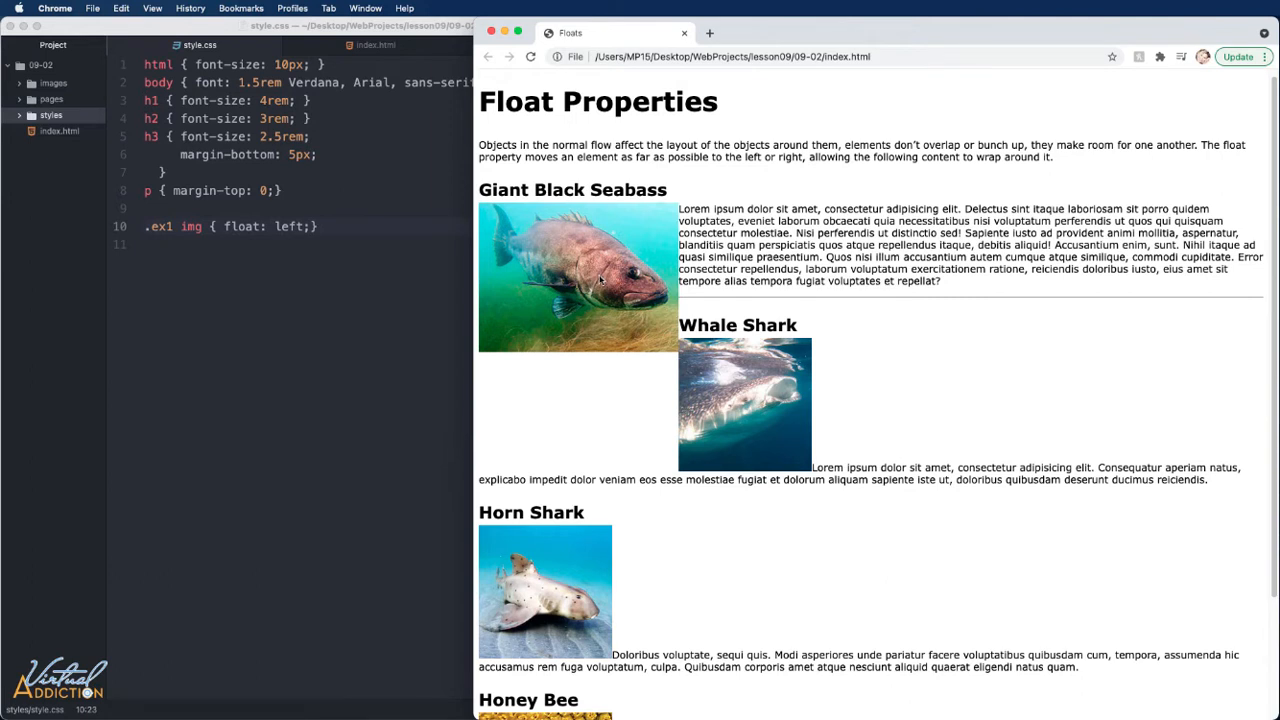
mouse_move(610, 337)
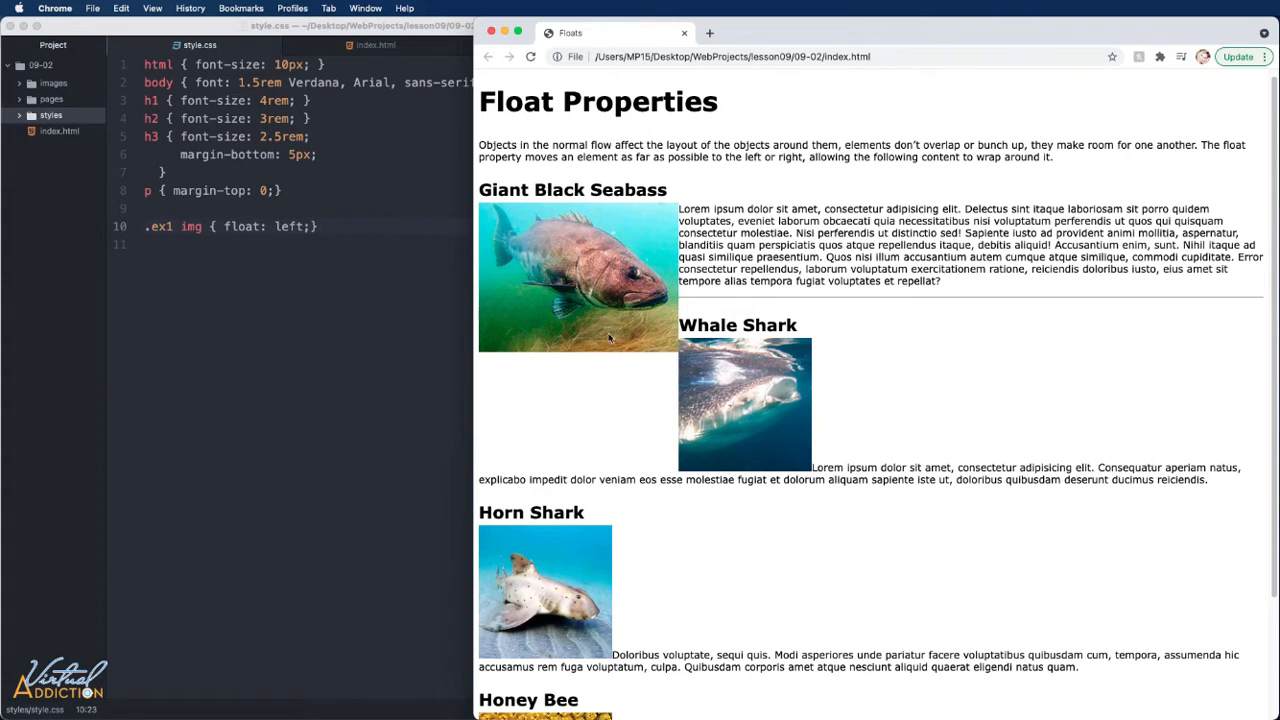
mouse_move(667, 275)
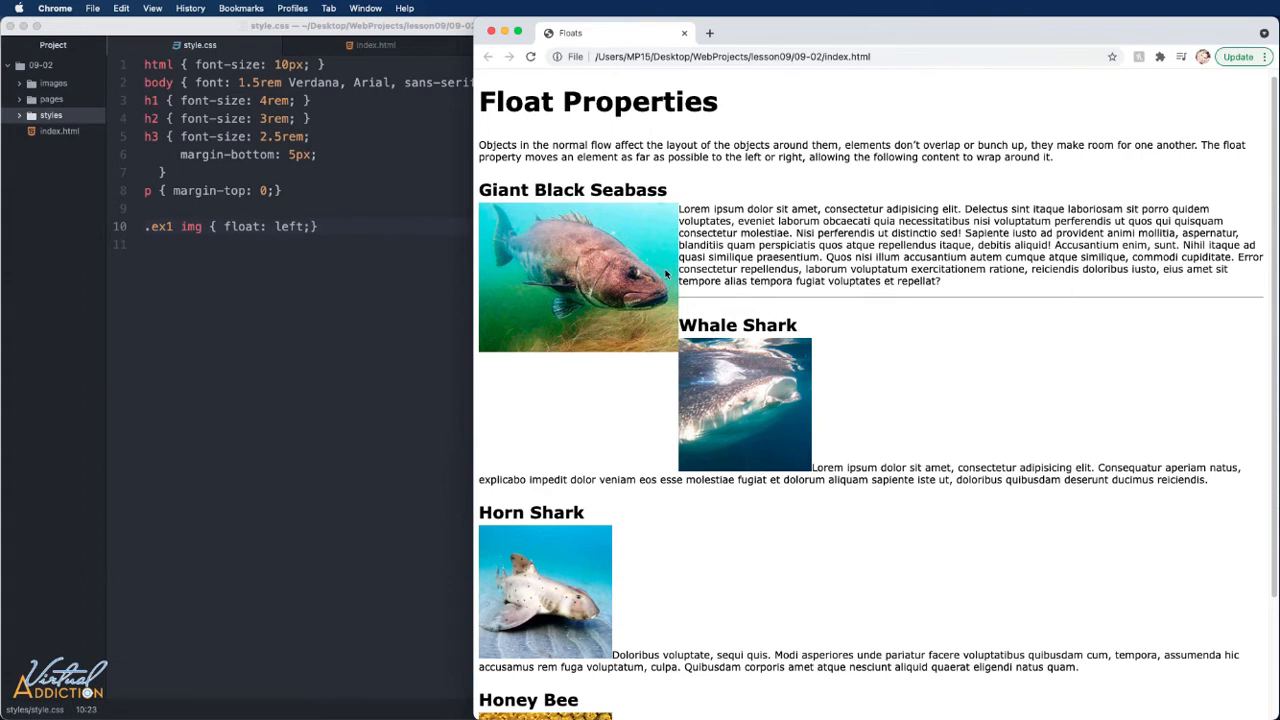
mouse_move(698, 290)
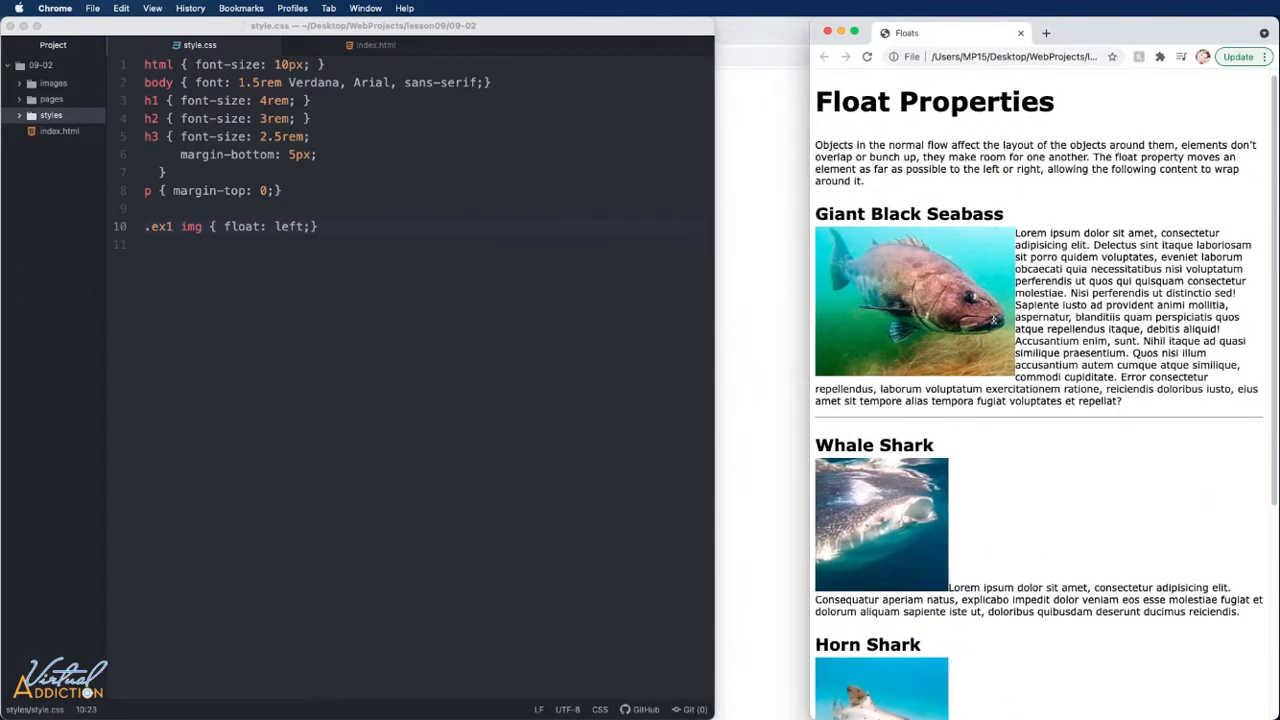
mouse_move(924, 538)
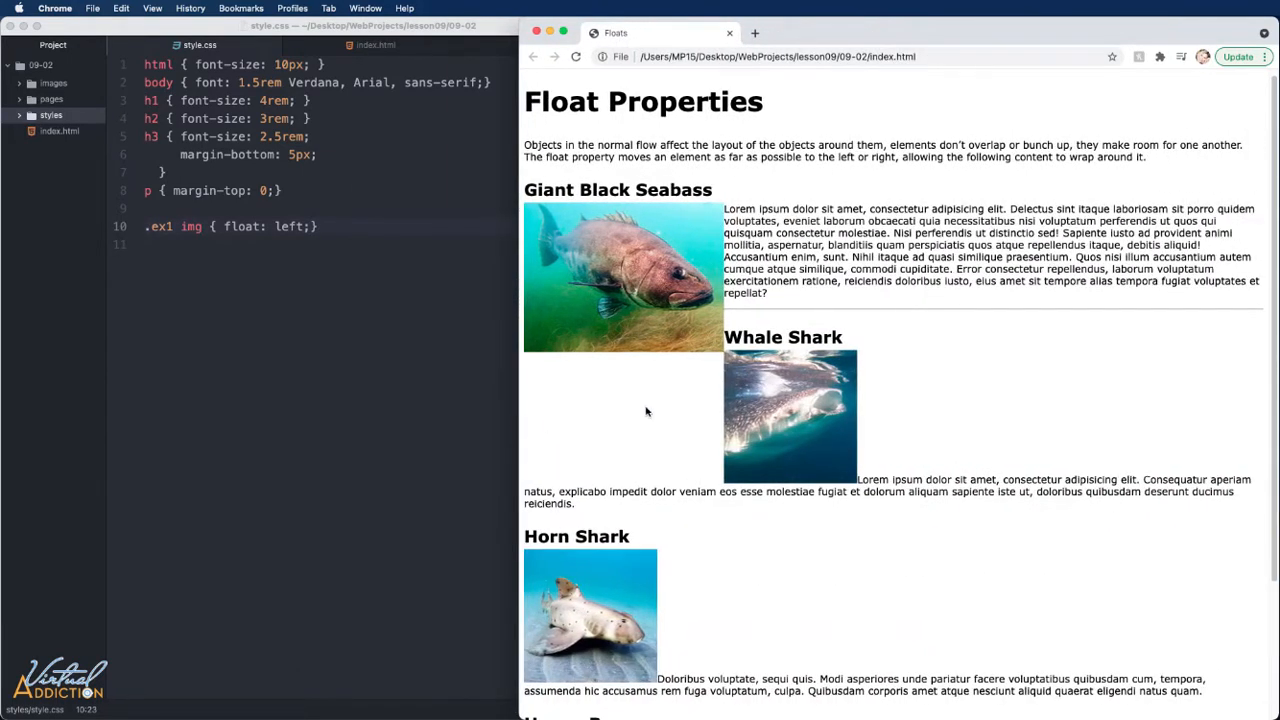
mouse_move(751, 347)
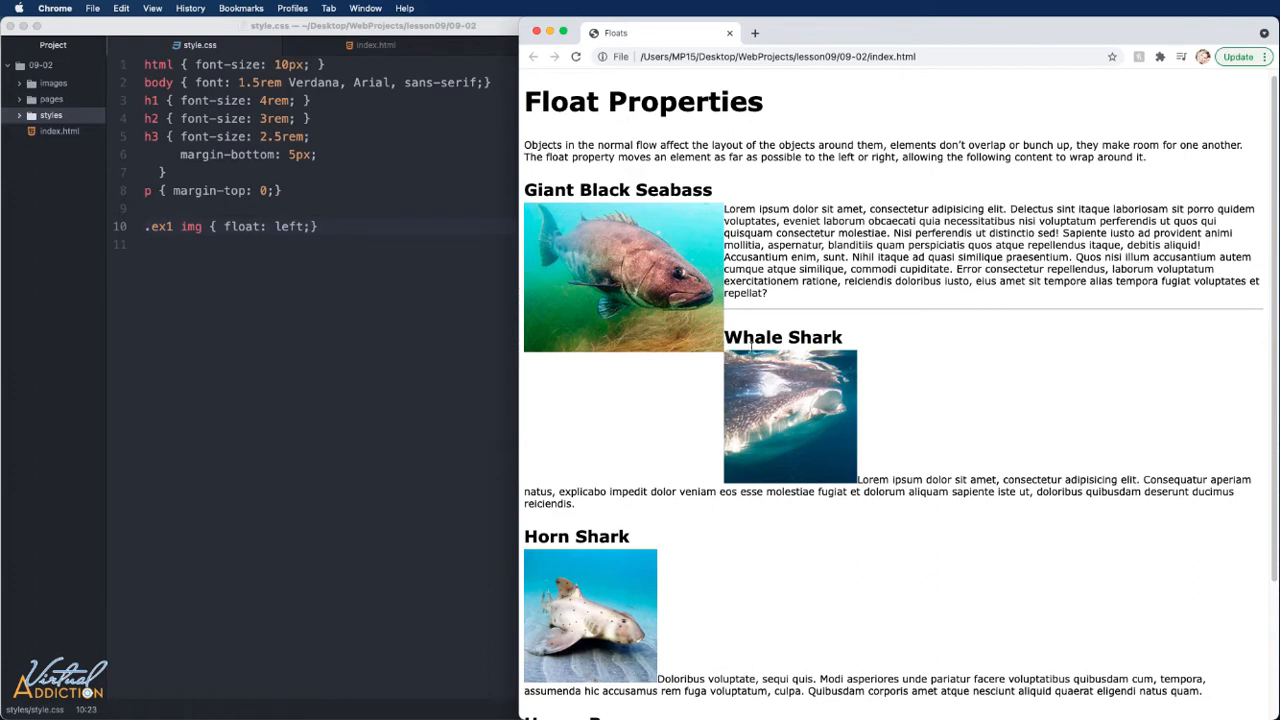
mouse_move(725, 330)
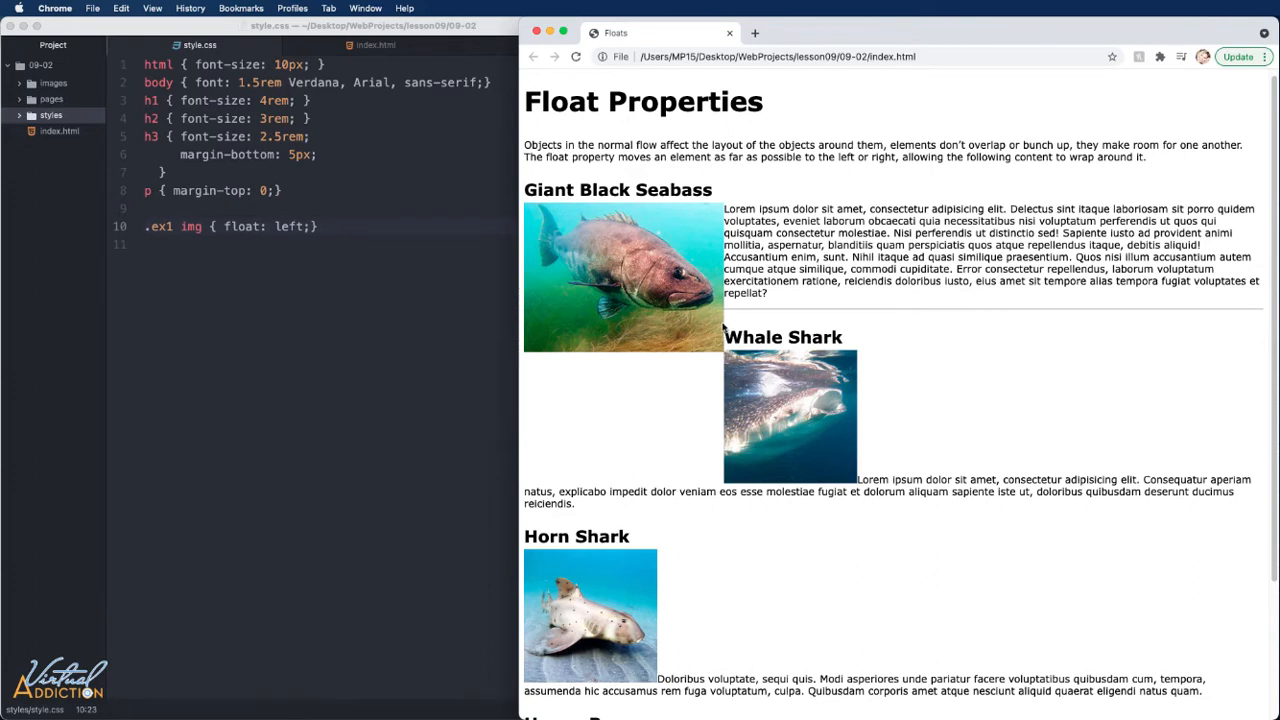
mouse_move(697, 322)
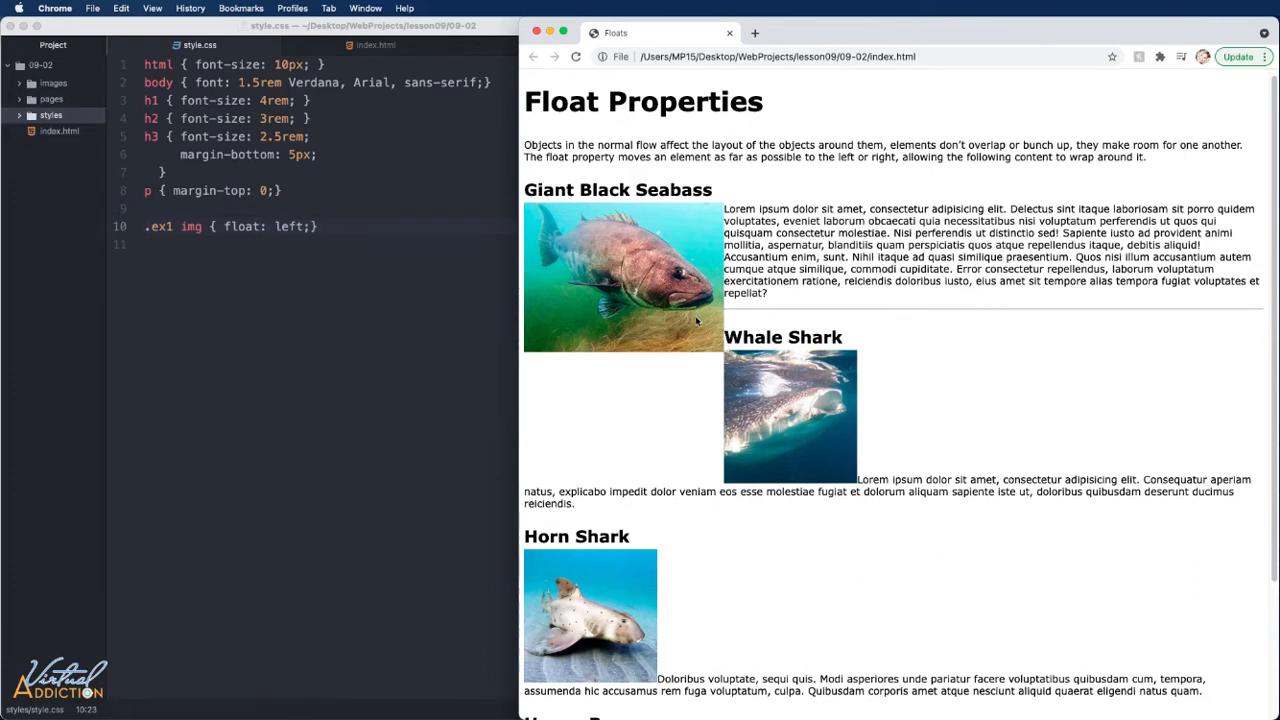
mouse_move(737, 322)
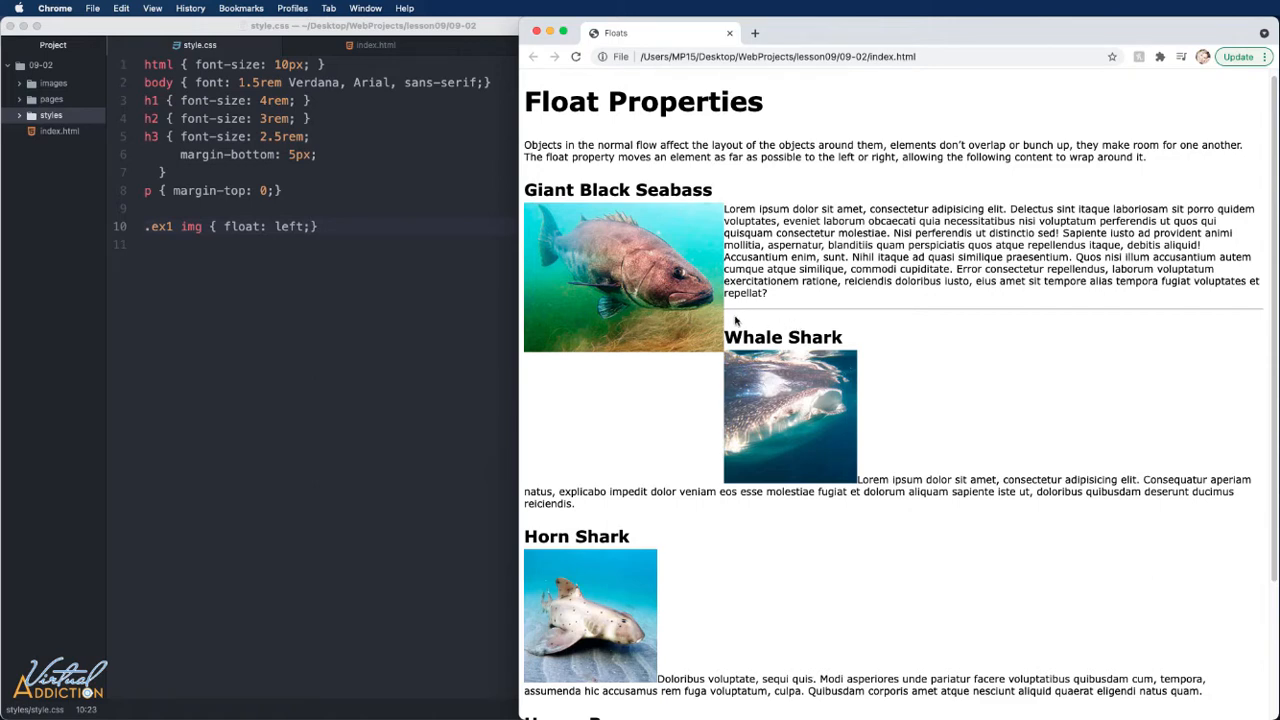
mouse_move(685, 333)
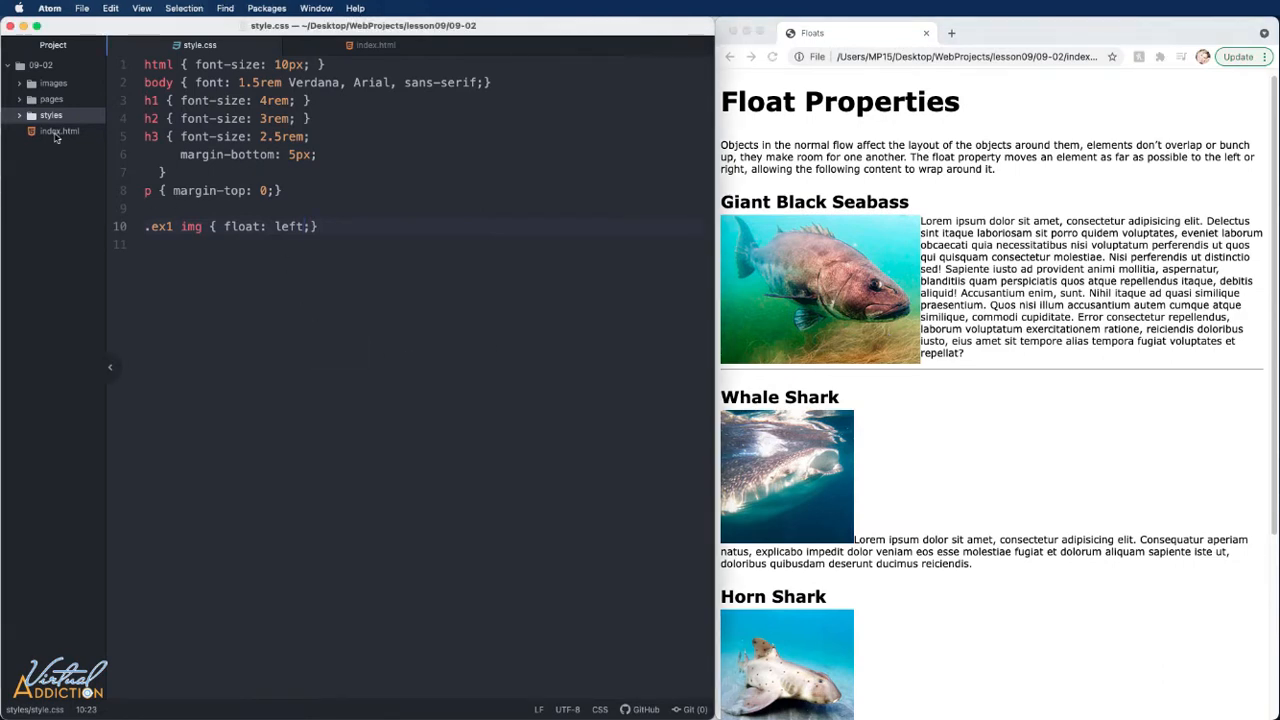
Reload the preview to show ex2 divs 1, 2, 3, then return to style.css.
click(376, 45)
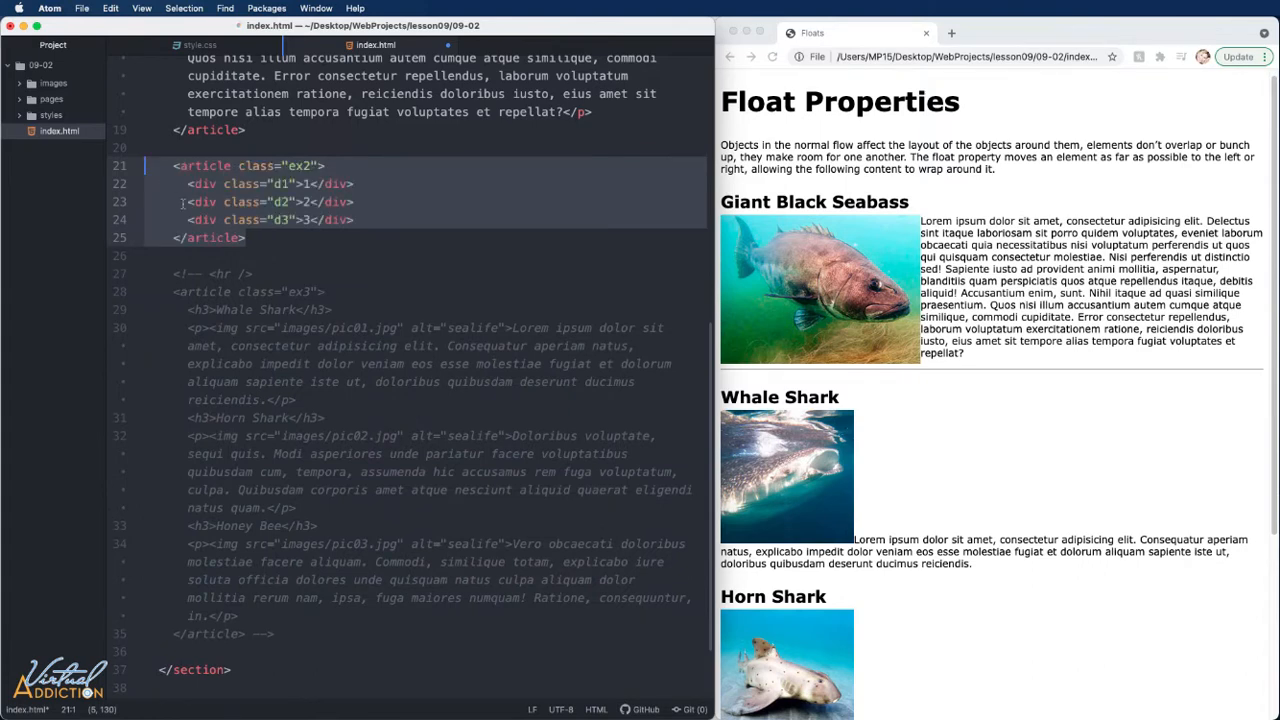
click(772, 56)
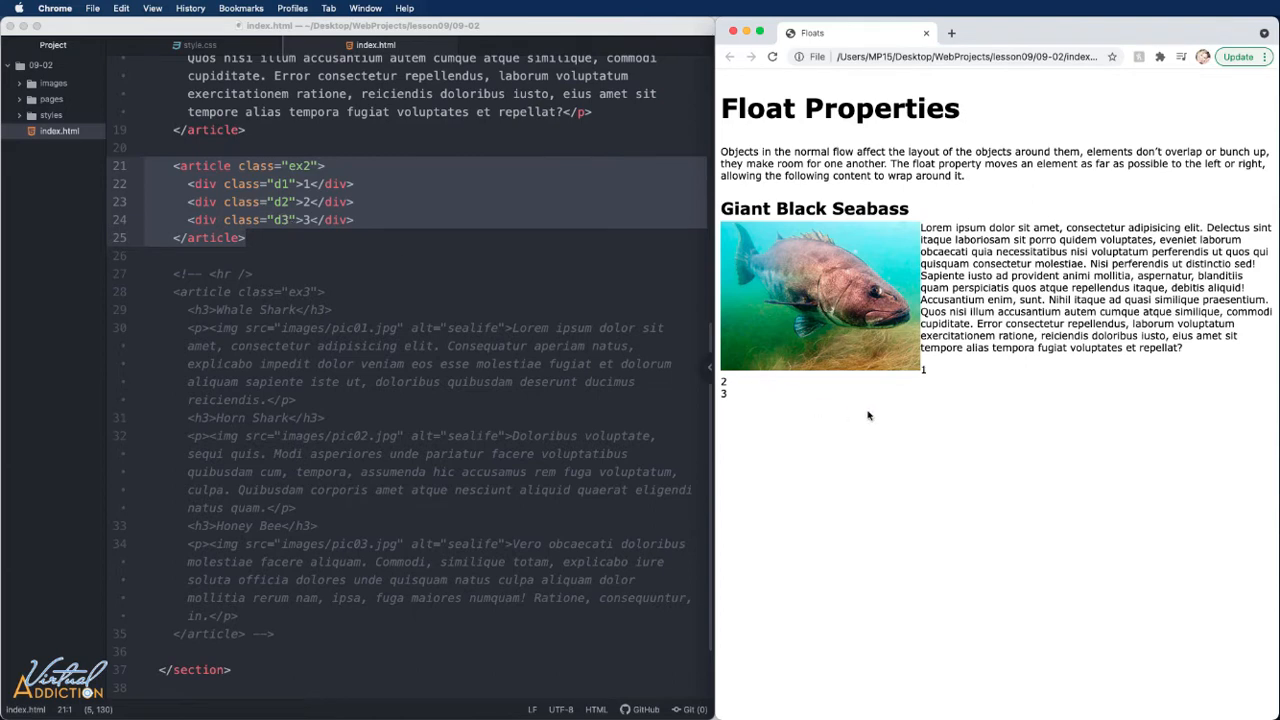
mouse_move(733, 393)
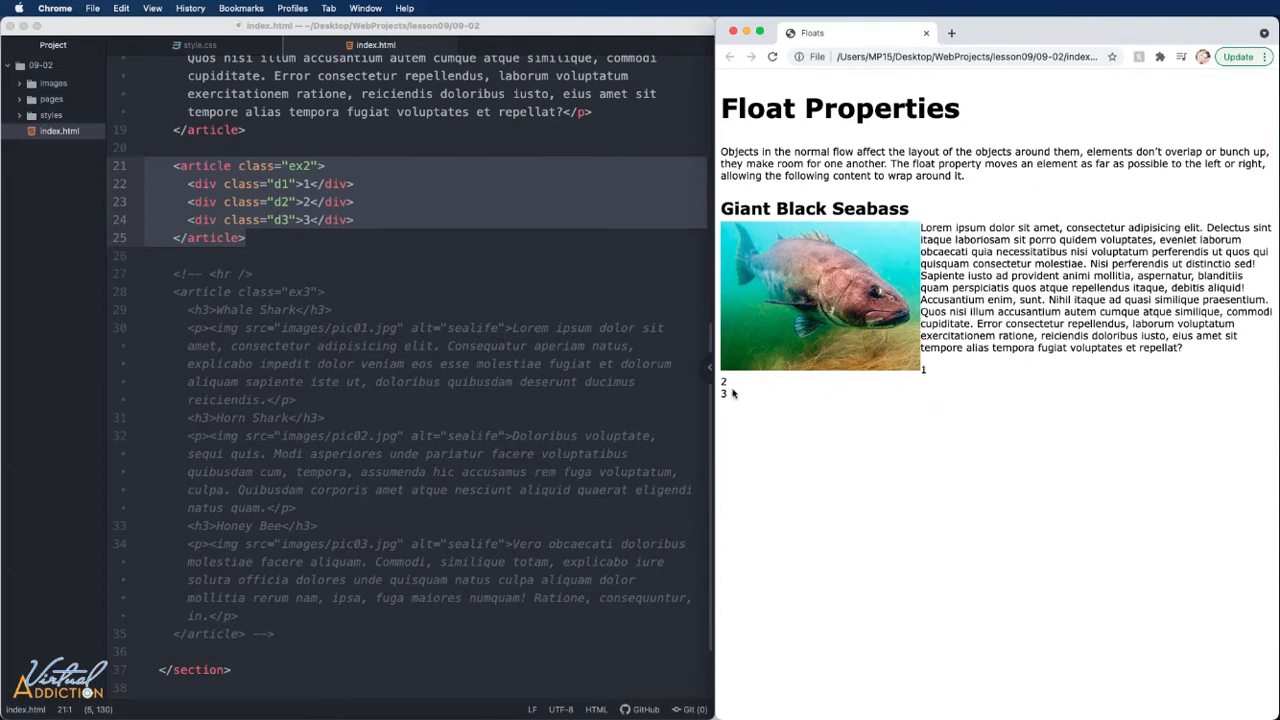
mouse_move(870, 335)
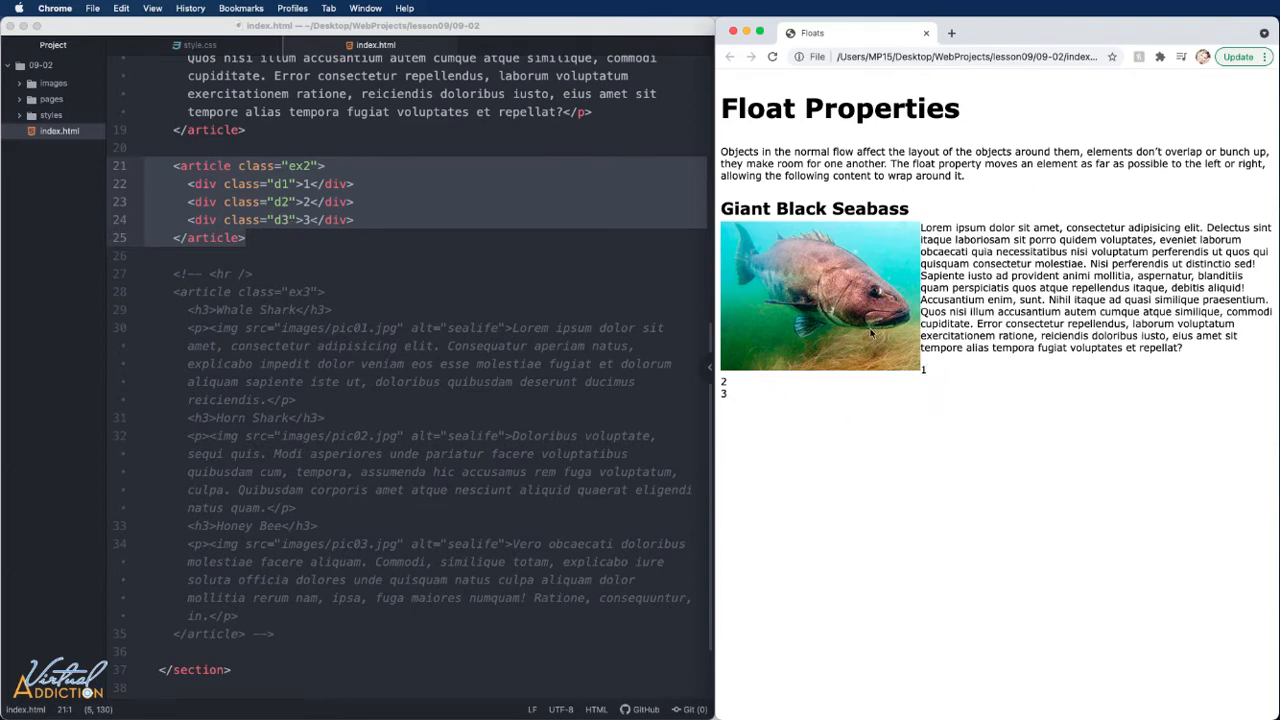
mouse_move(810, 298)
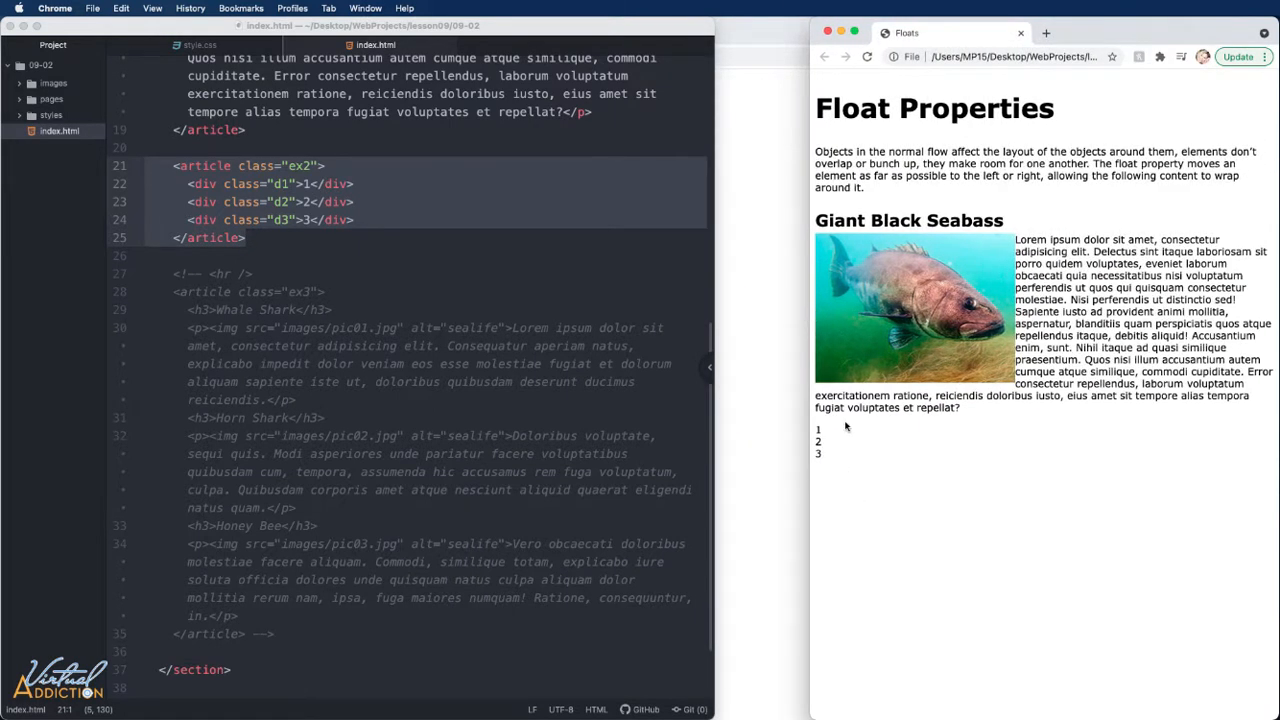
click(200, 45)
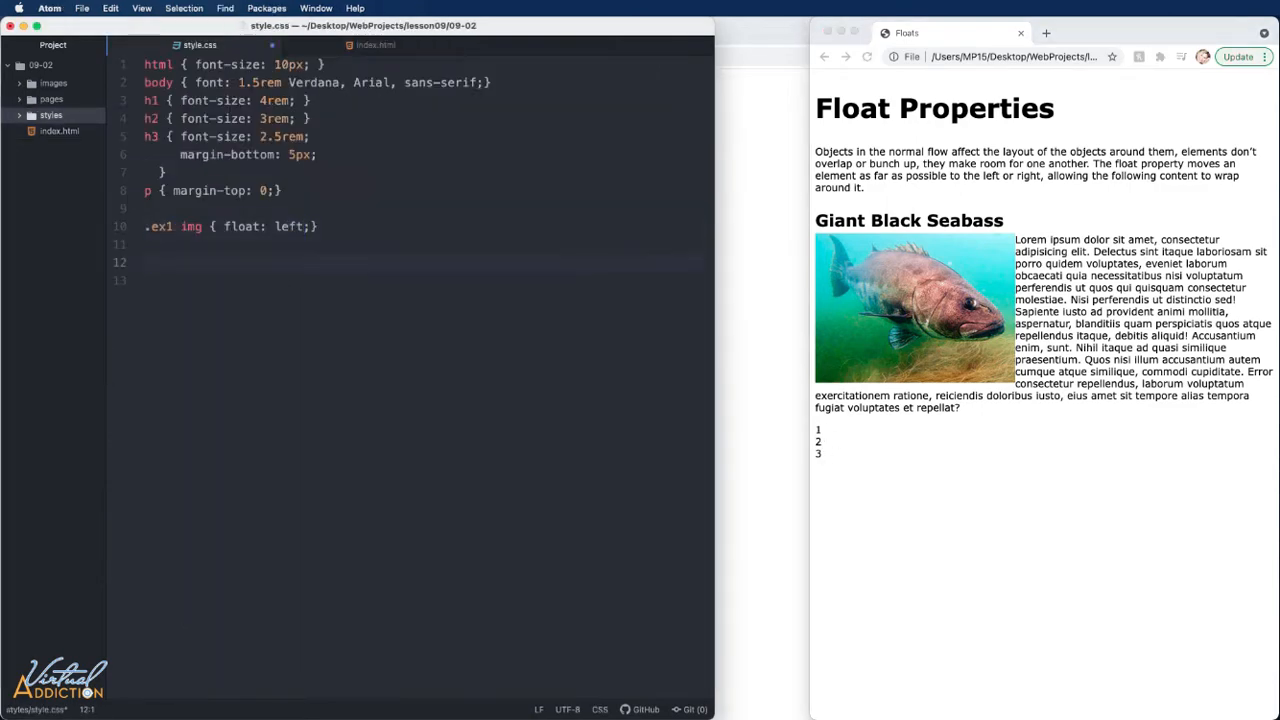
Add div { border: solid 1px #333;} and move to the gap before the .d3 rule.
text(div { border: solid 1px #333;})
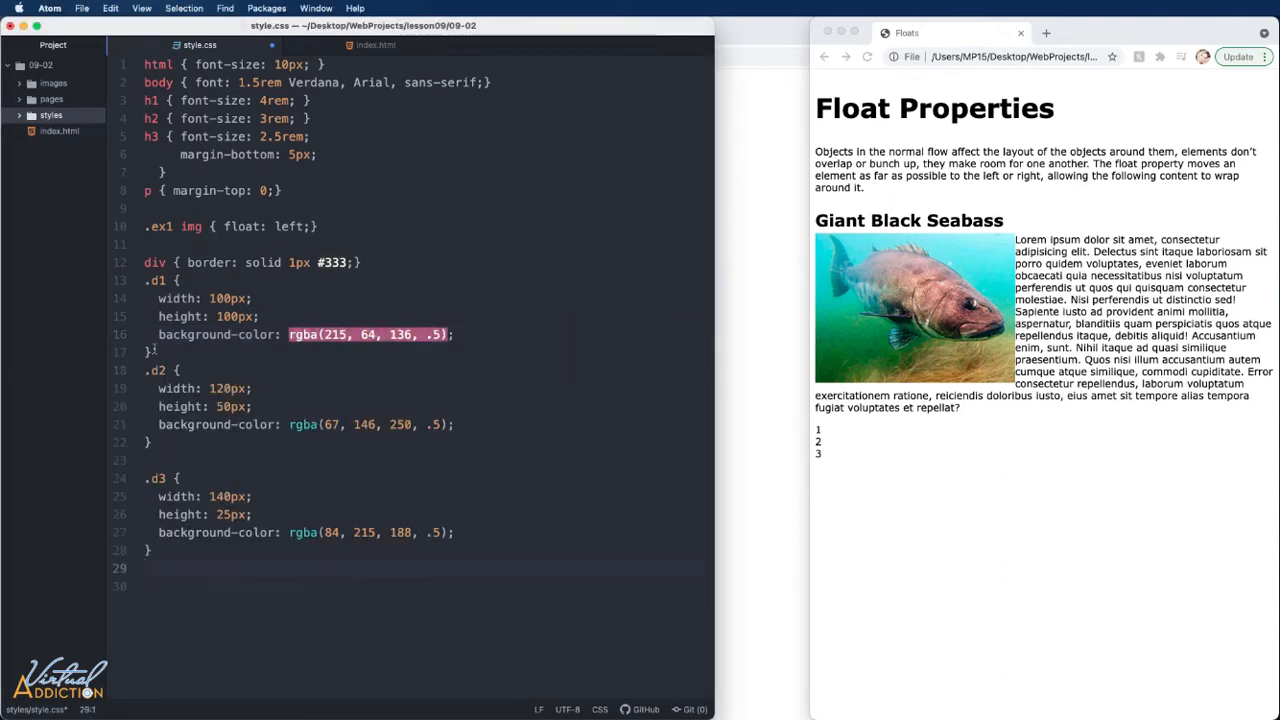
click(145, 568)
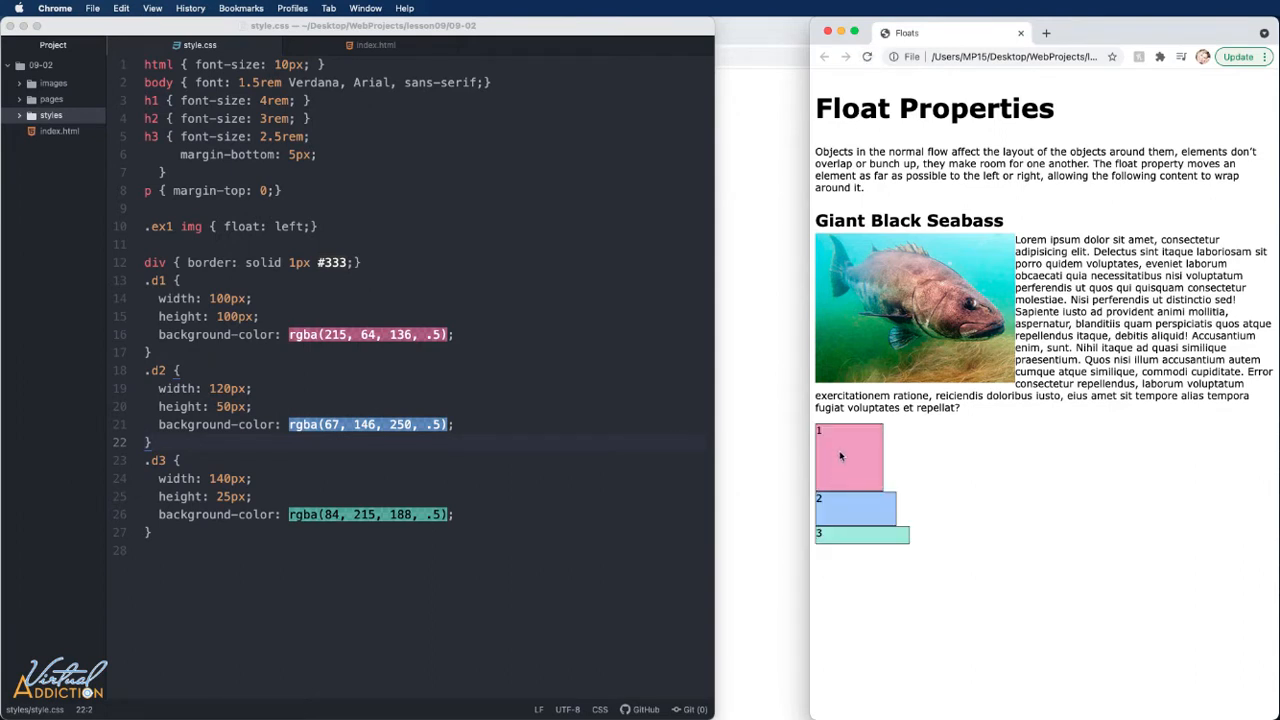
mouse_move(845, 514)
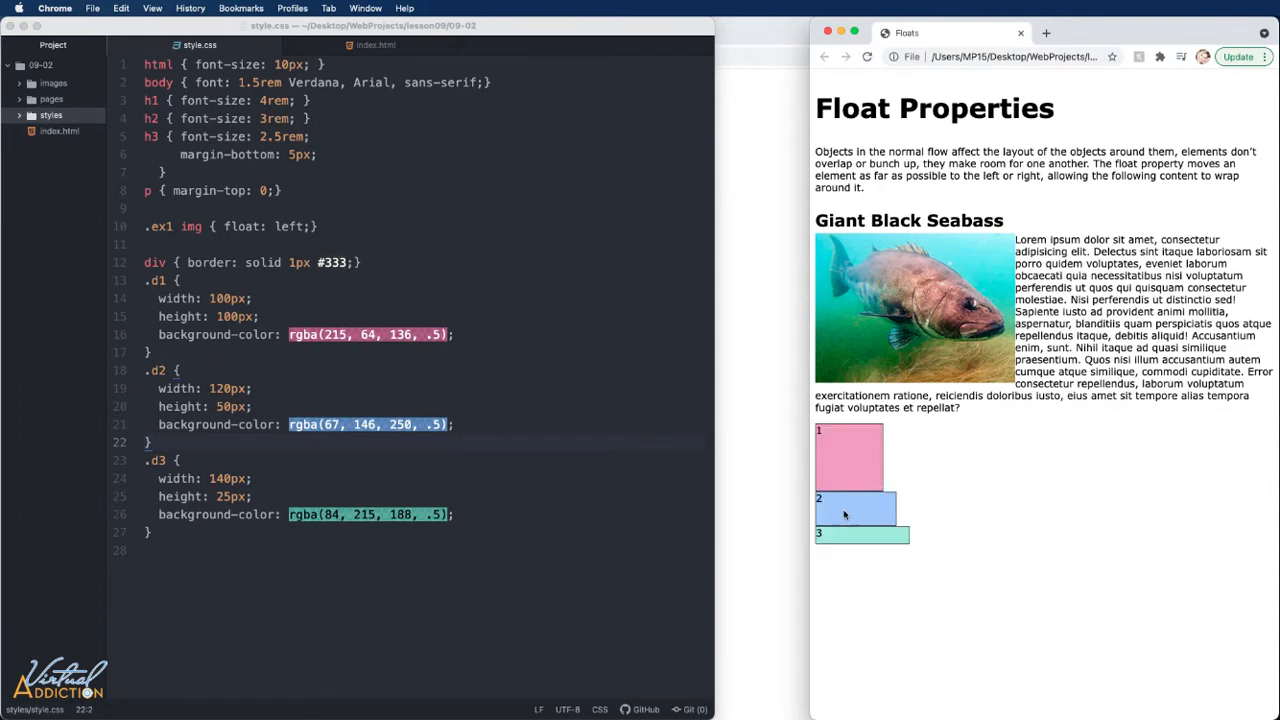
mouse_move(848, 474)
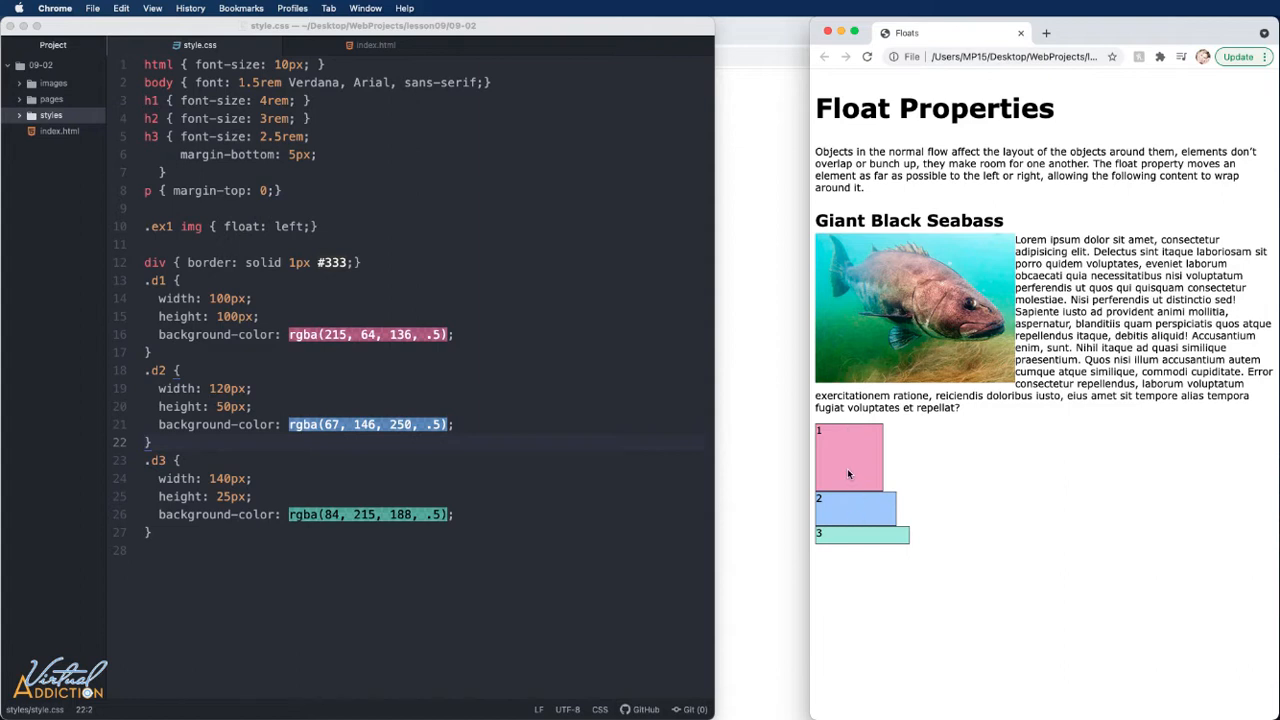
mouse_move(846, 515)
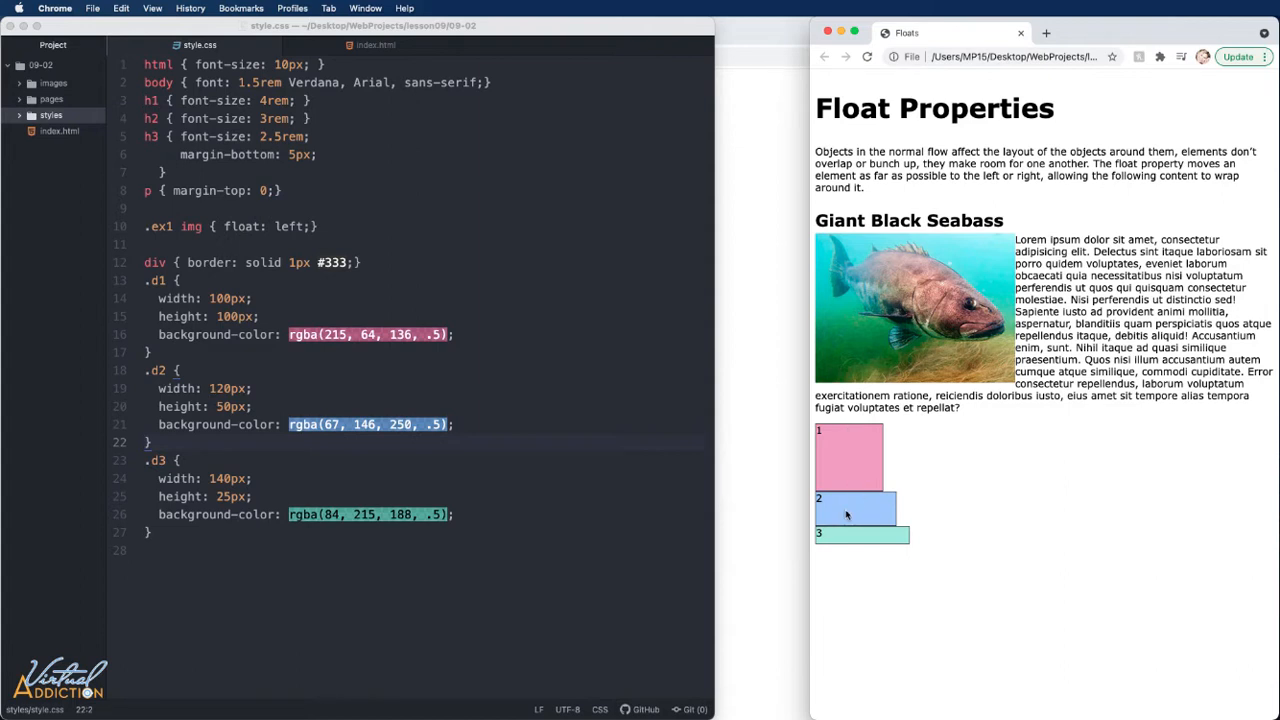
mouse_move(195, 332)
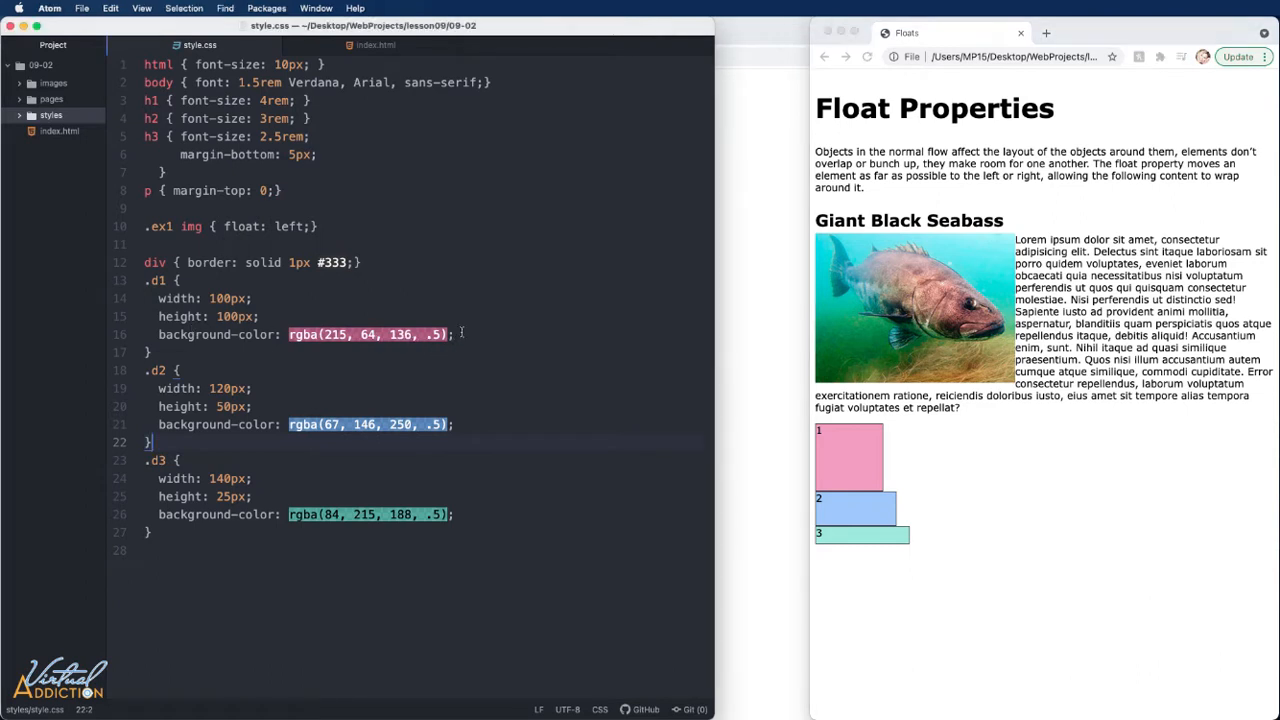
Add float: left to the .d1 rule and reload the preview.
key(enter)
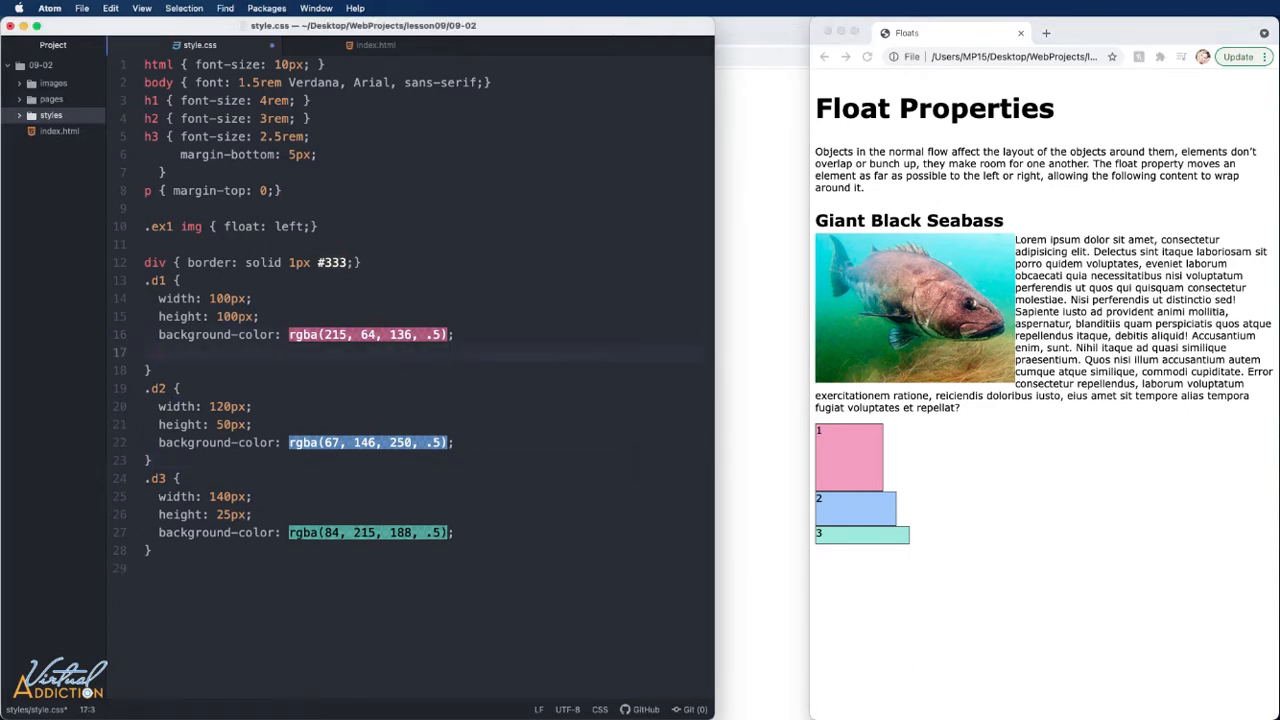
text(float:)
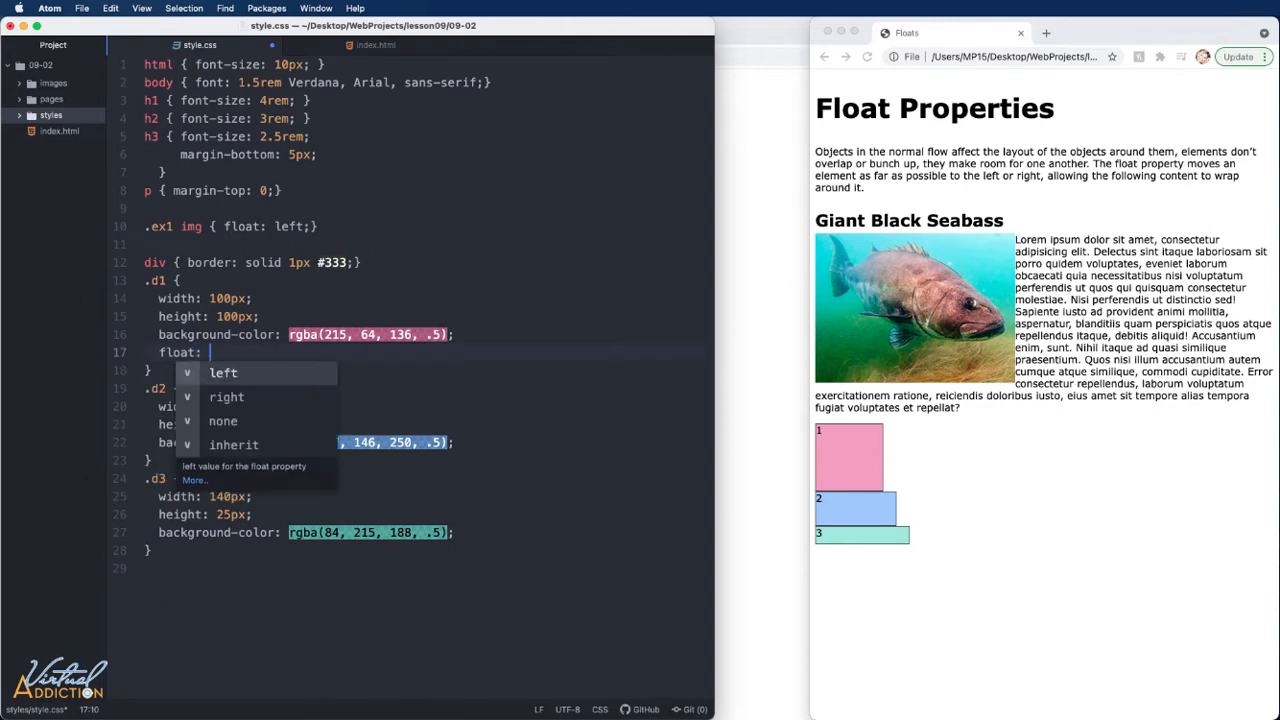
click(223, 372)
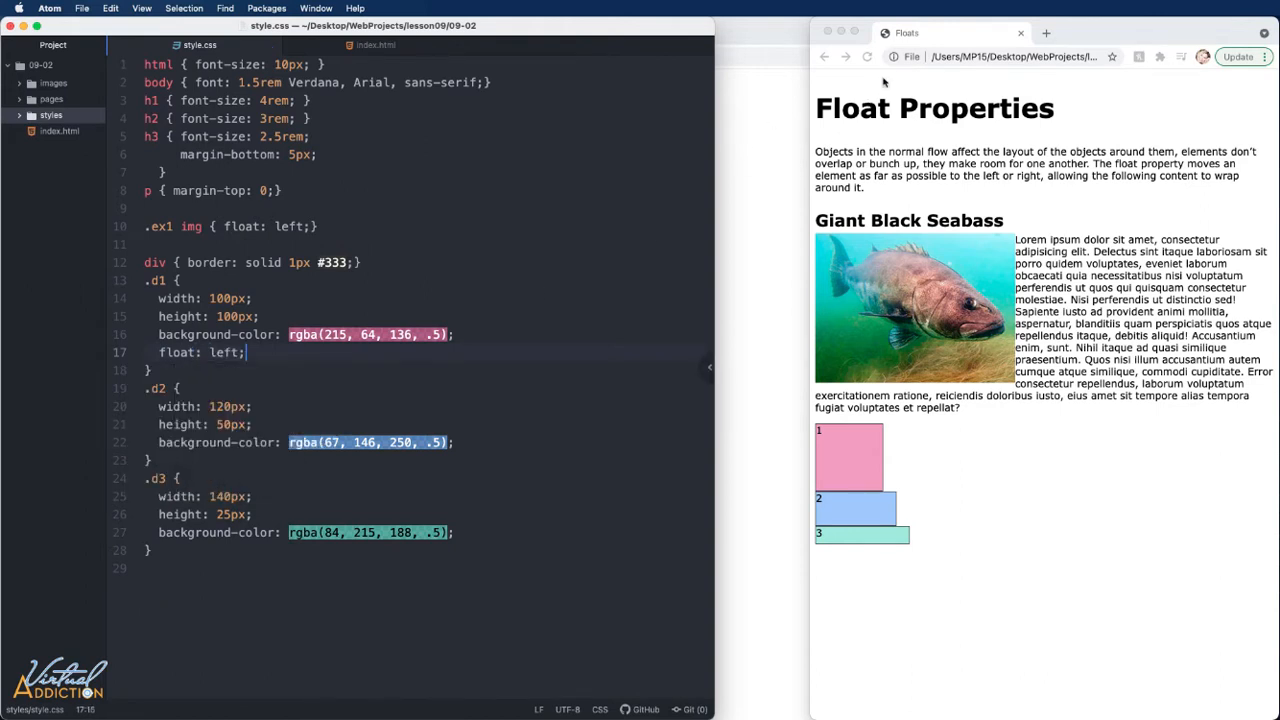
click(866, 56)
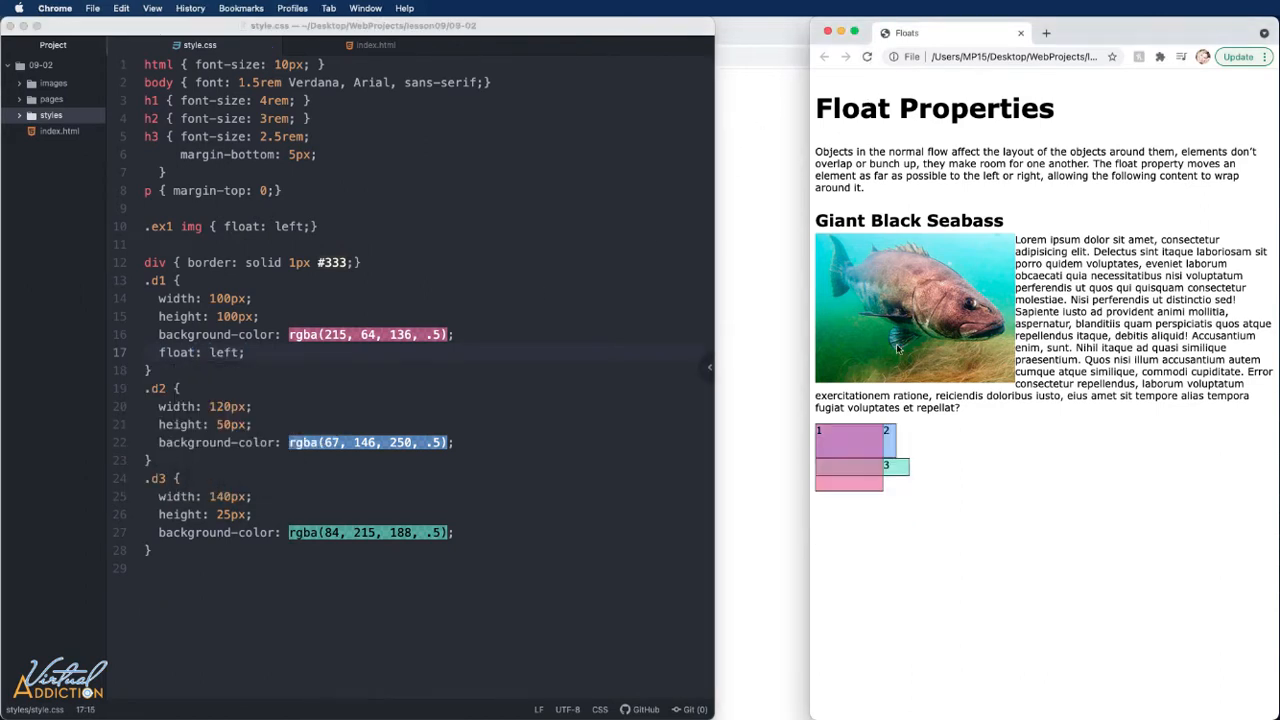
mouse_move(852, 461)
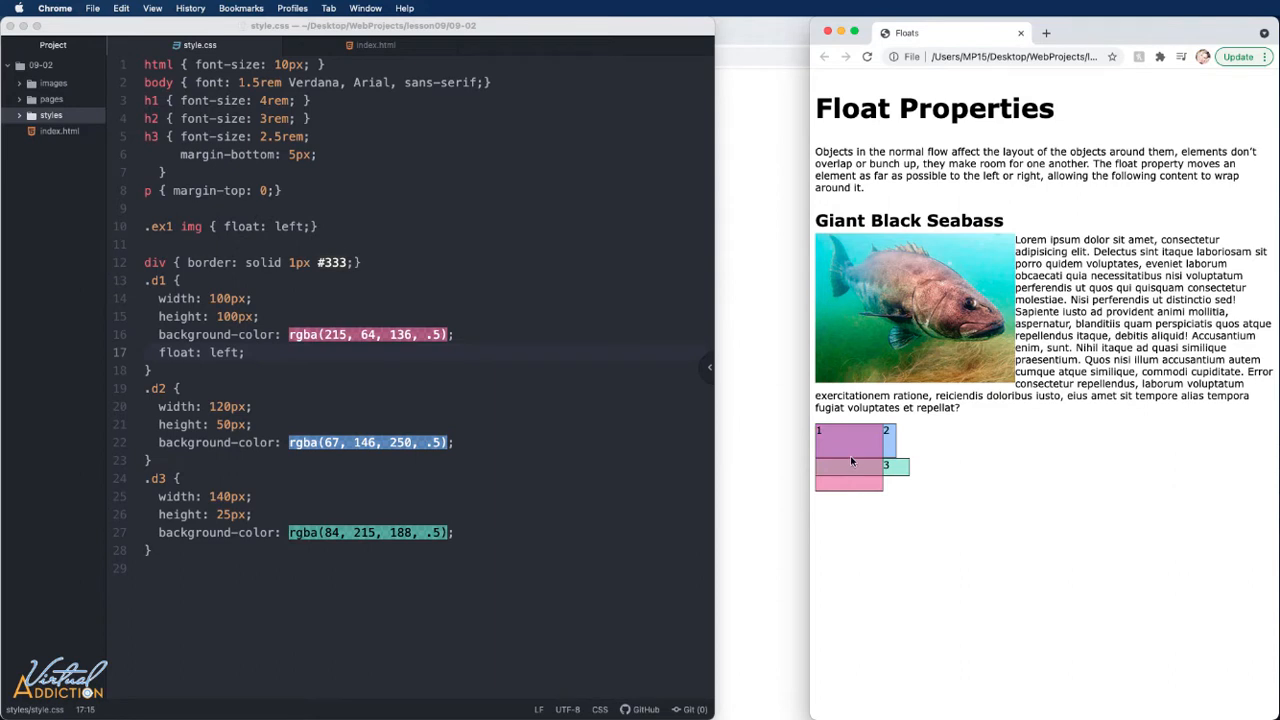
mouse_move(852, 513)
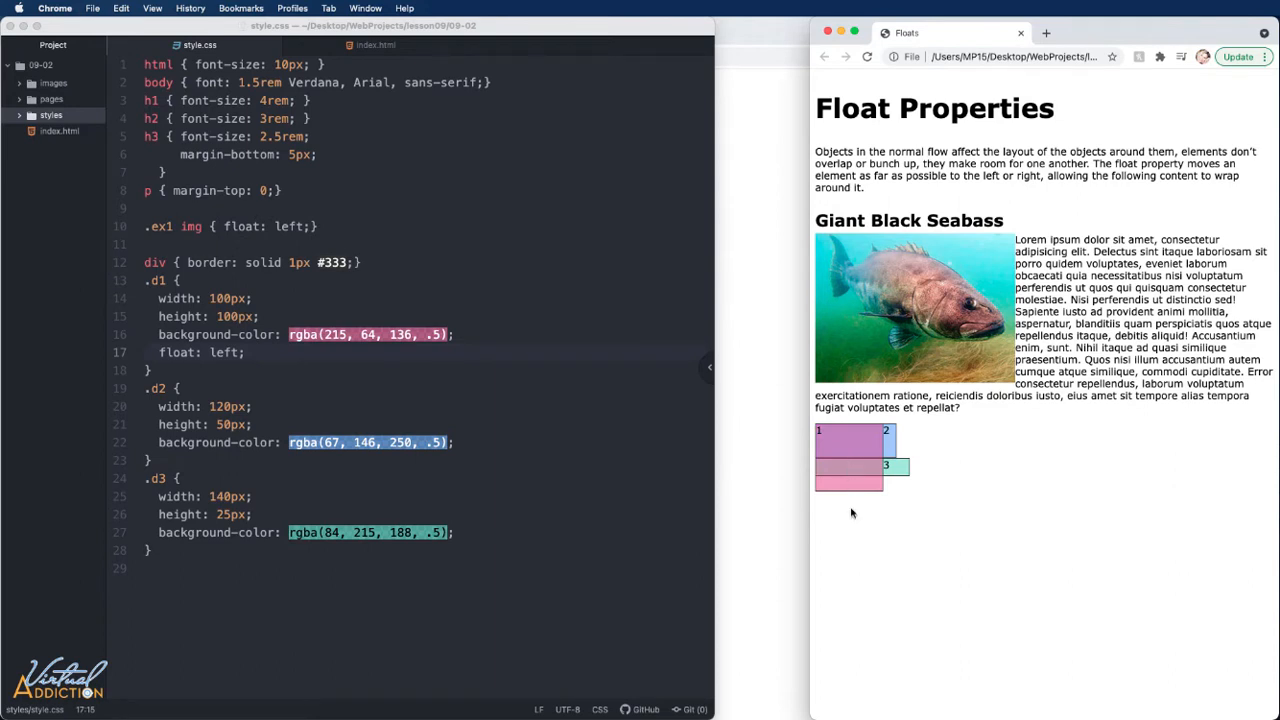
mouse_move(847, 448)
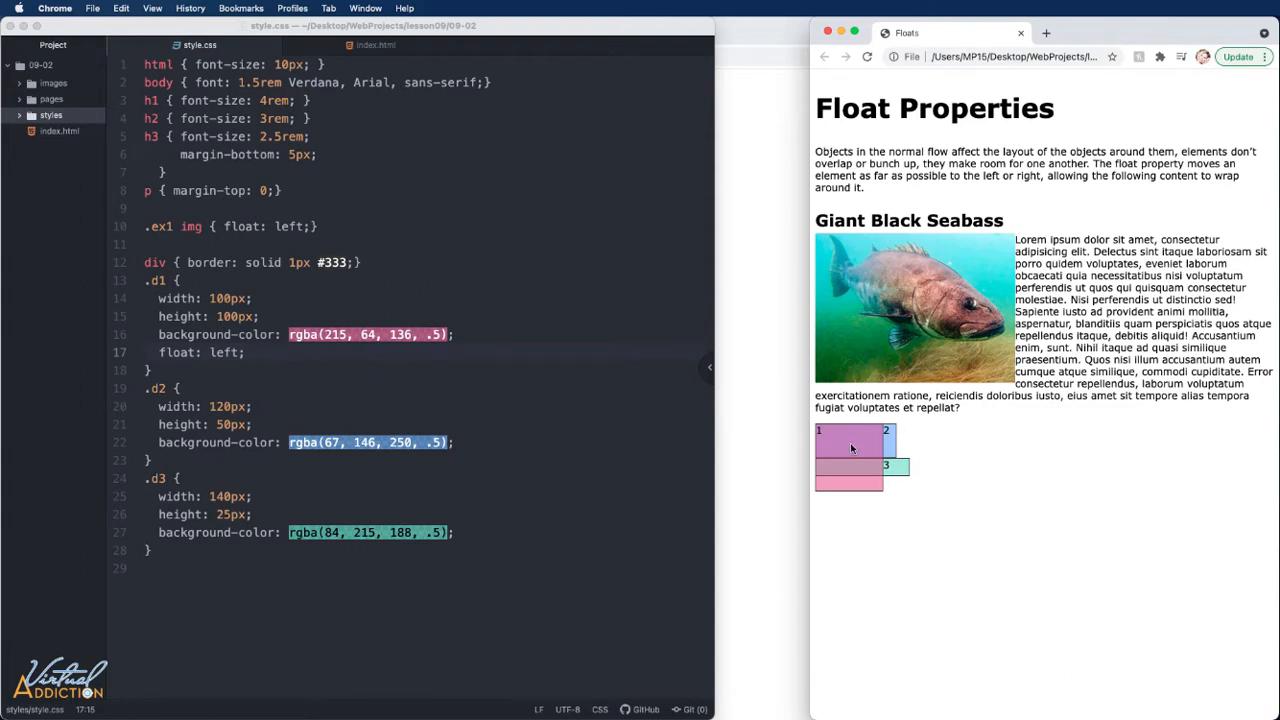
mouse_move(833, 440)
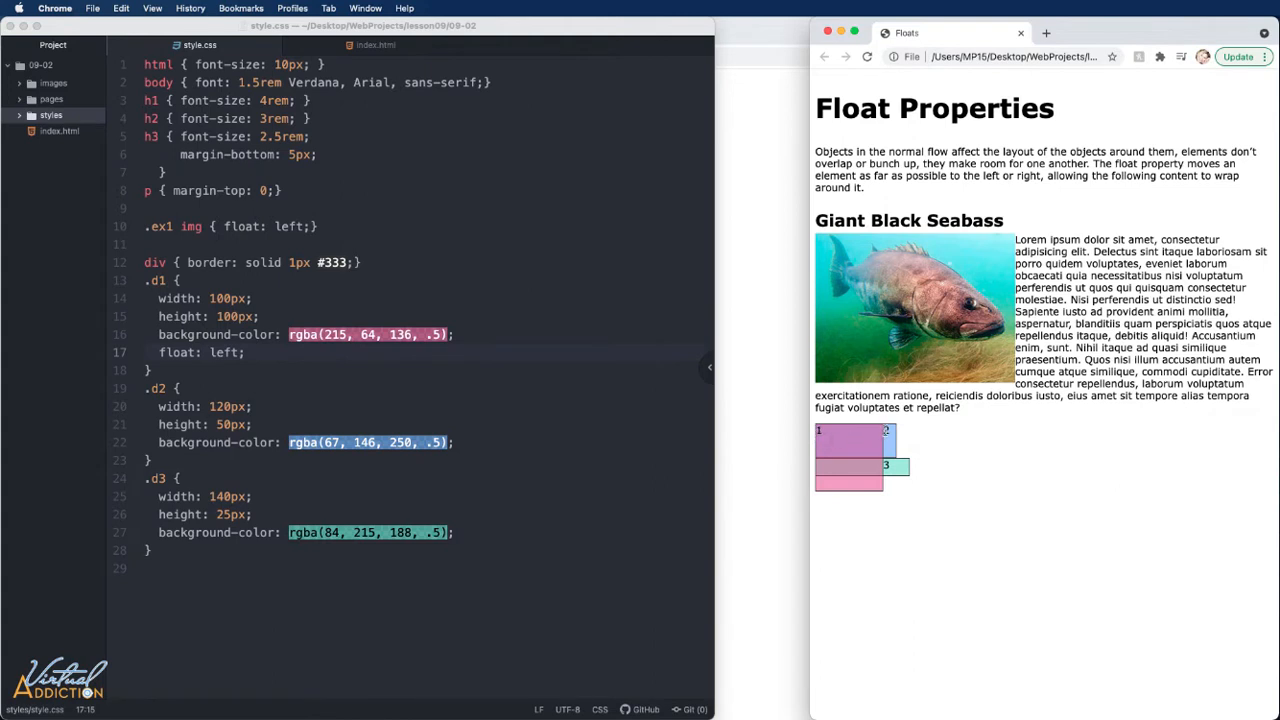
mouse_move(888, 452)
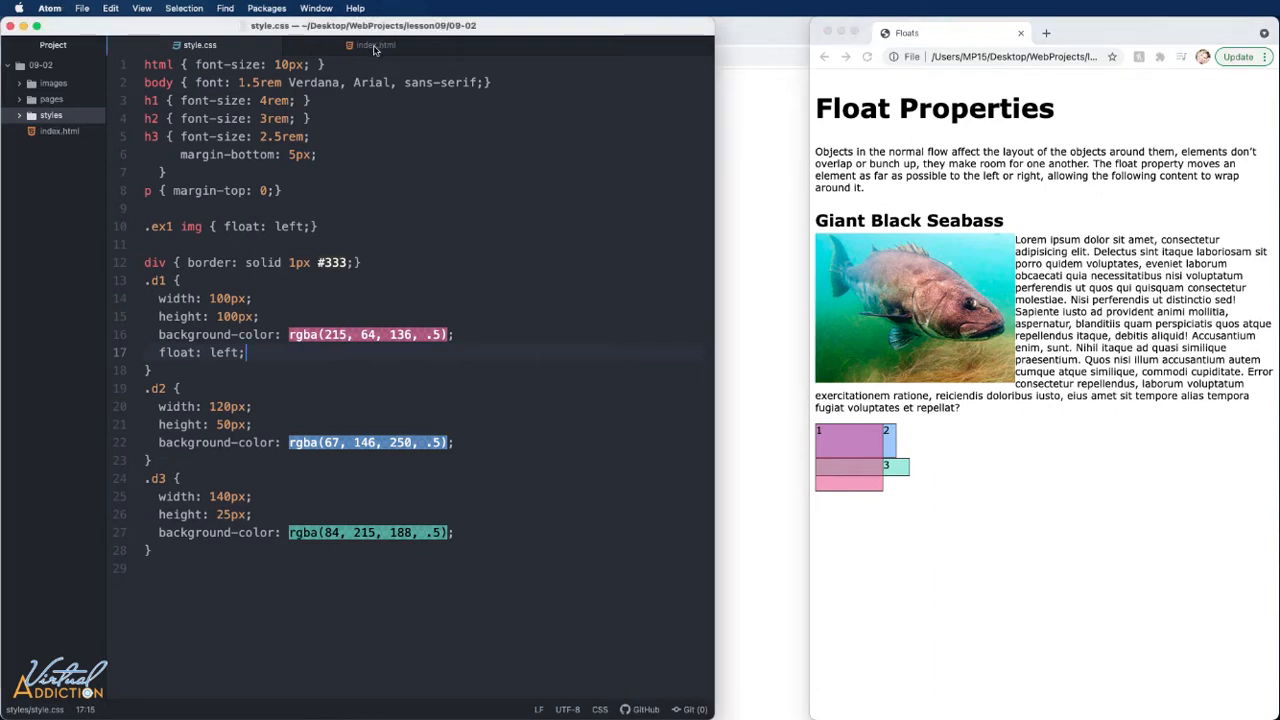
Add a lorem ipsum paragraph after the d3 div in index.html and reload Chrome.
click(376, 45)
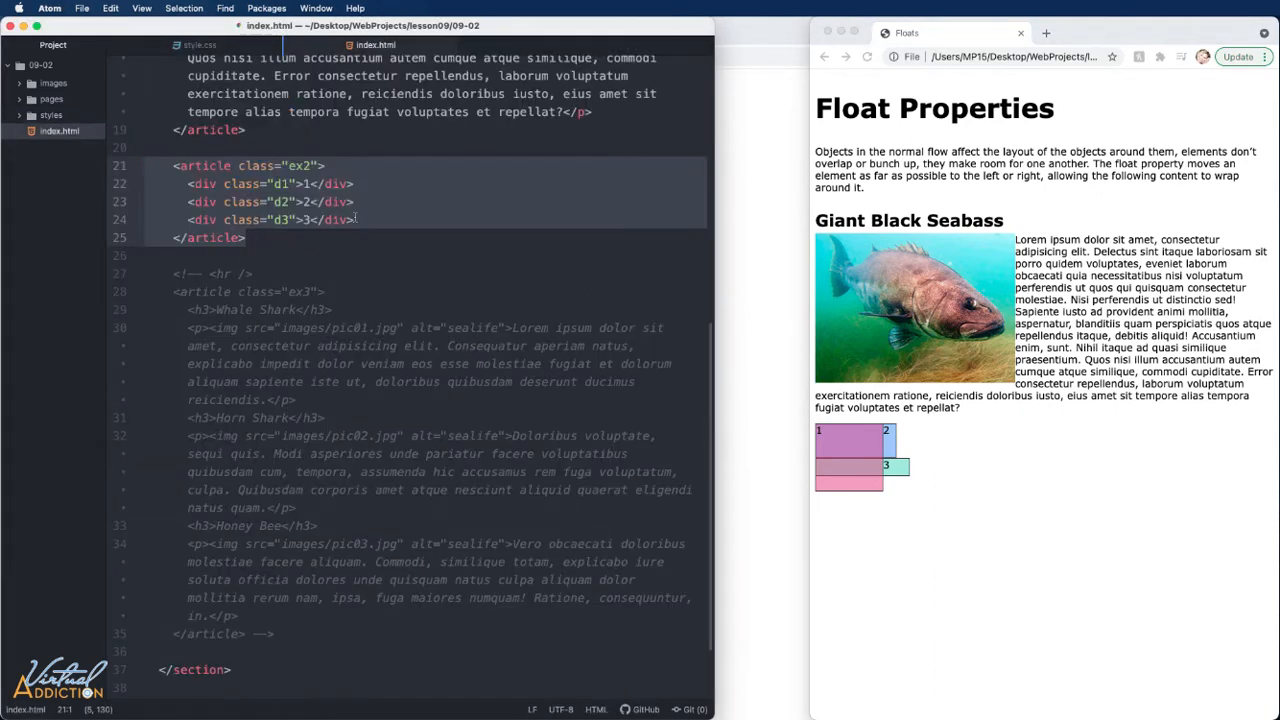
text(p)
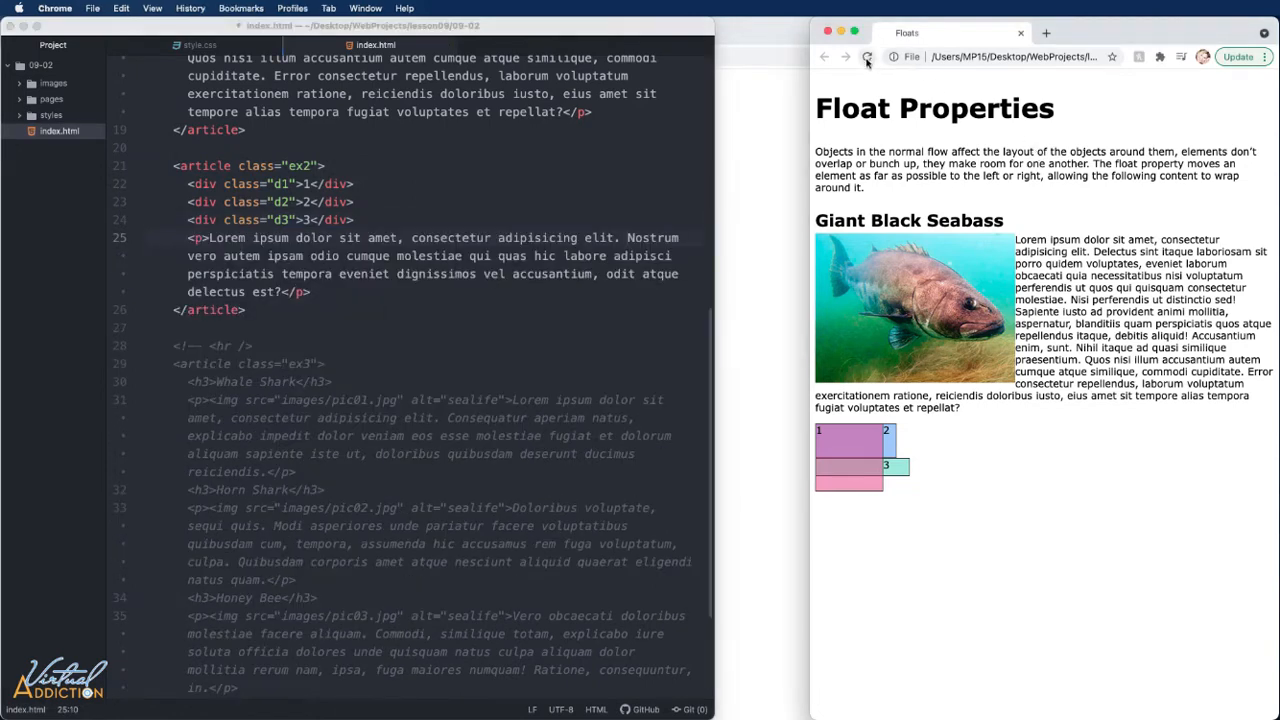
click(866, 56)
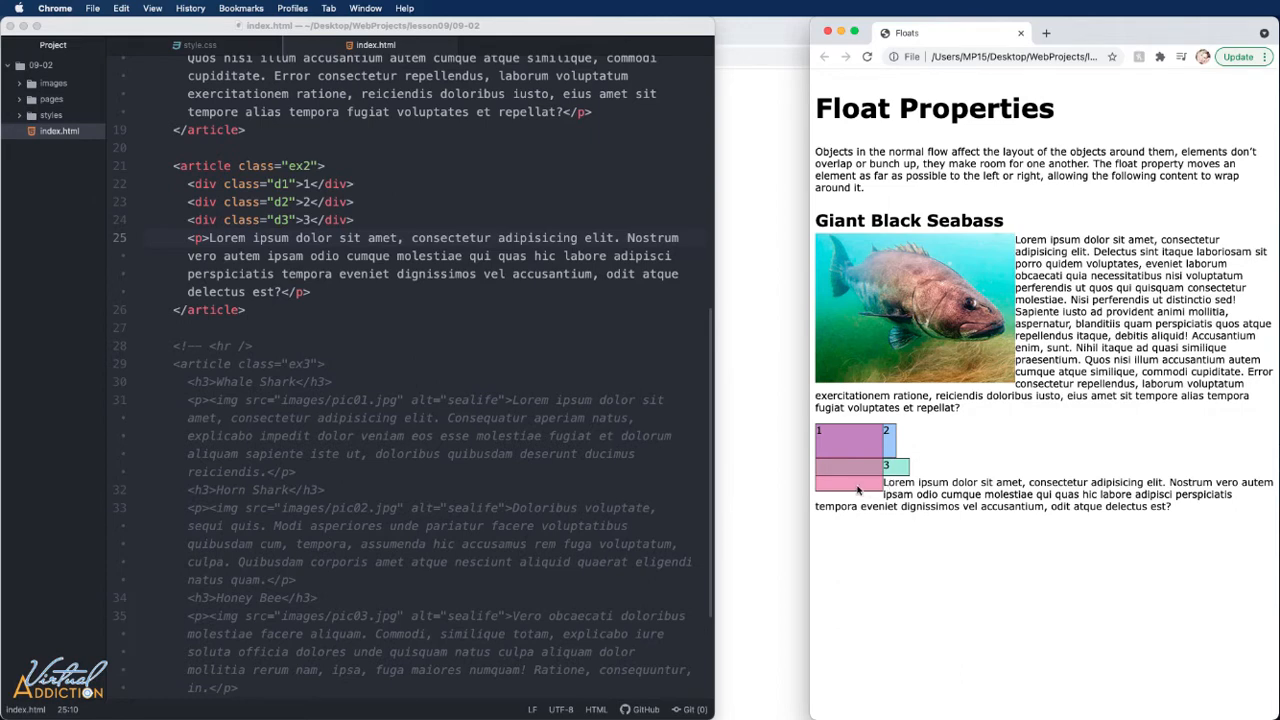
mouse_move(883, 484)
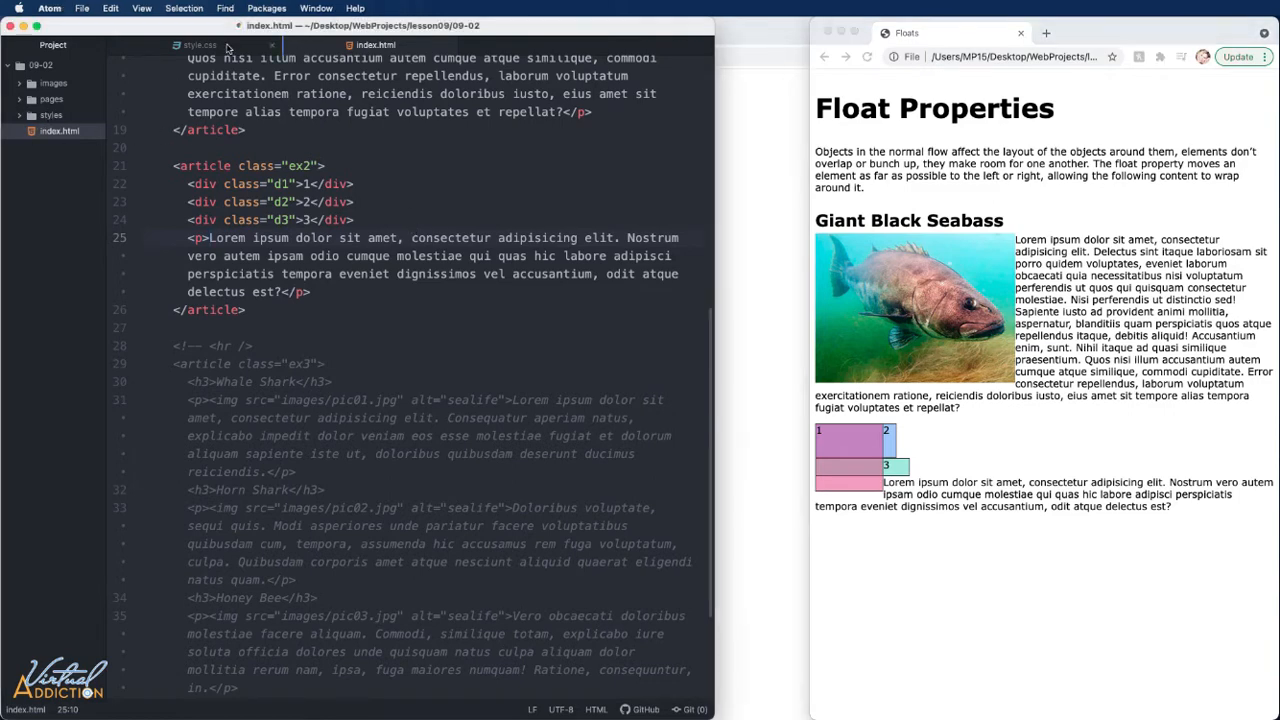
Return to style.css to add the .ex2 p #f5c537 background rule.
click(200, 44)
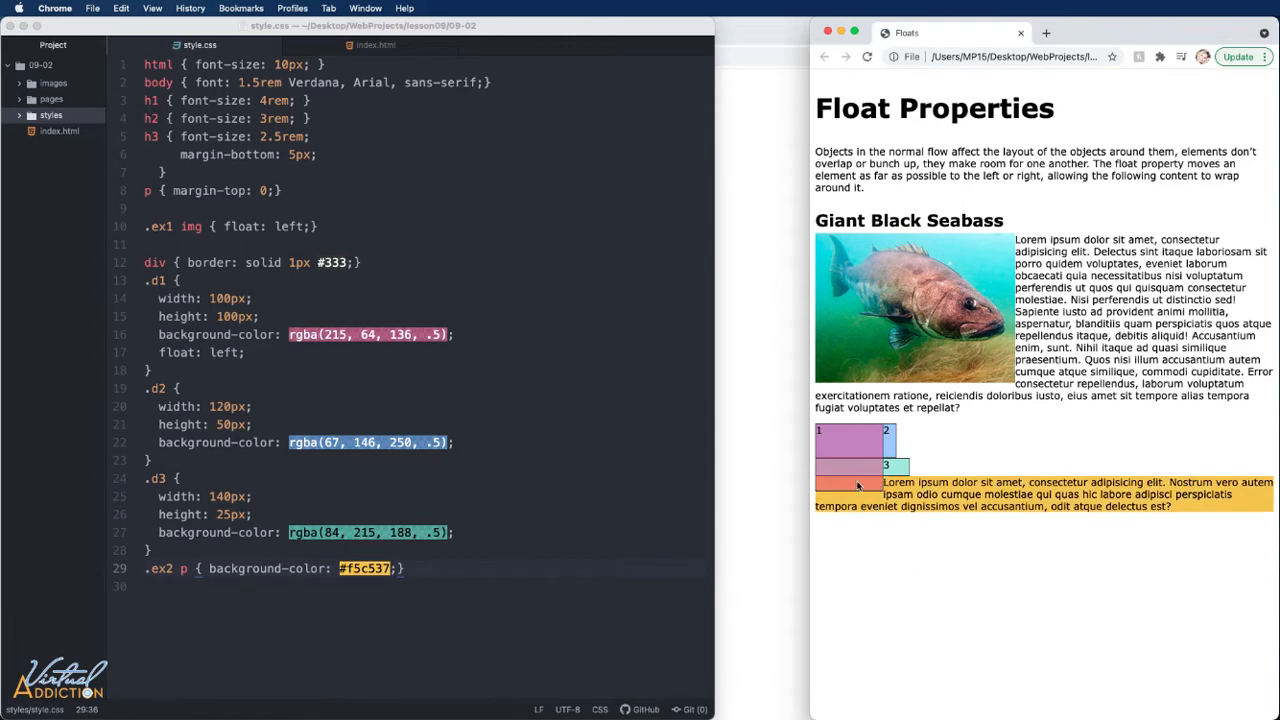
mouse_move(890, 478)
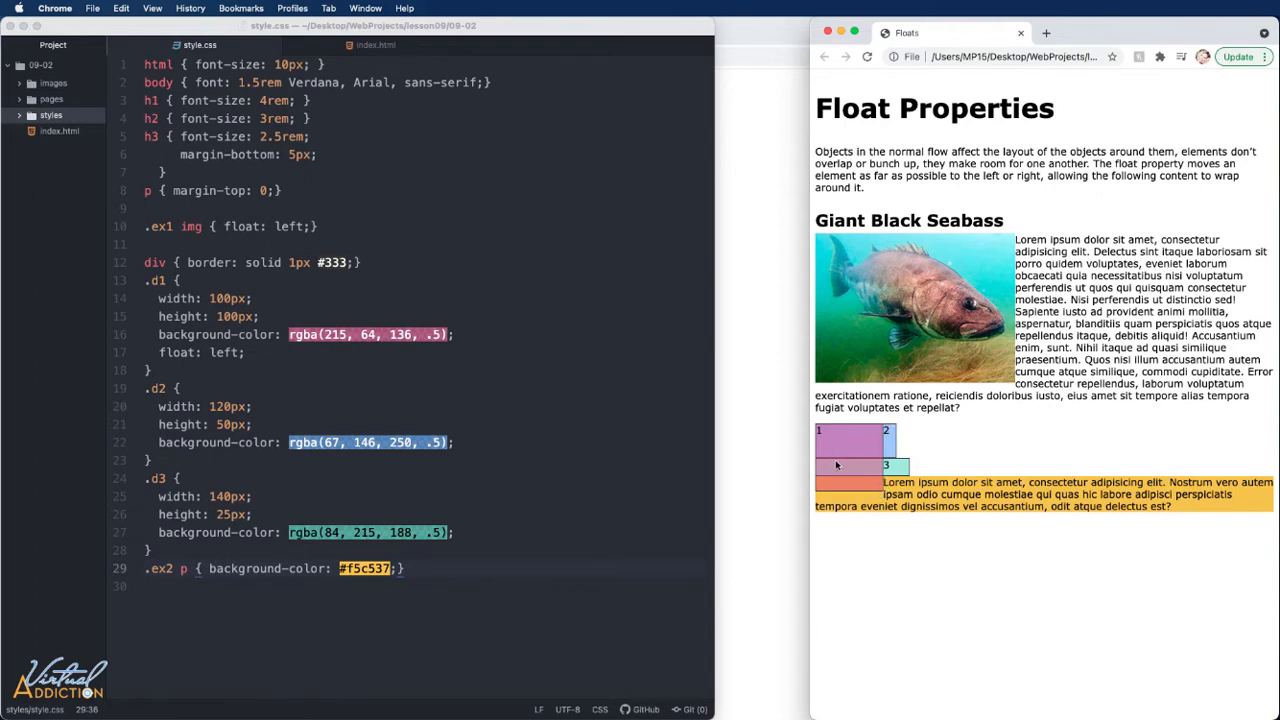
mouse_move(213, 360)
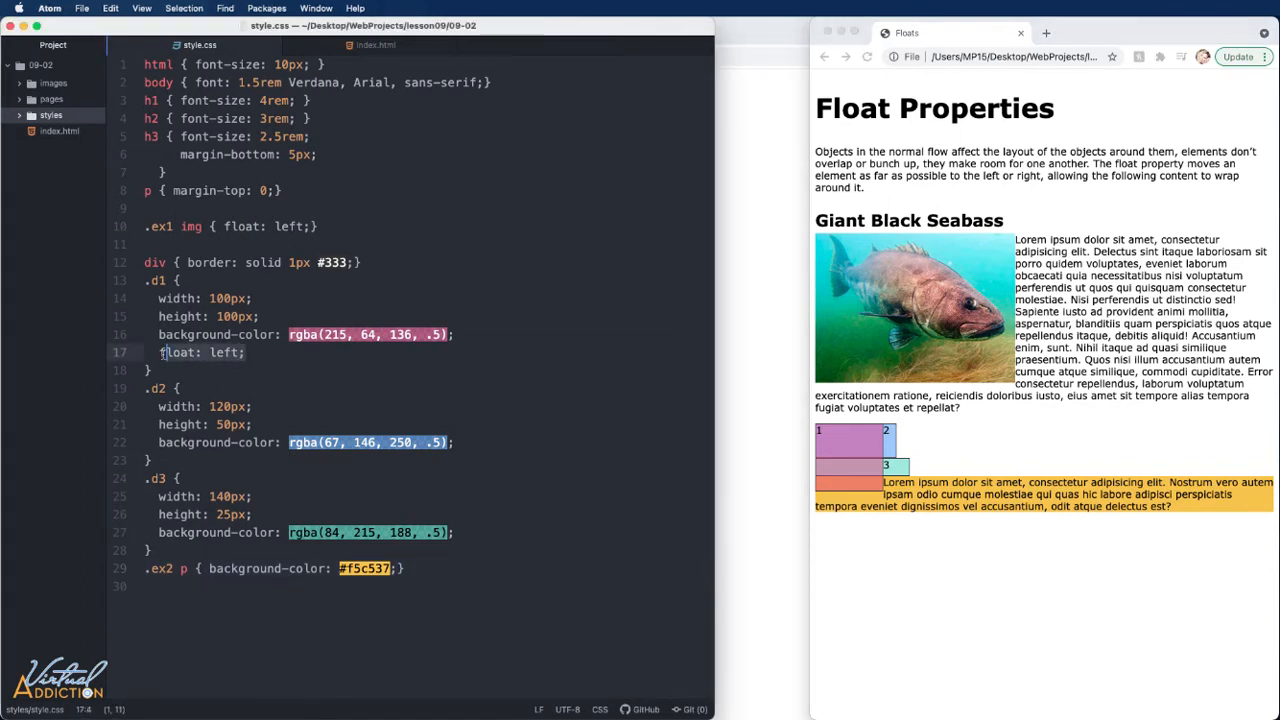
Append float: left; to the div rule and check the side-by-side boxes in Chrome.
key(Delete)
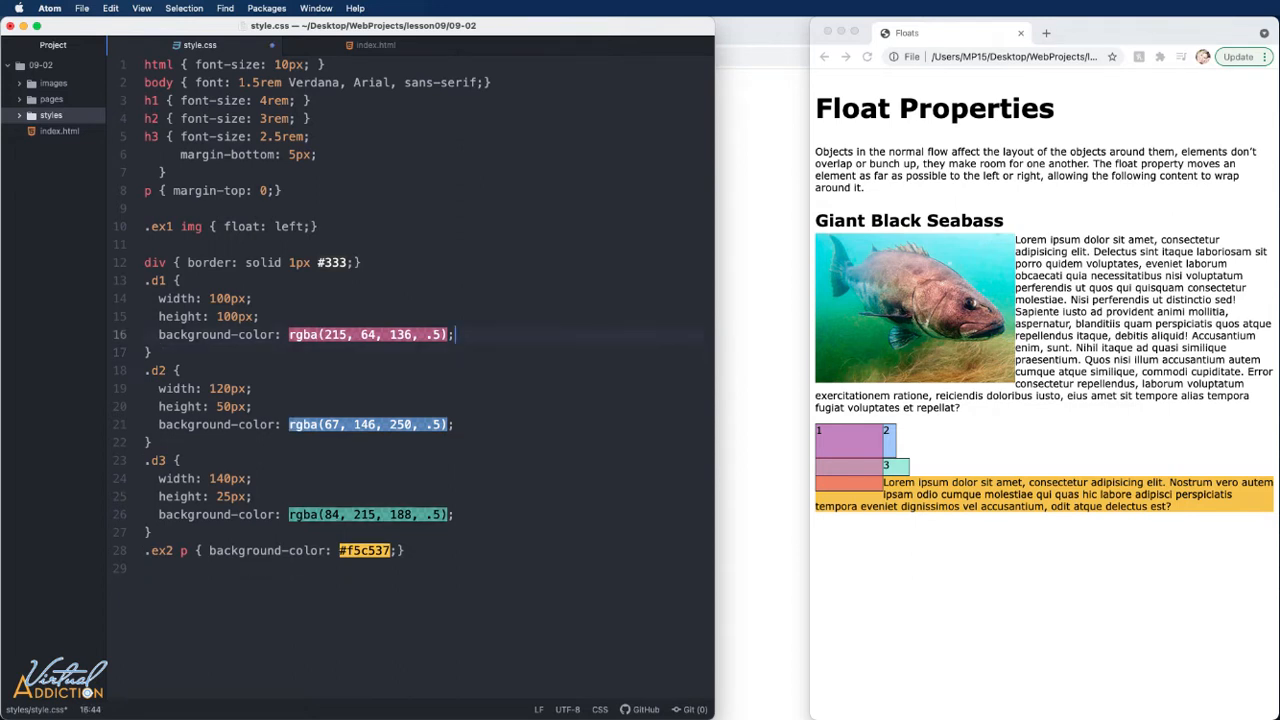
click(353, 262)
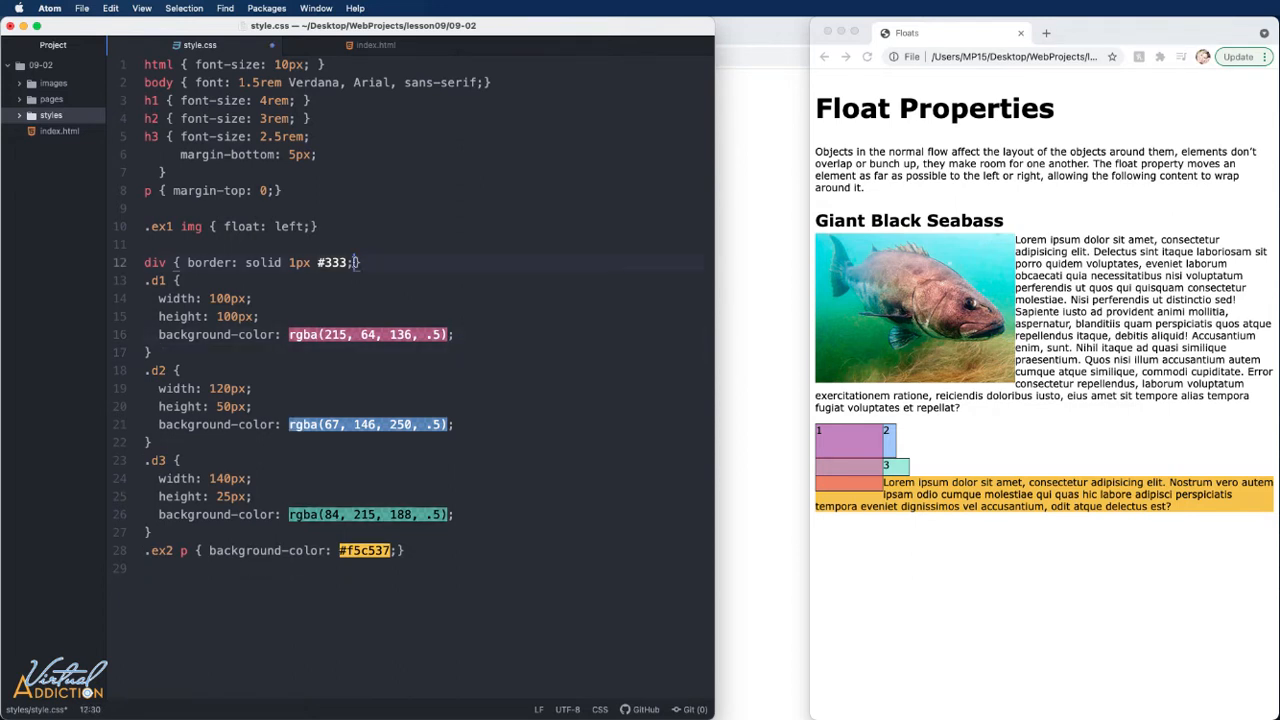
text(float: left;)
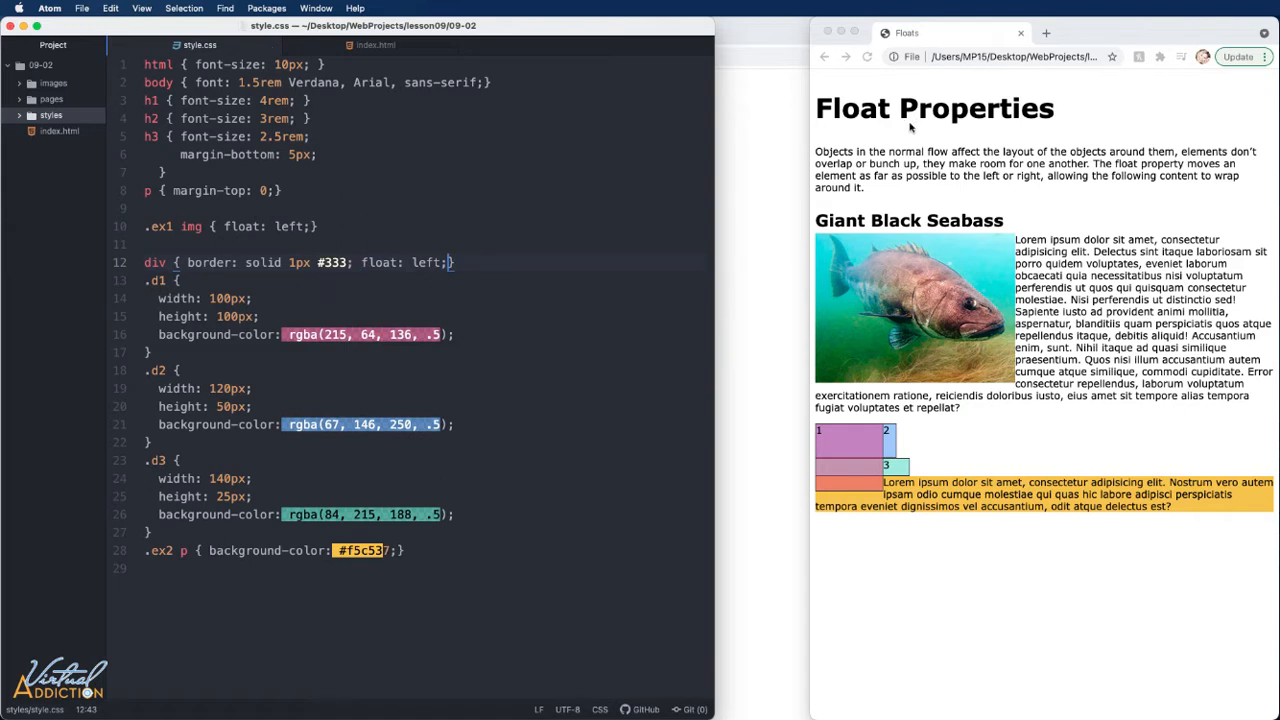
click(867, 56)
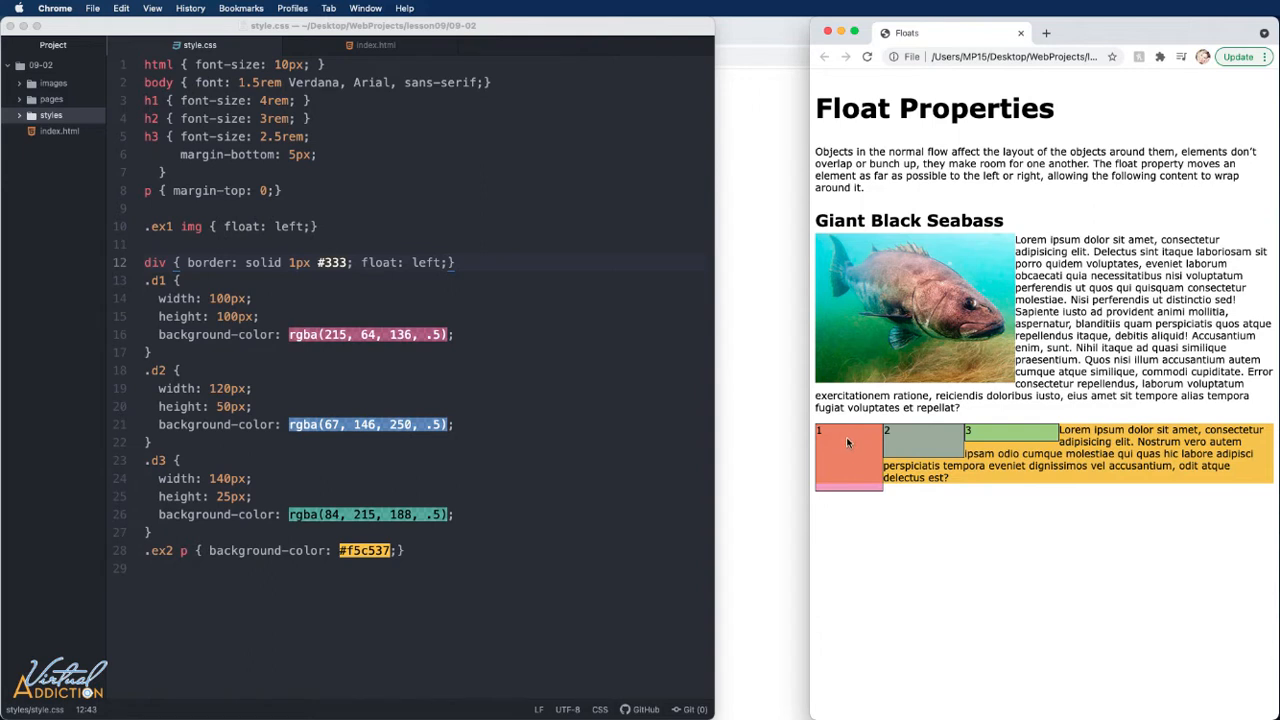
mouse_move(936, 445)
text(righ)
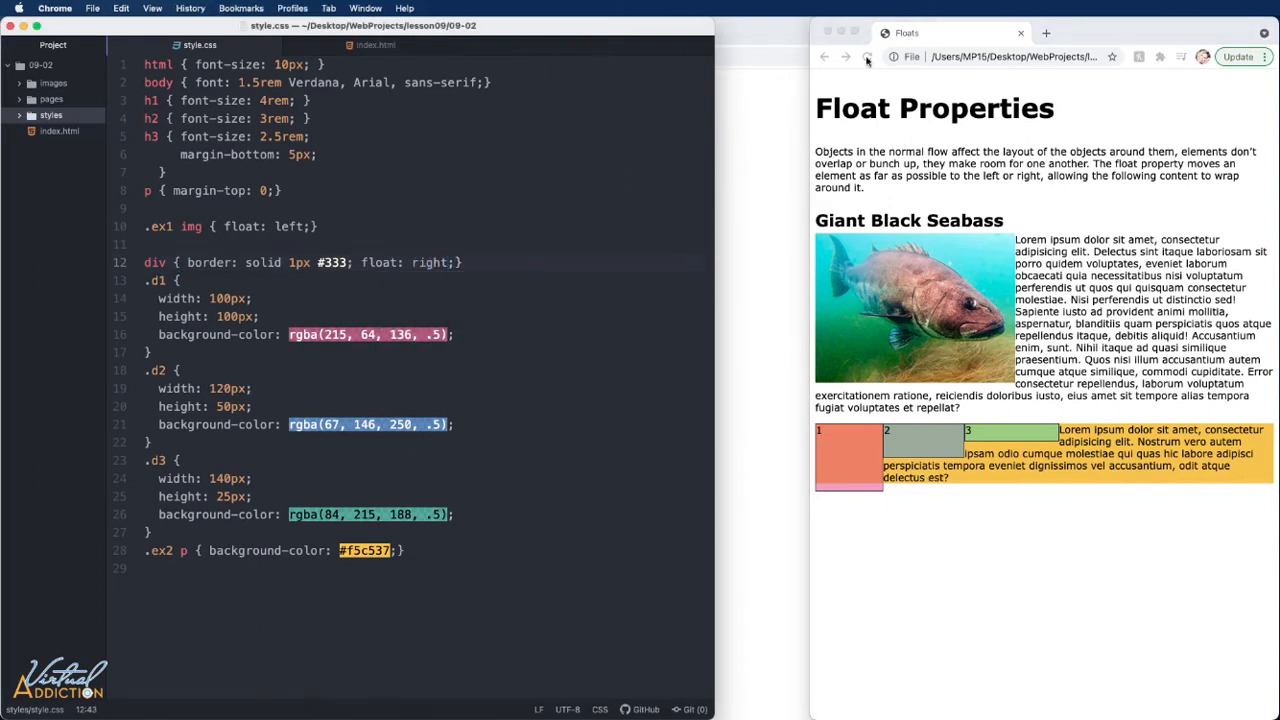
Reload Chrome to see the right-floated boxes in order 3, 2, 1.
click(866, 56)
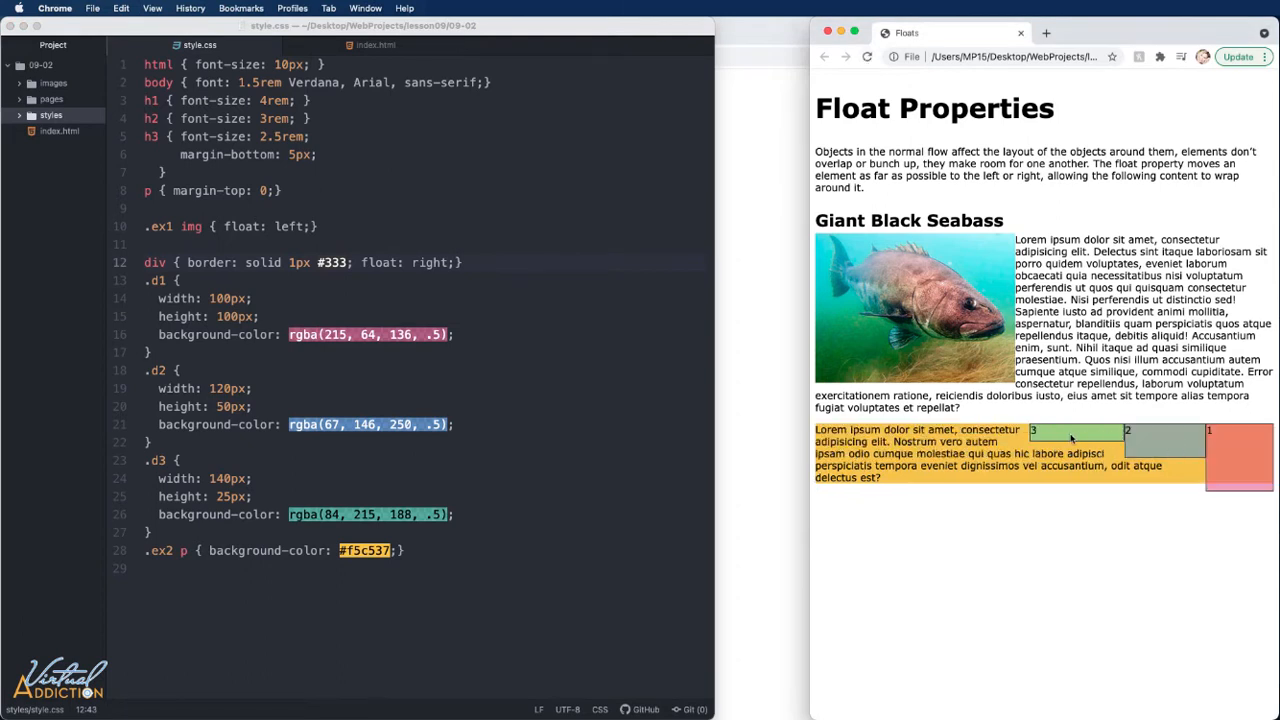
mouse_move(1214, 445)
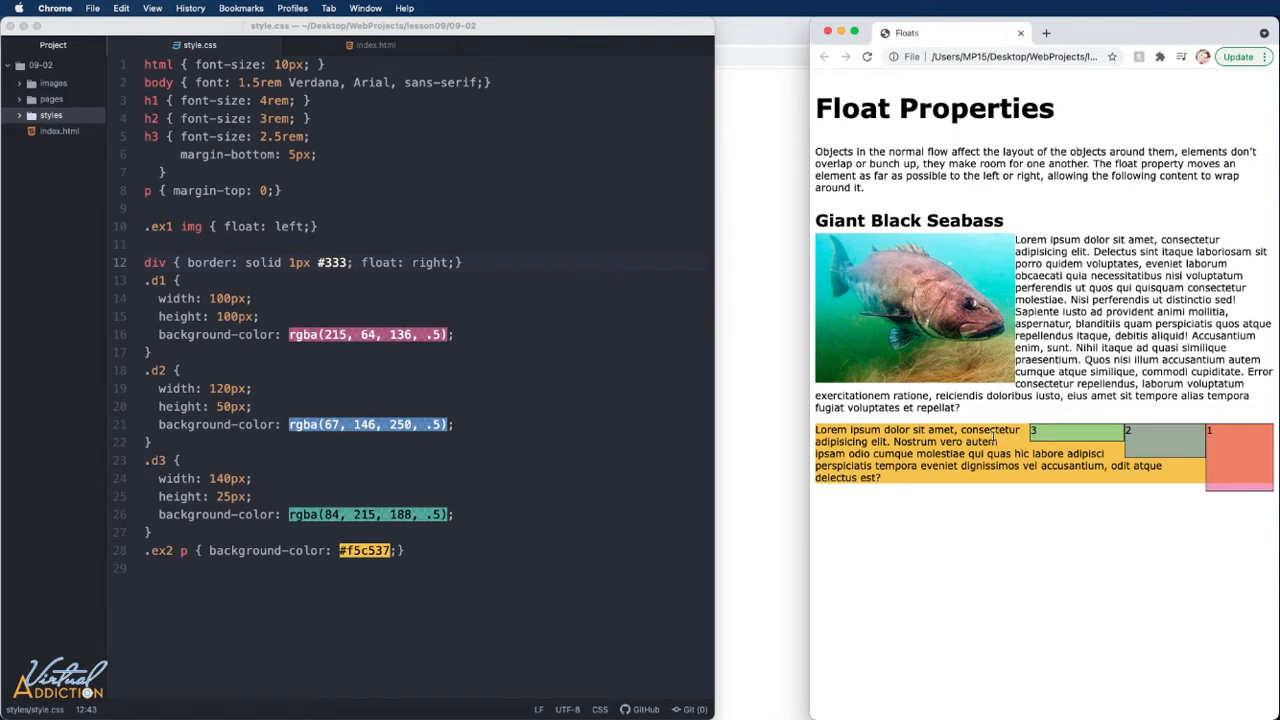
mouse_move(1233, 445)
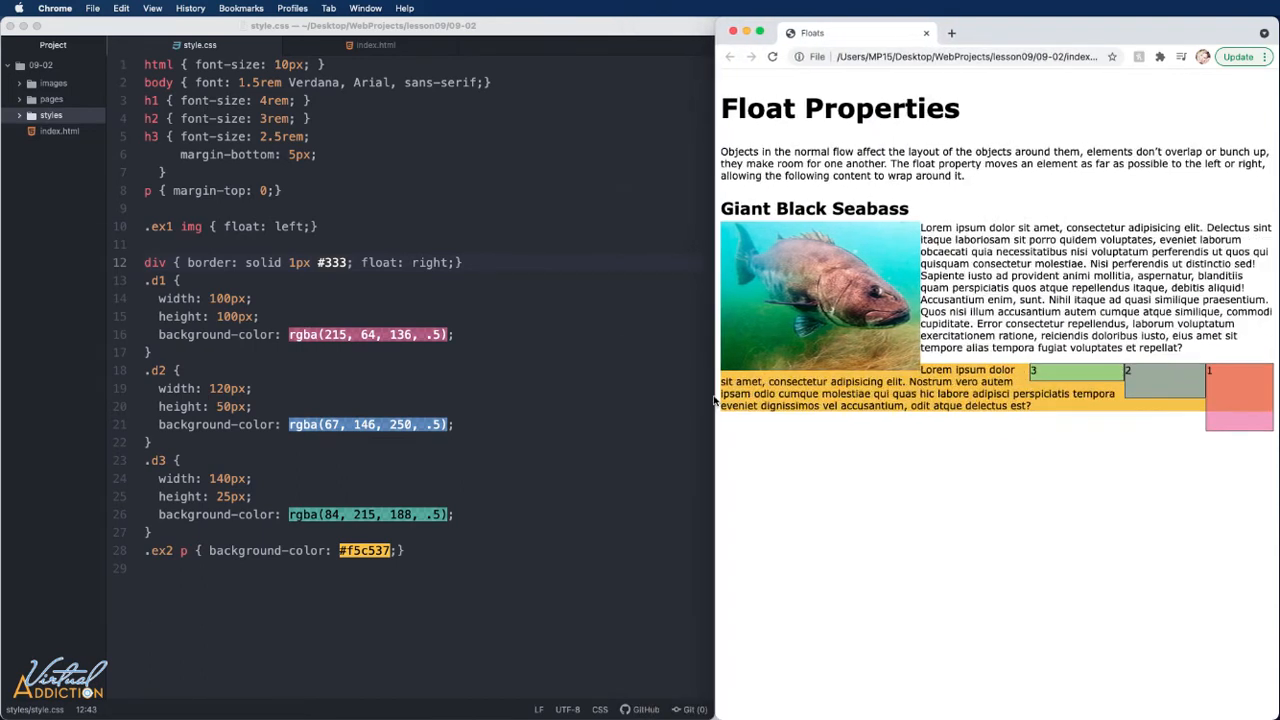
mouse_move(850, 291)
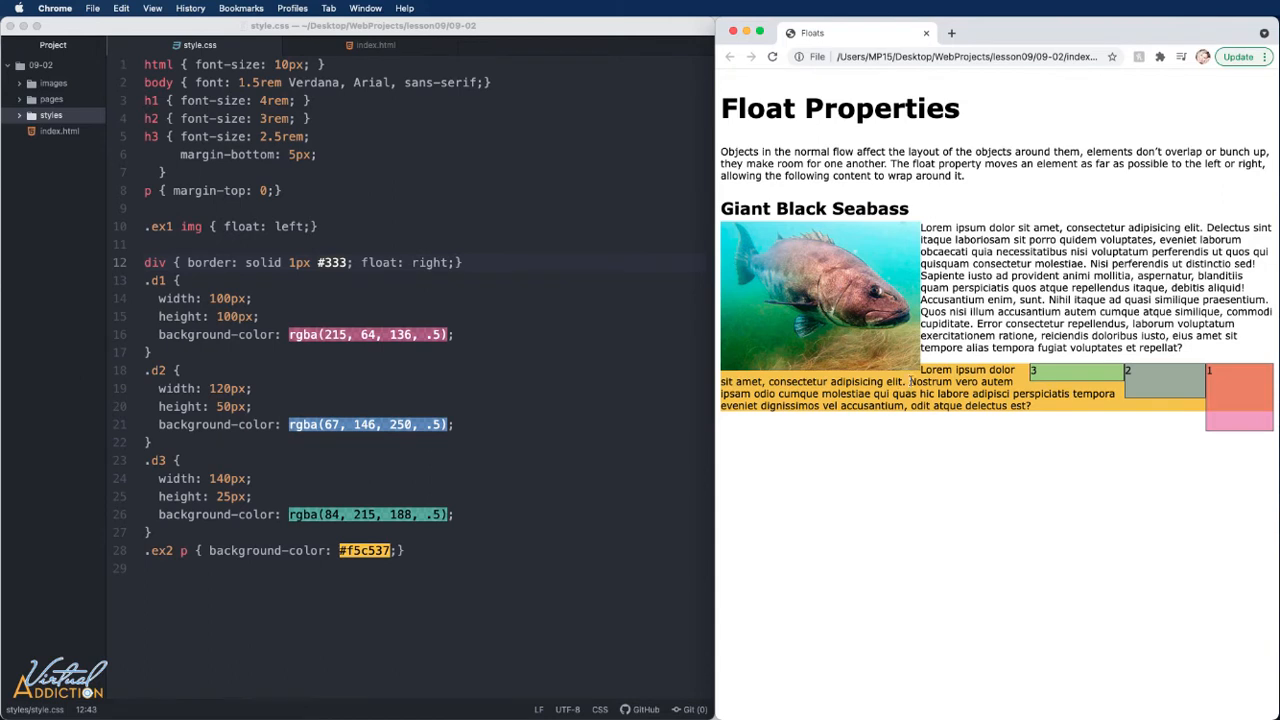
mouse_move(800, 372)
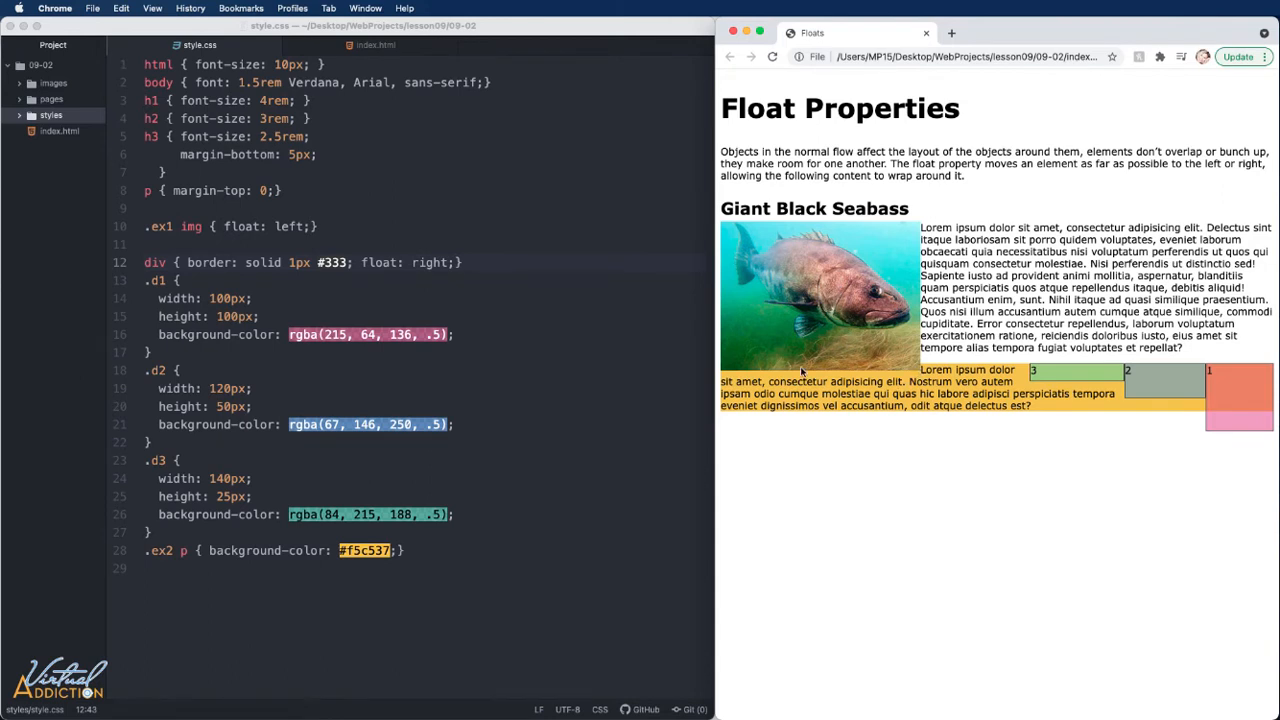
mouse_move(1100, 389)
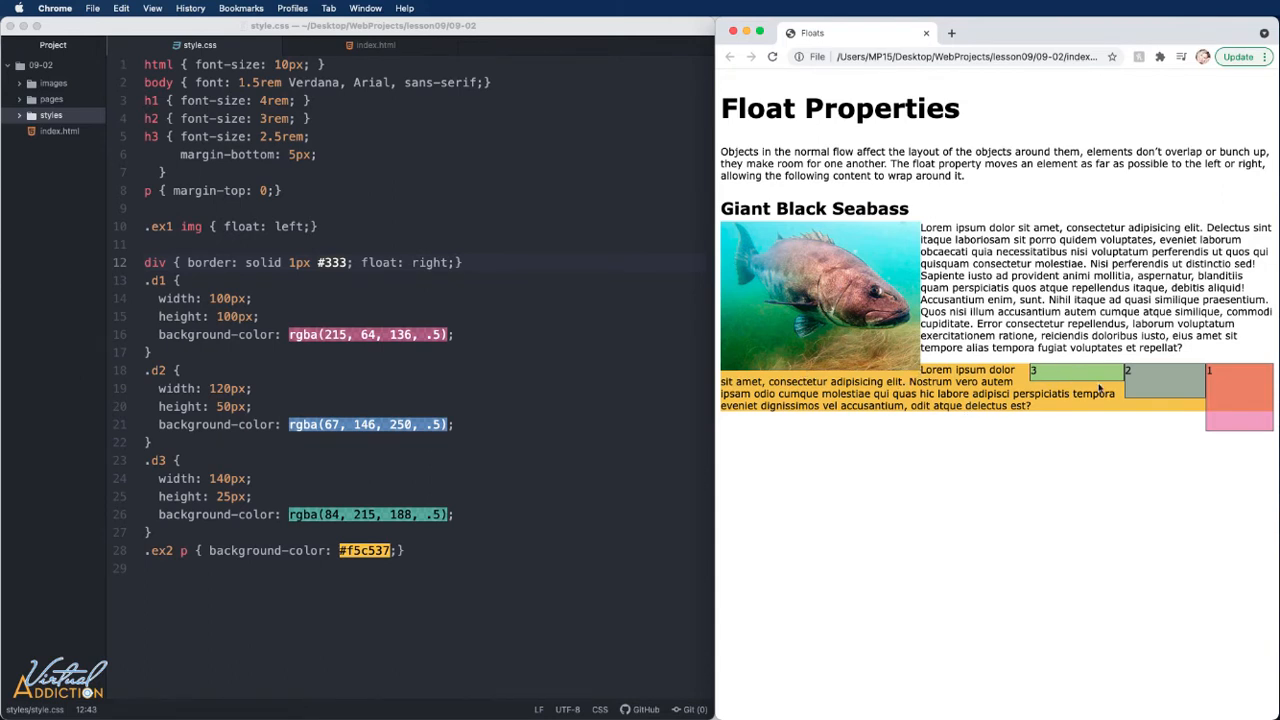
mouse_move(1060, 380)
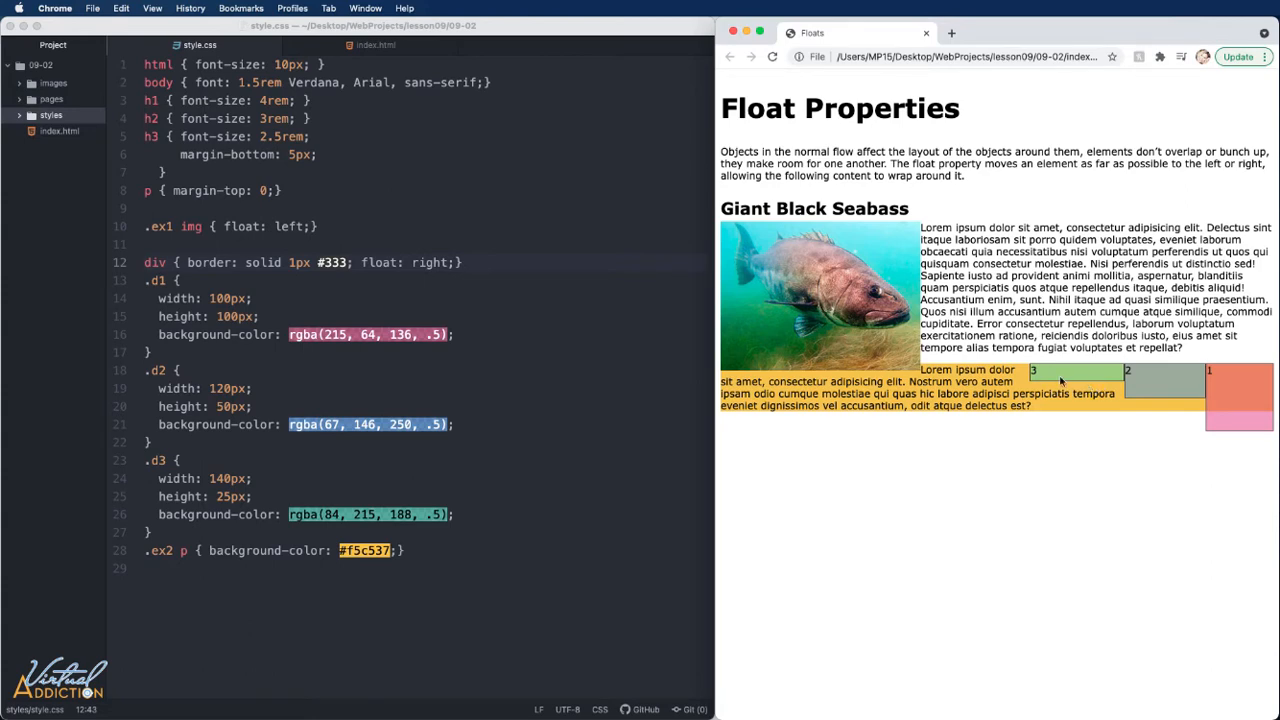
Return to index.html at the ex2 divs and paragraph.
click(376, 45)
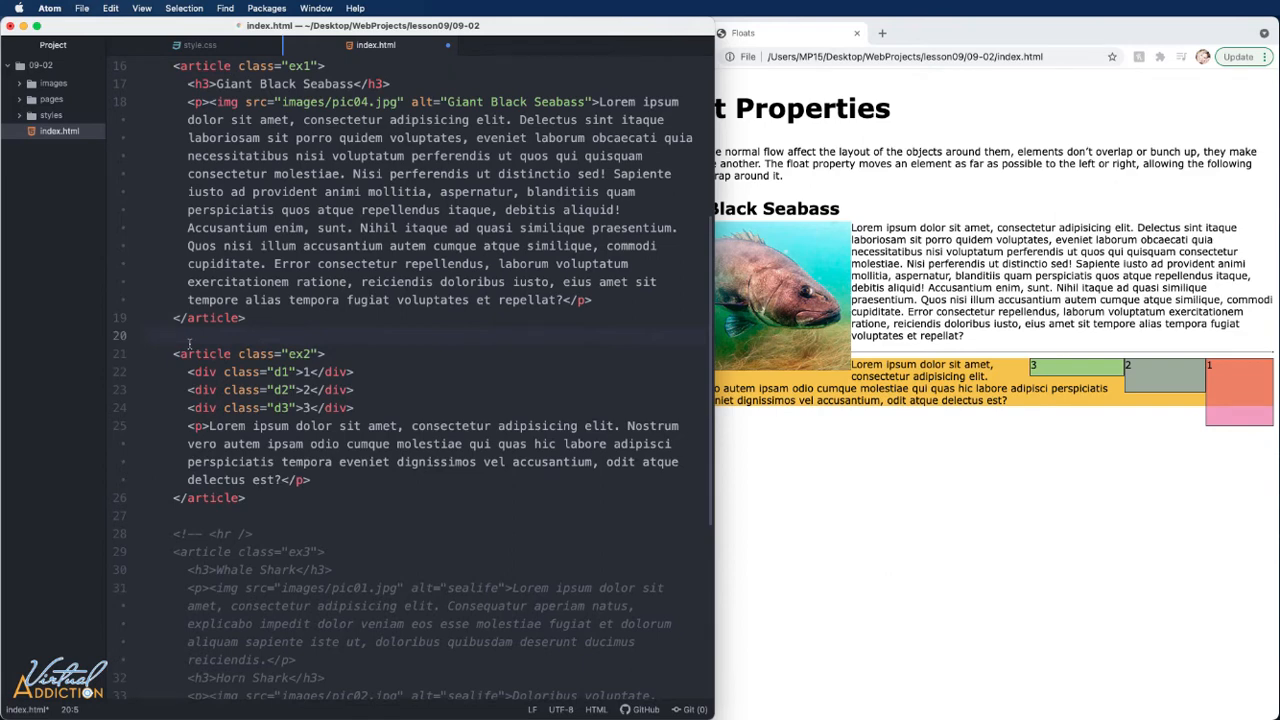
Insert <hr class="clearIt" /> between the ex1 and ex2 articles in index.html.
text(<hr>)
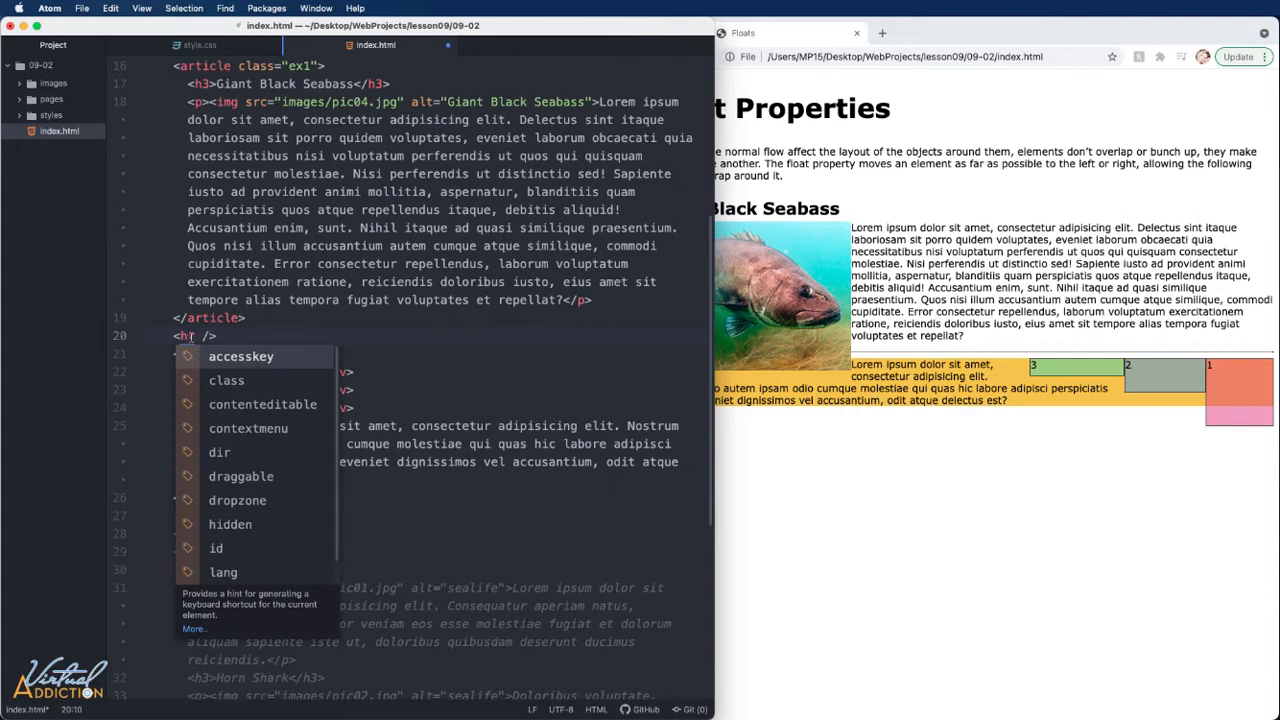
text(class="c)
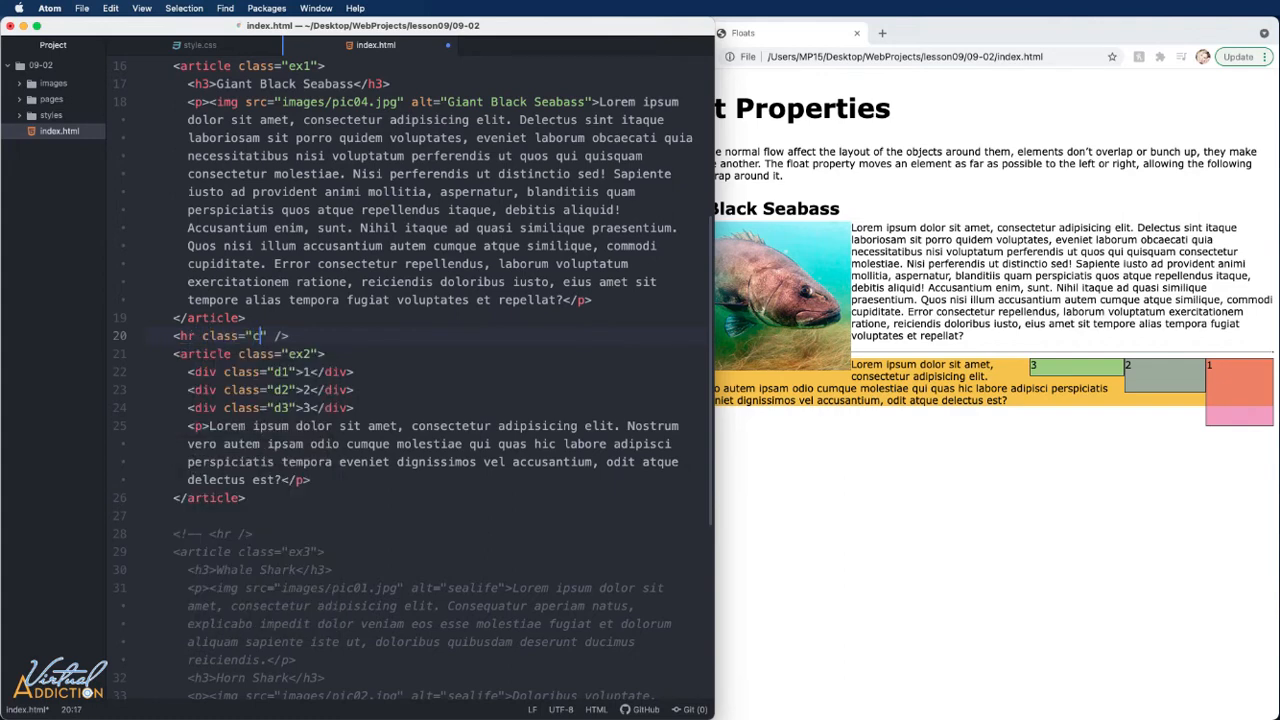
text(learIt)
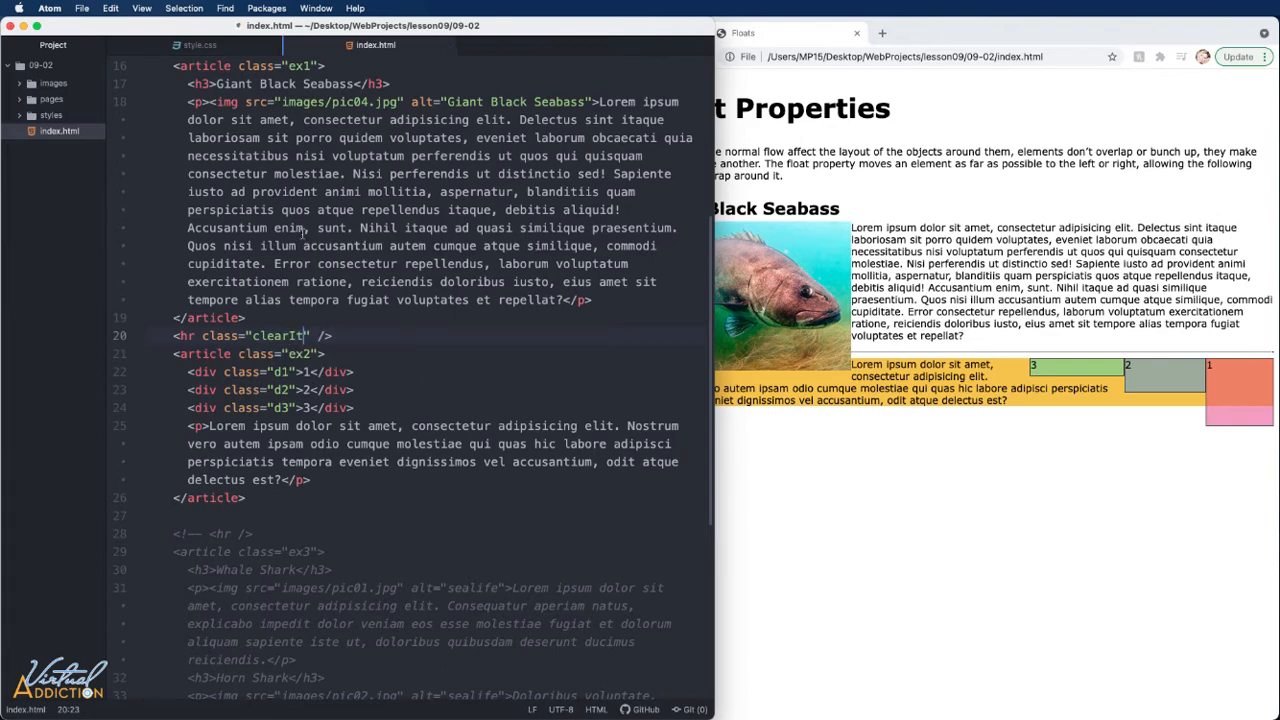
click(196, 45)
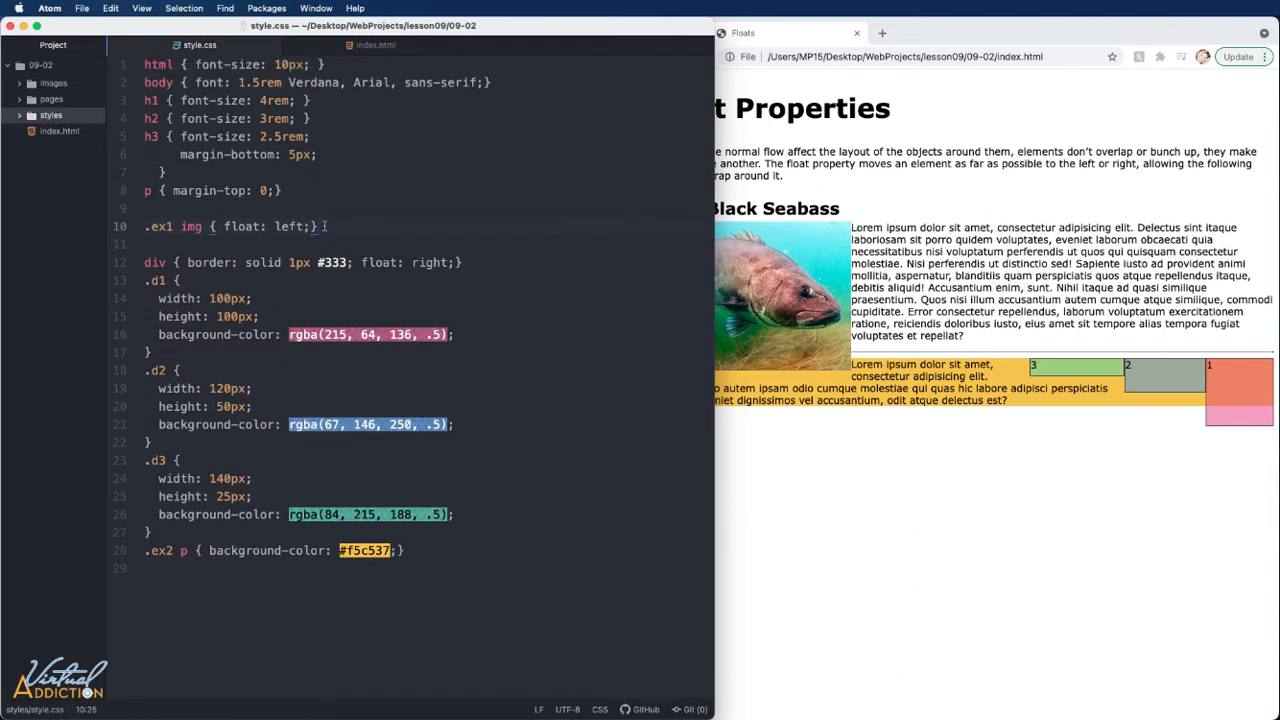
Add a .clearIt { clear: both; } rule below .ex1 img in style.css.
text(.clearIt { clear:)
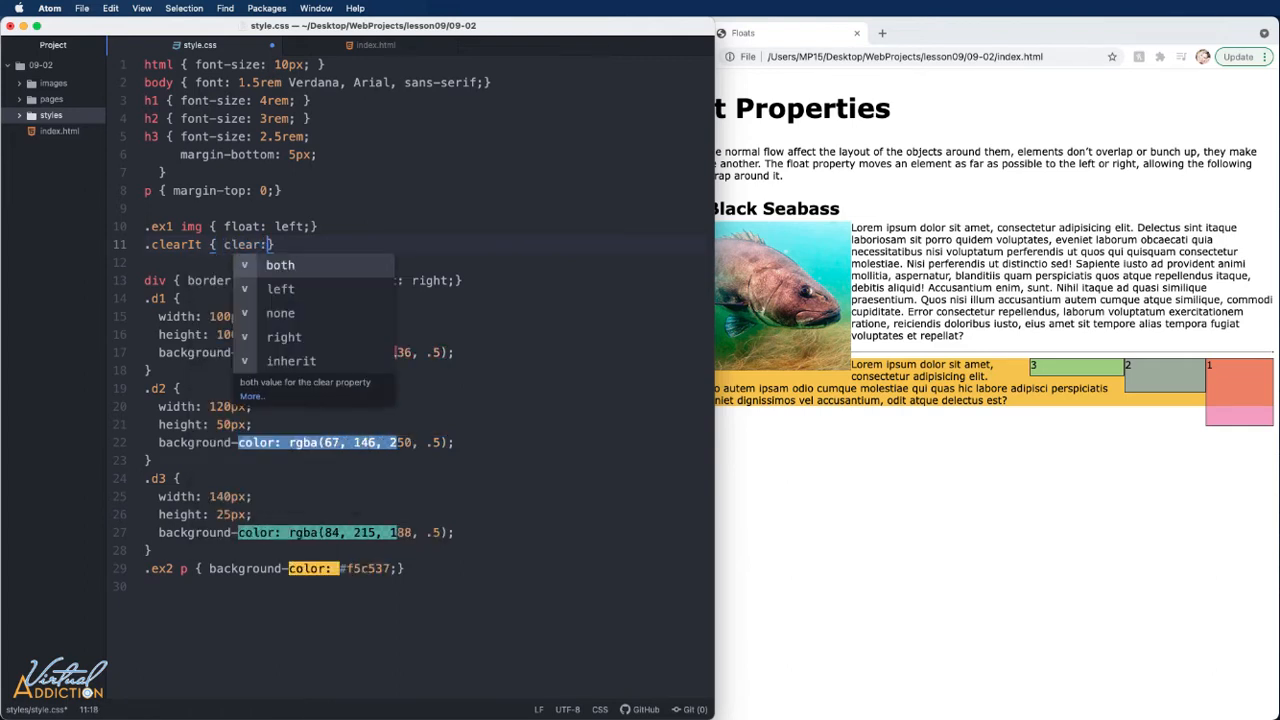
click(280, 265)
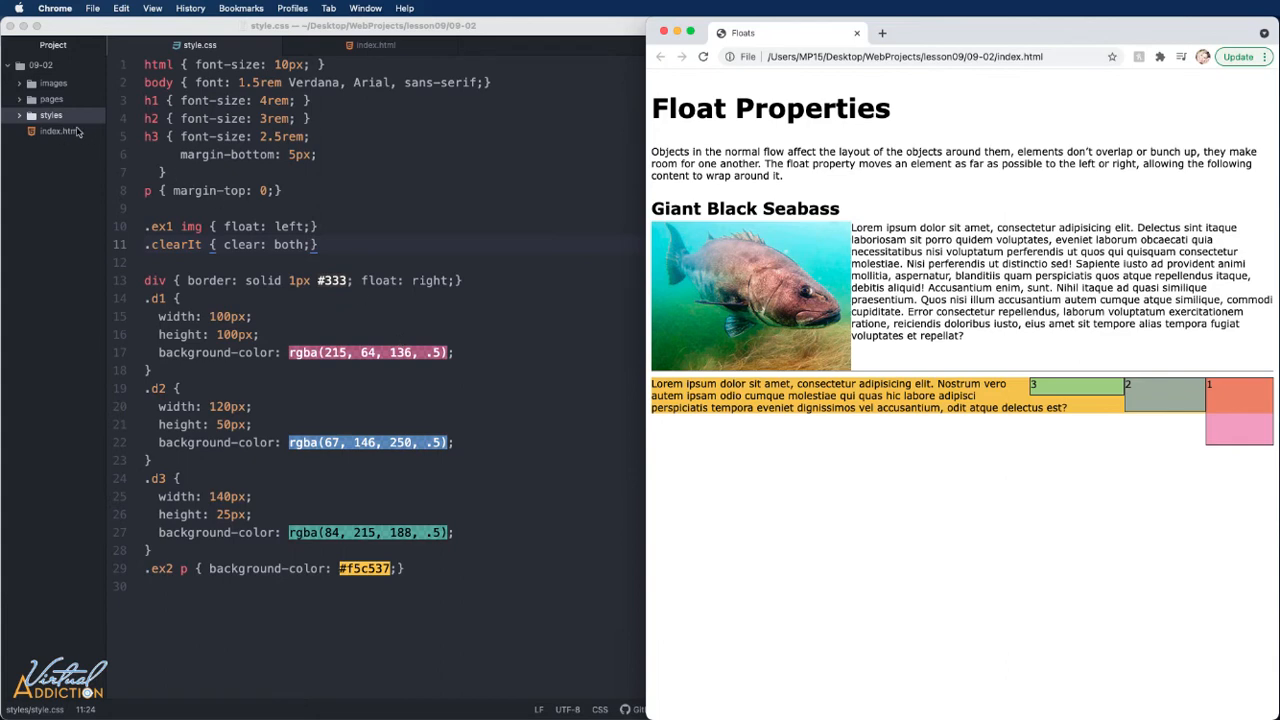
click(376, 44)
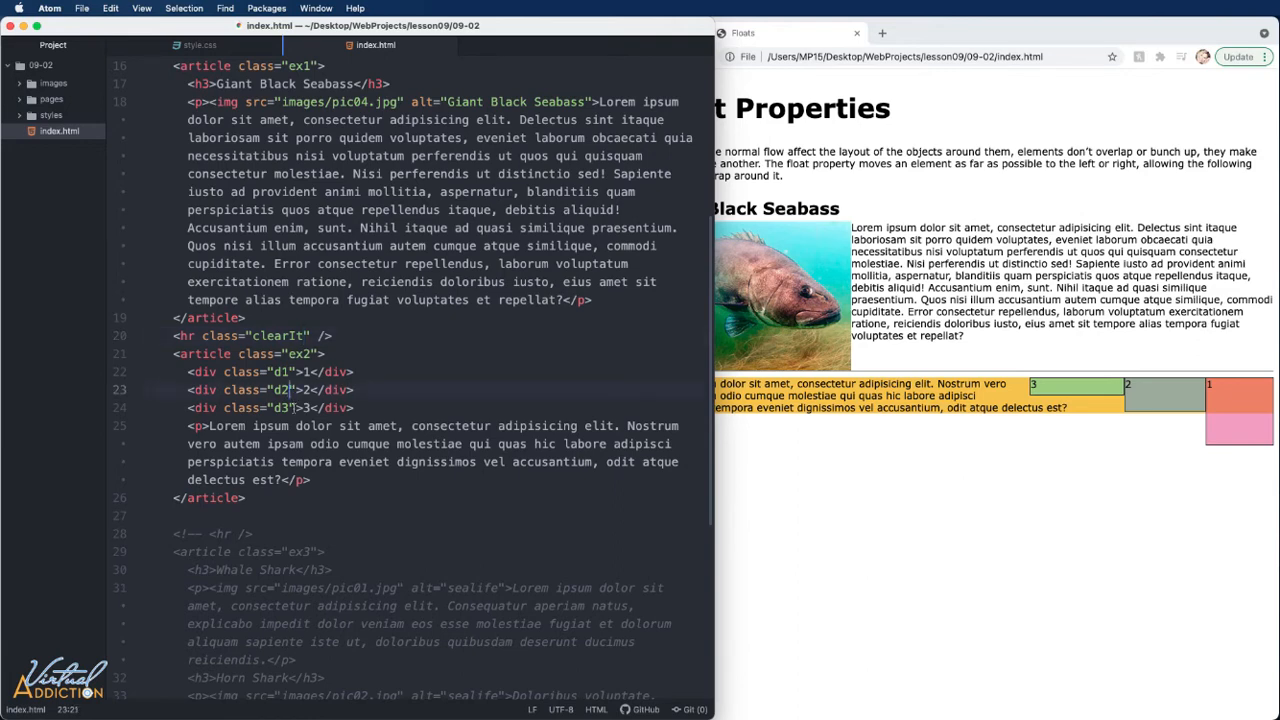
text(clearIt)
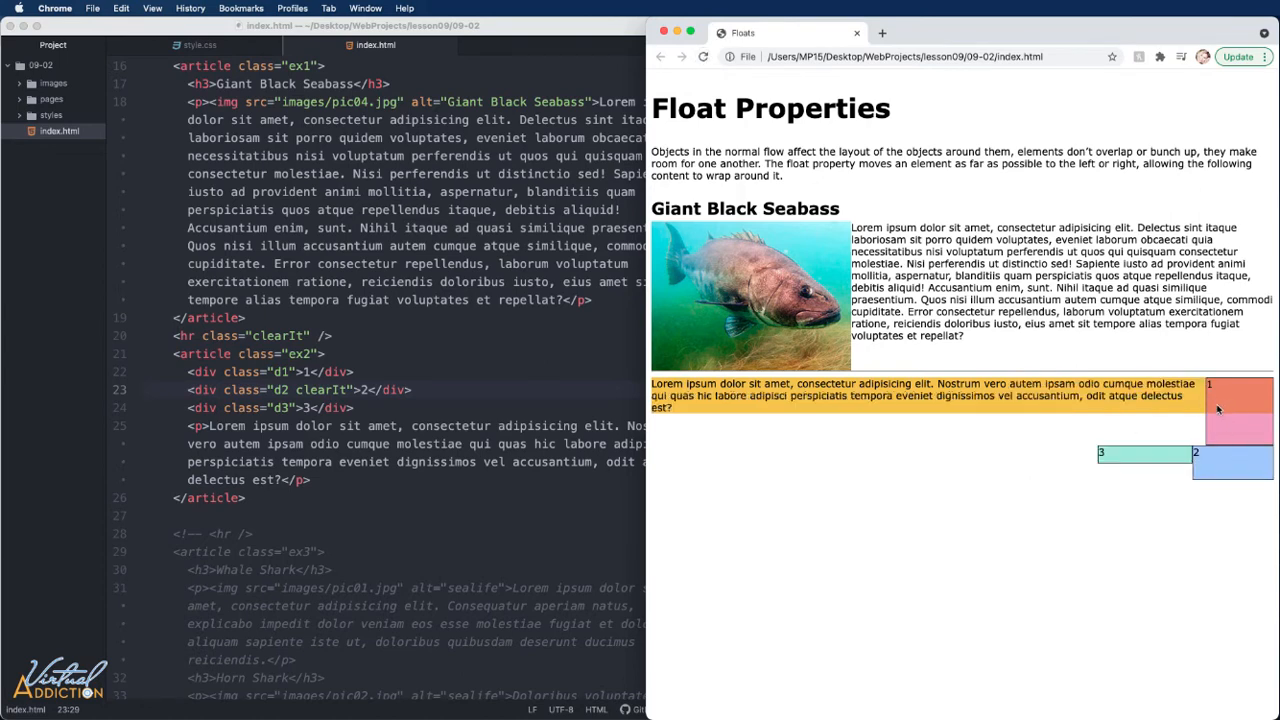
mouse_move(1239, 421)
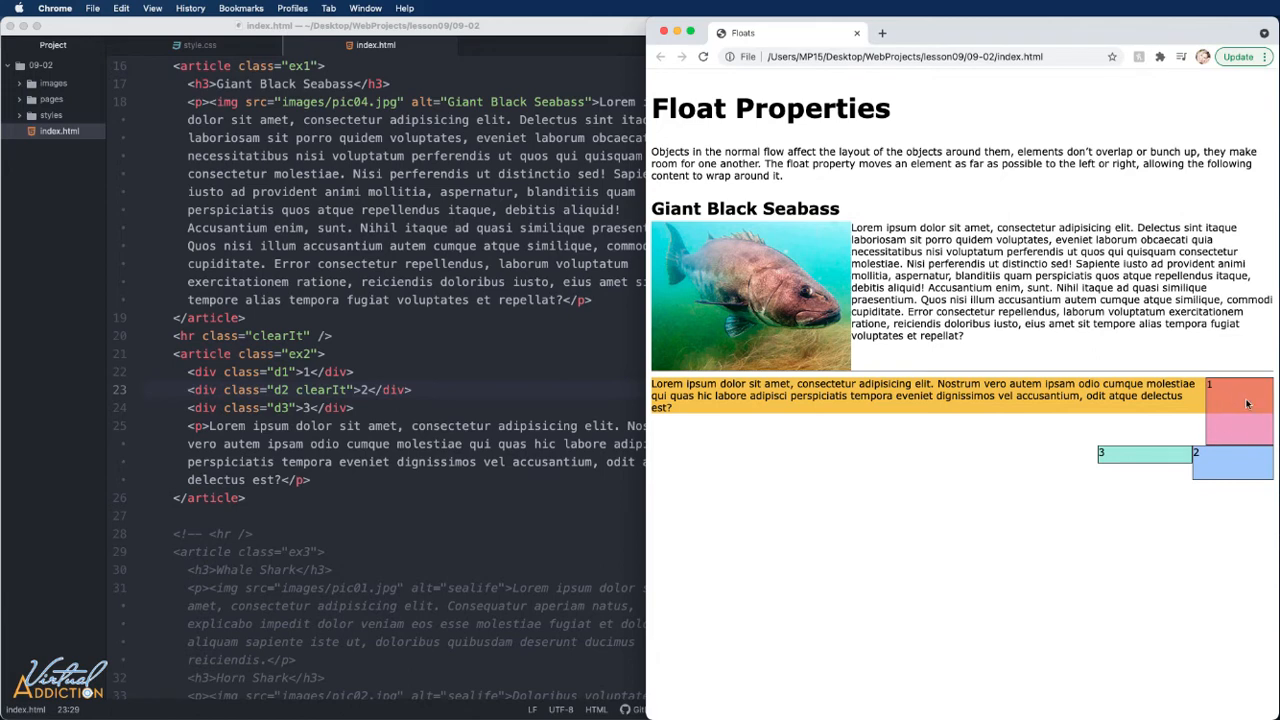
mouse_move(1229, 388)
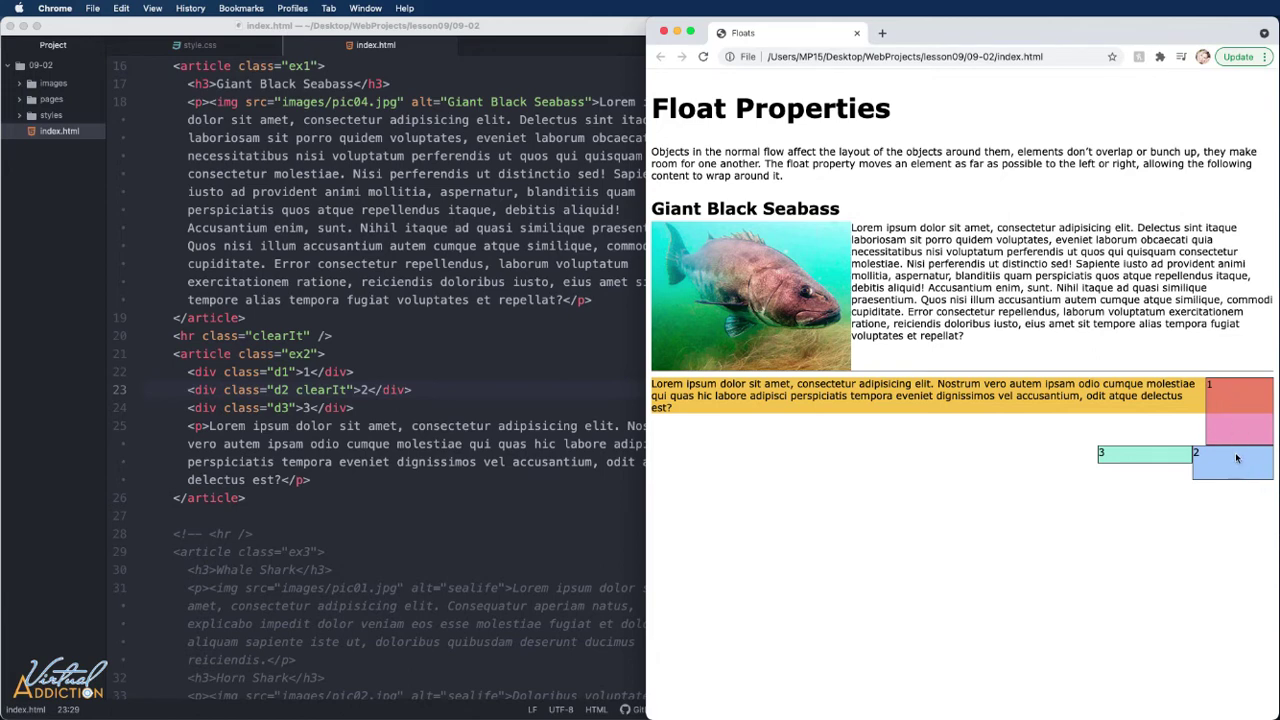
mouse_move(1227, 455)
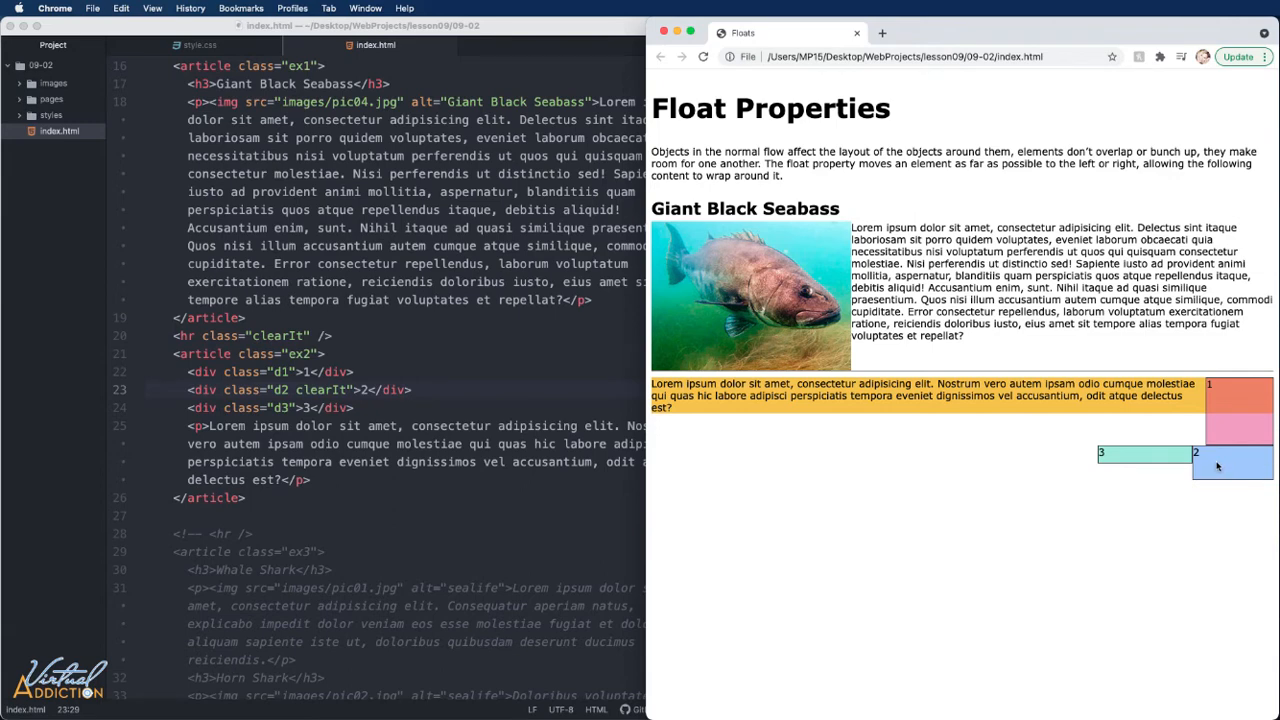
mouse_move(1128, 462)
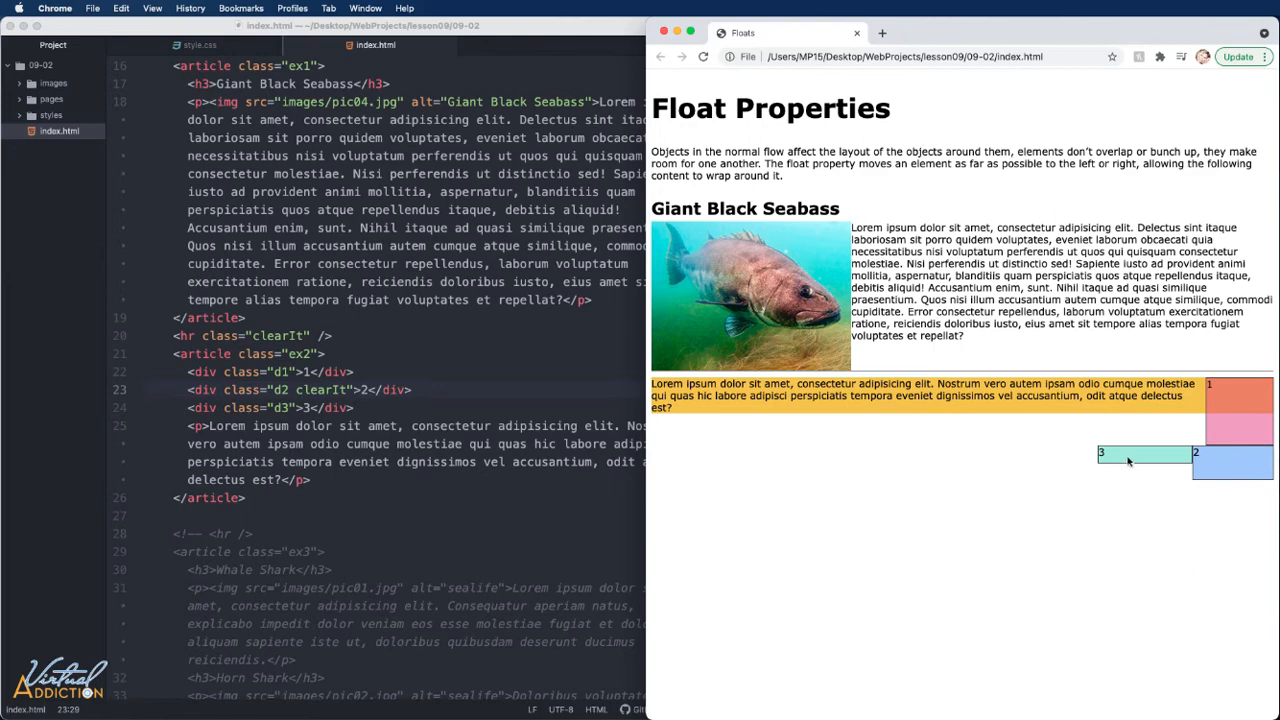
mouse_move(1150, 458)
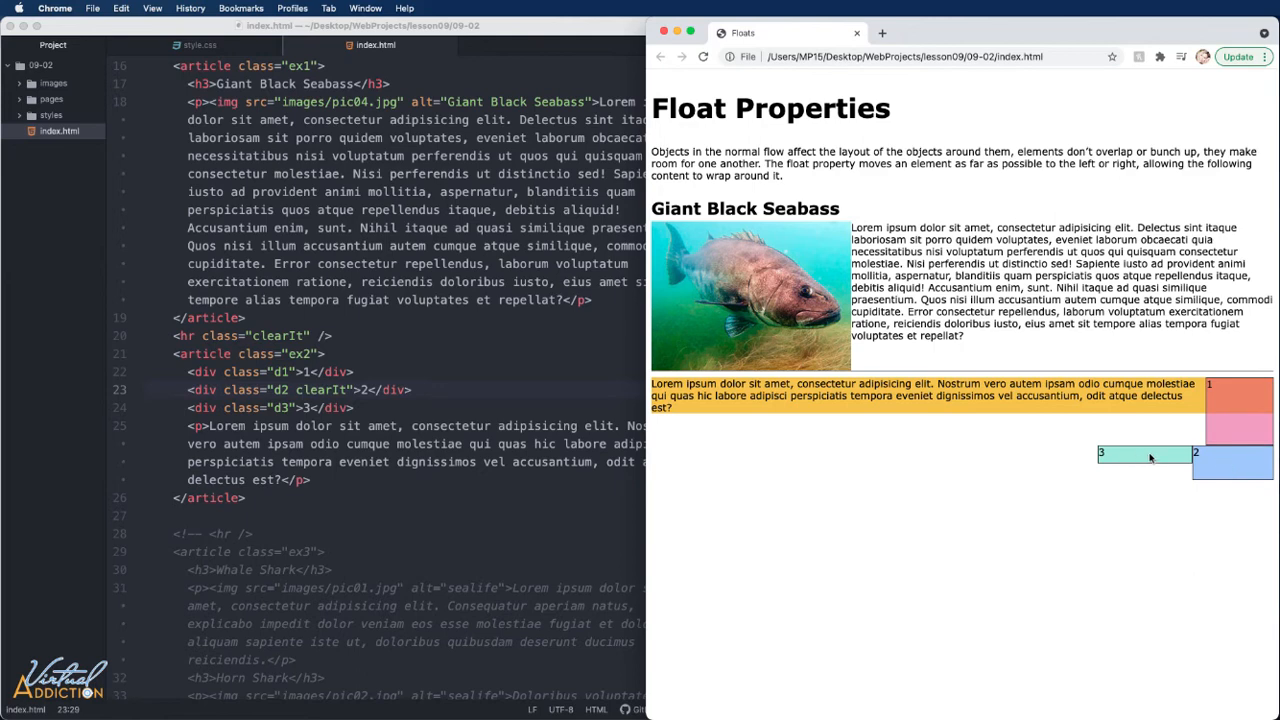
mouse_move(1157, 458)
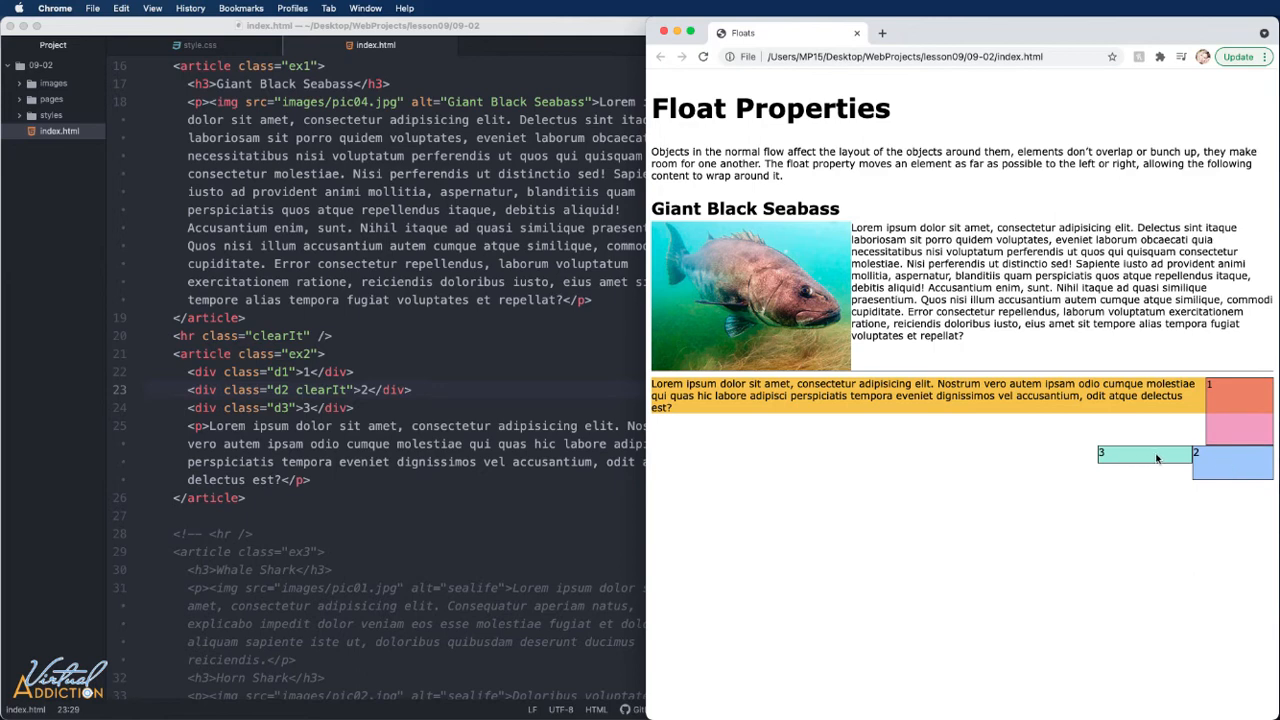
mouse_move(1108, 467)
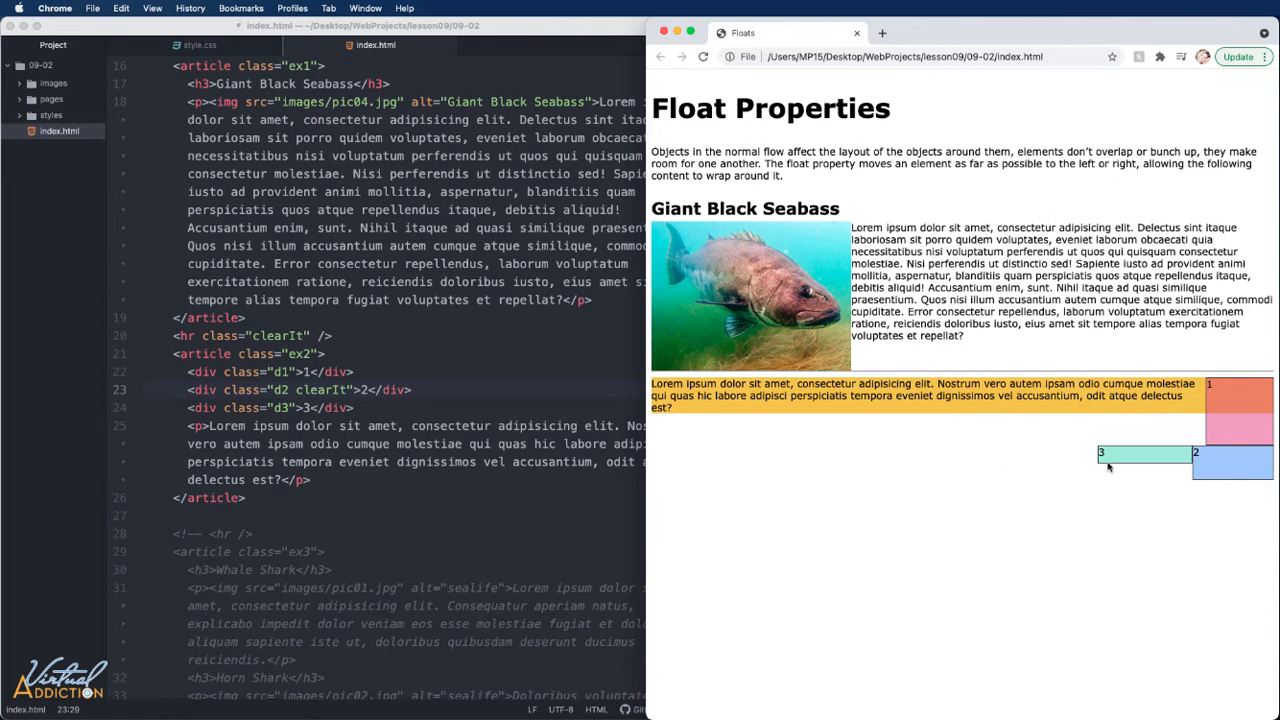
mouse_move(1137, 431)
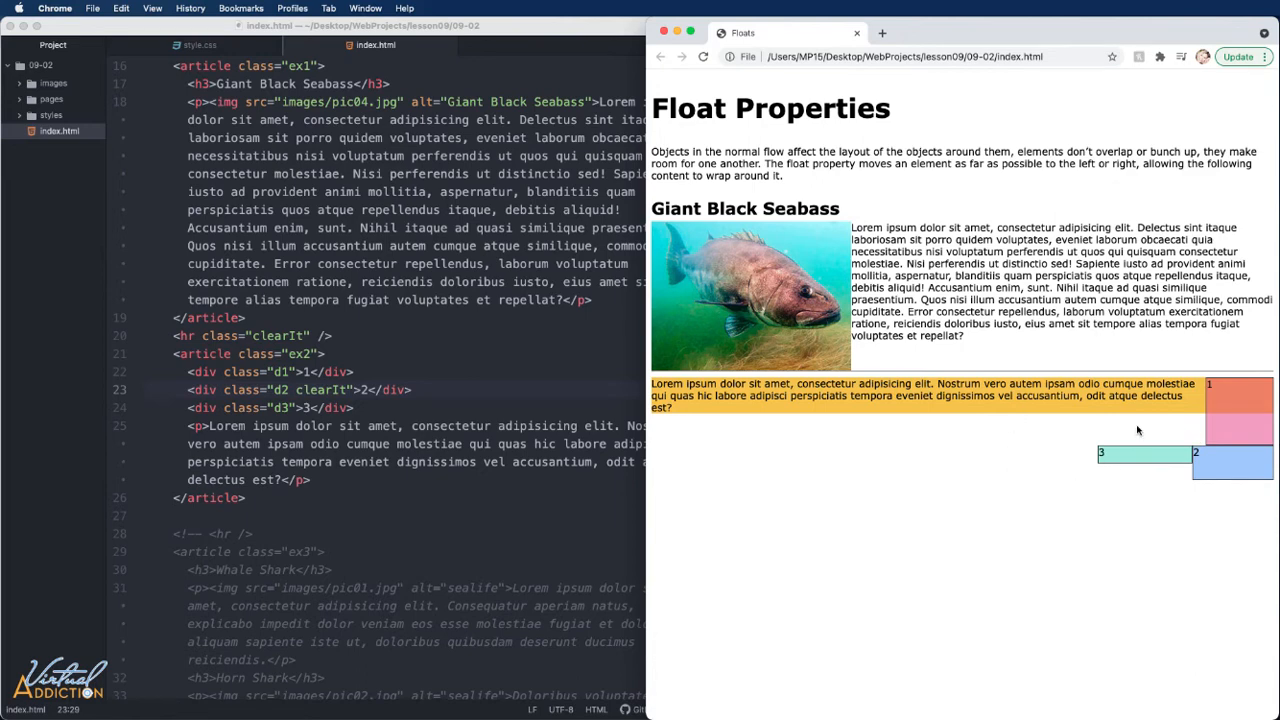
mouse_move(997, 471)
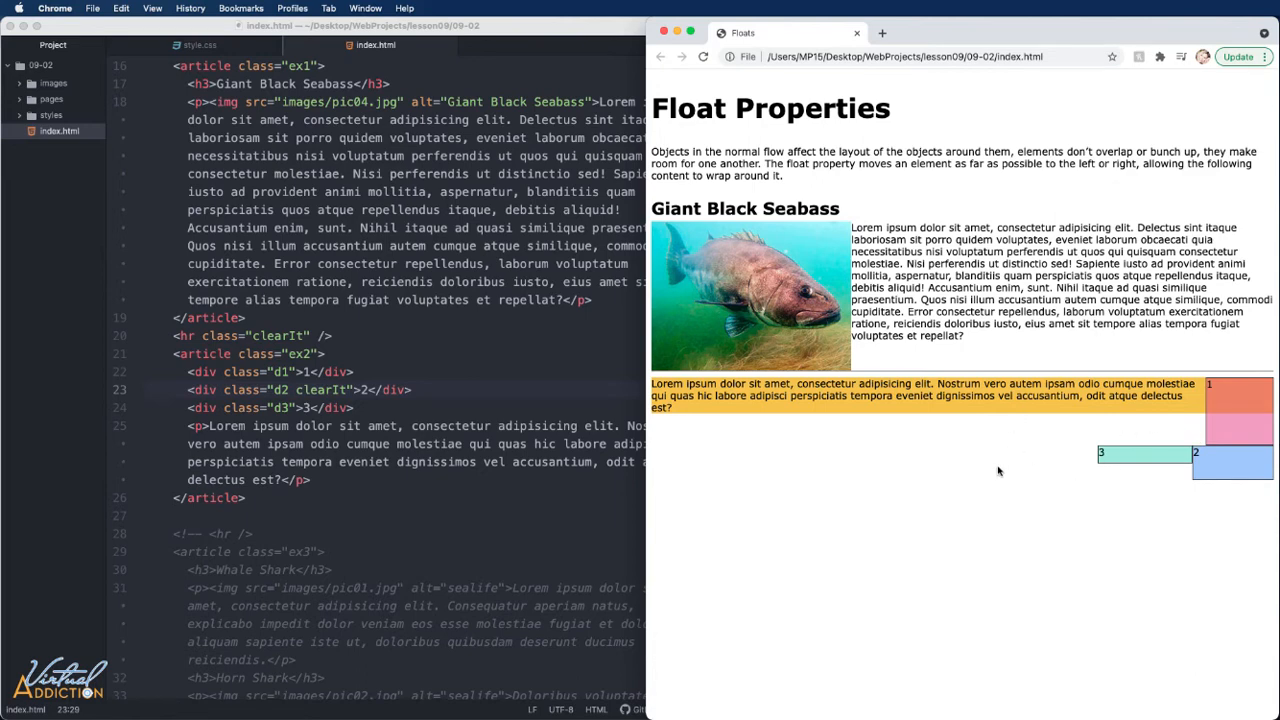
mouse_move(1063, 464)
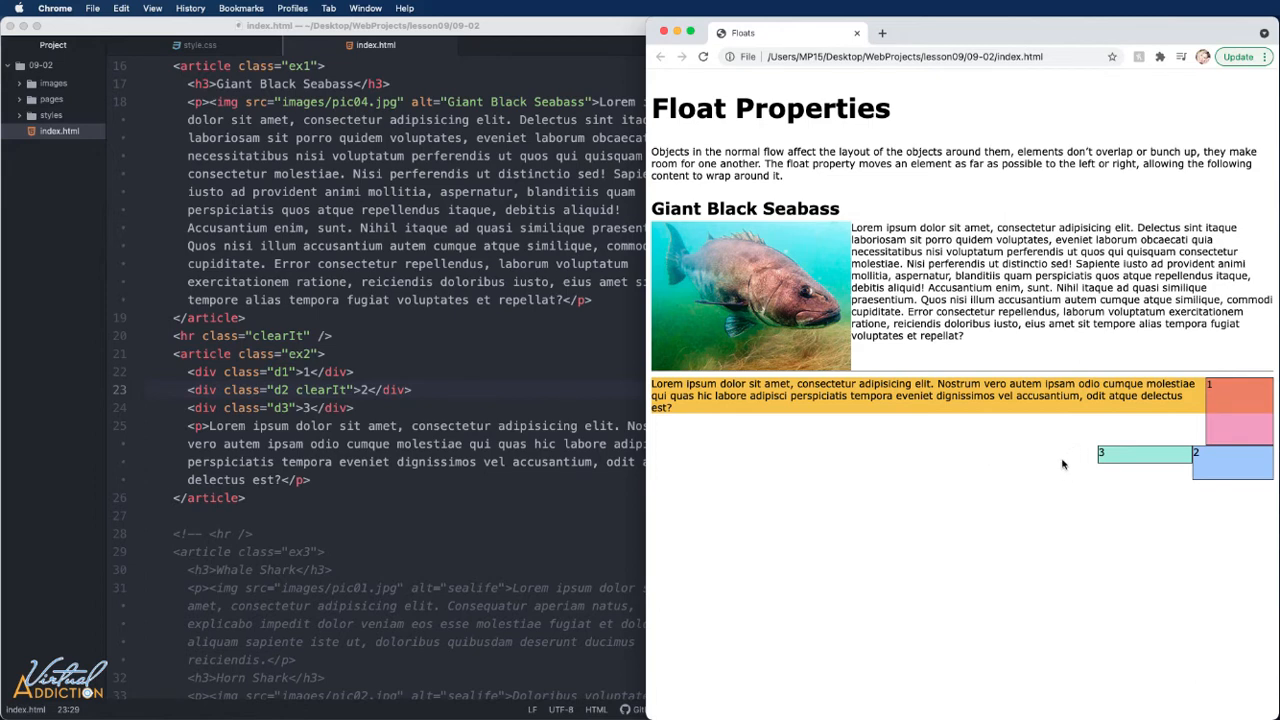
mouse_move(280, 462)
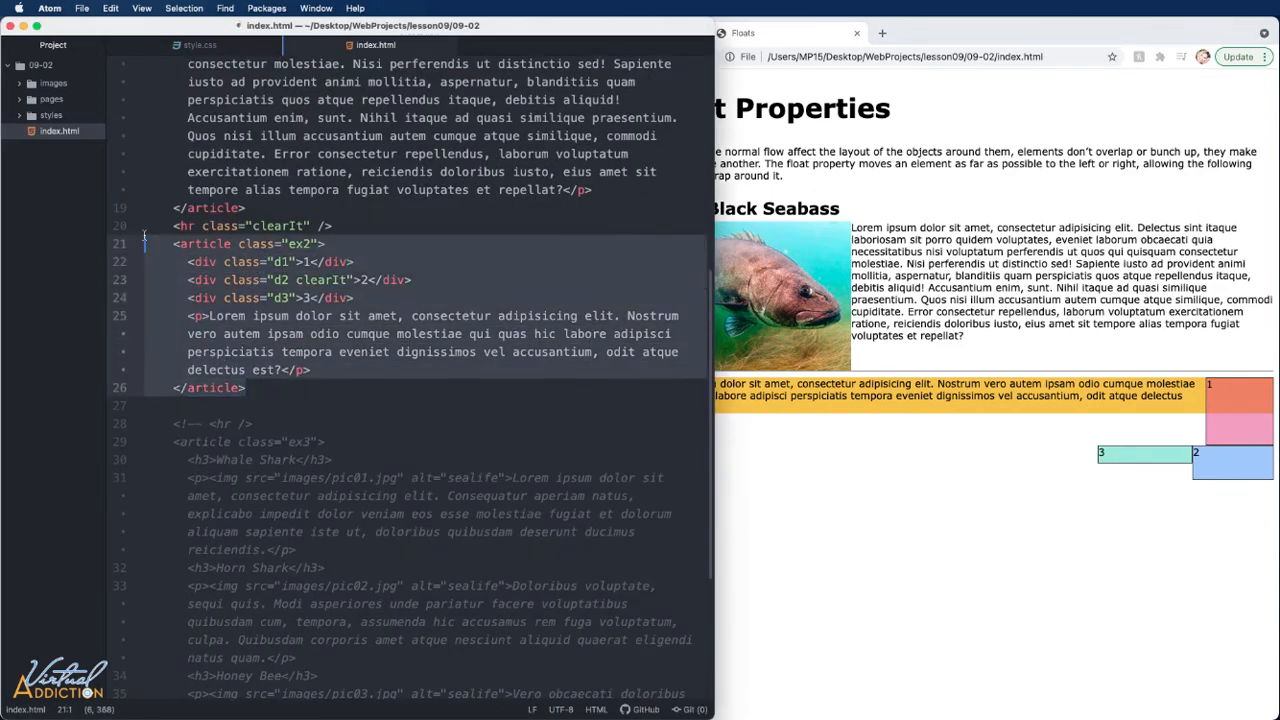
Comment out the ex2 numbered-boxes article with Cmd+/.
key(cmd+/)
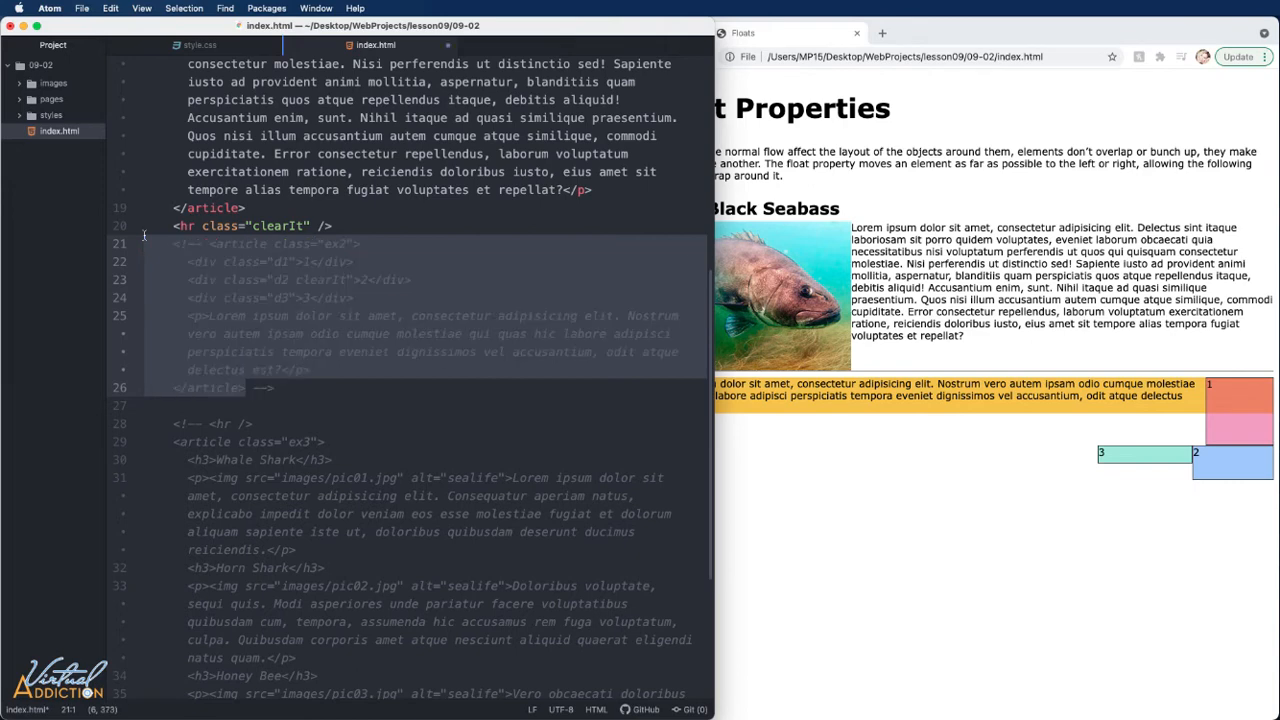
scroll(down, 3)
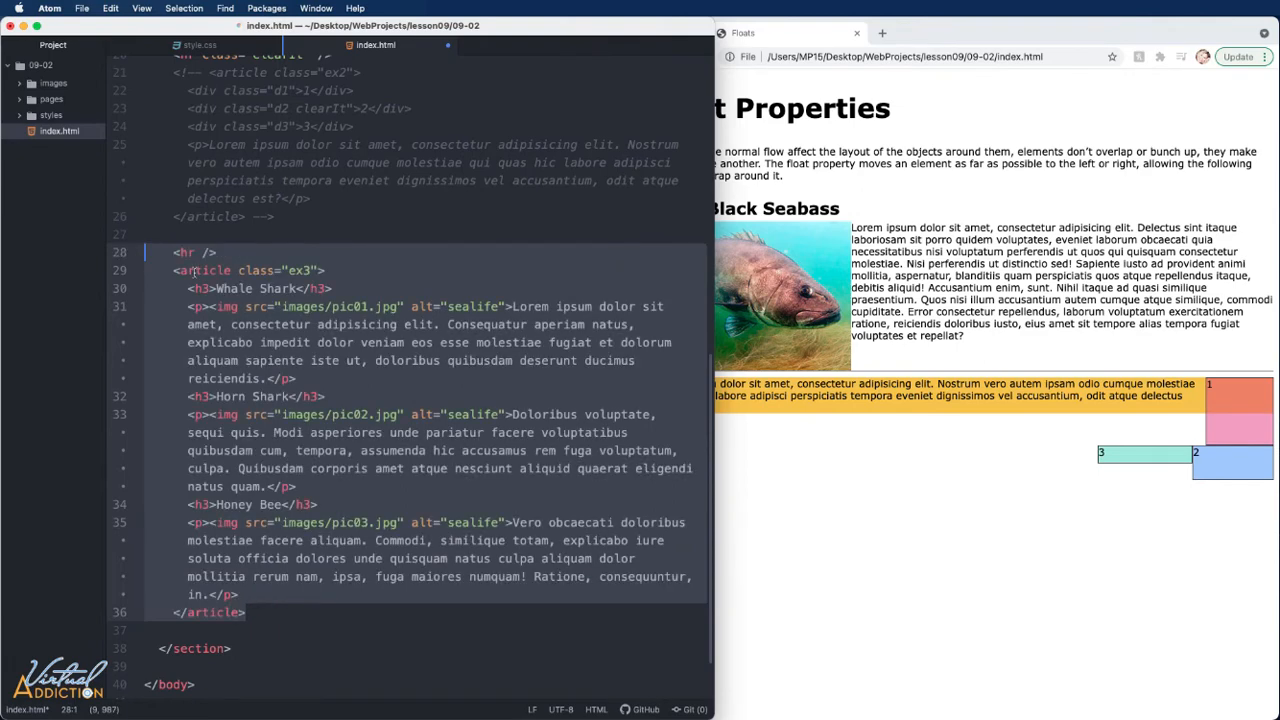
scroll(up, 3)
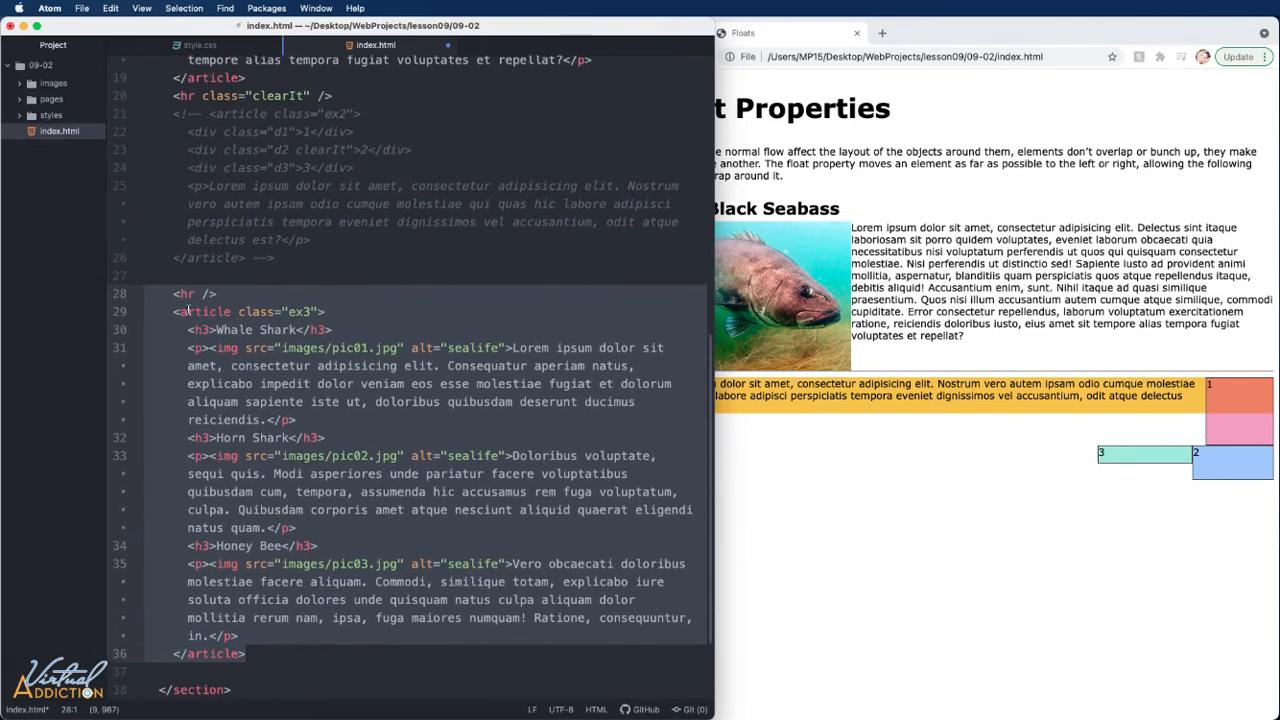
Uncomment the ex3 article and remove its hr.
click(145, 293)
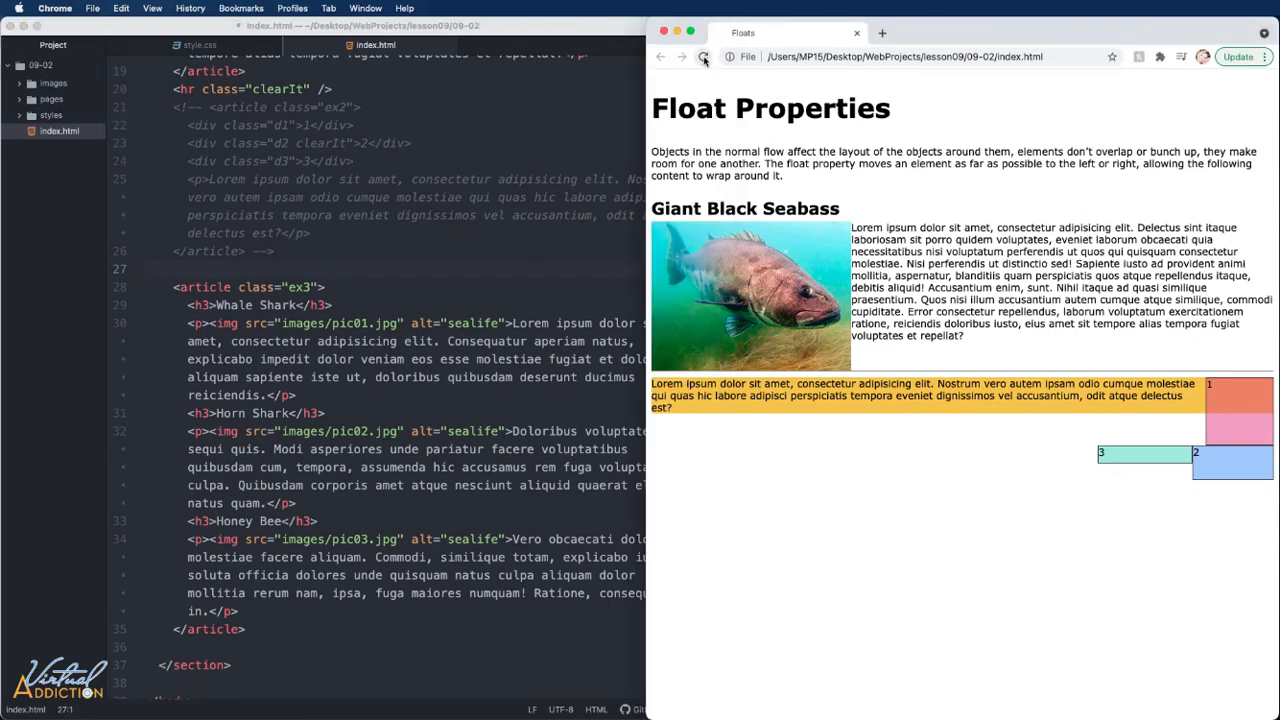
scroll(down, 3)
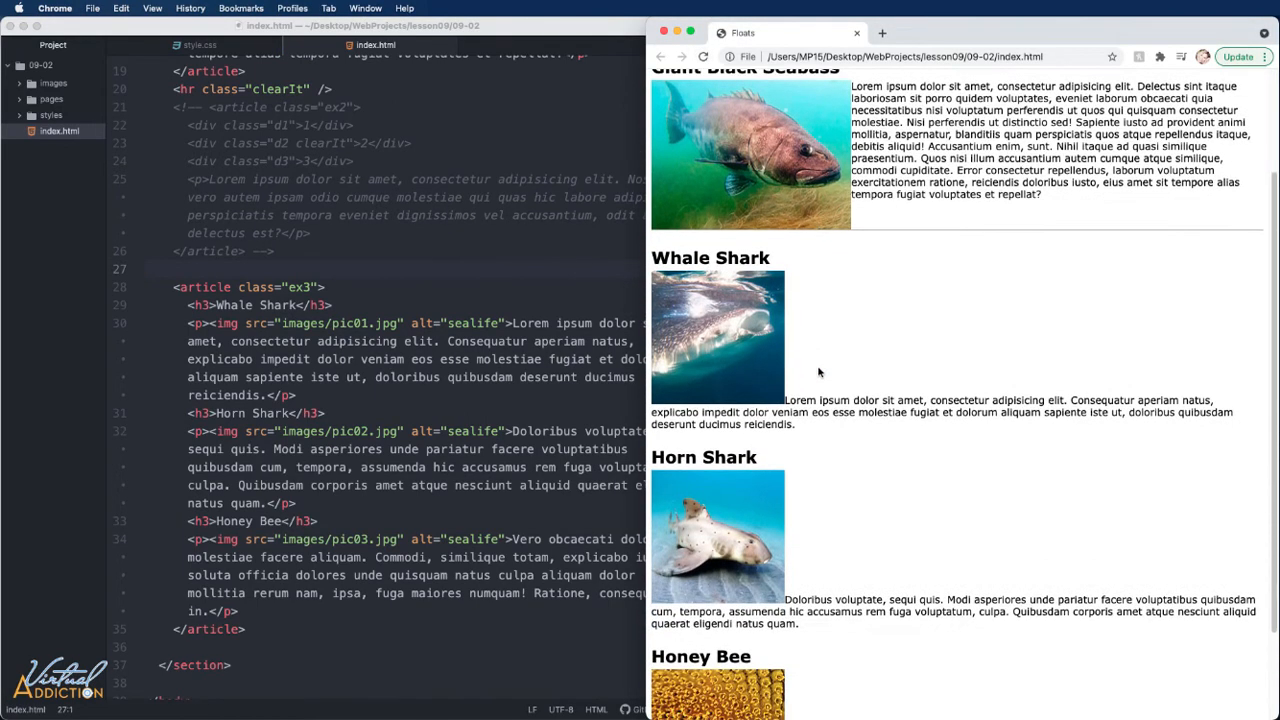
scroll(down, 3)
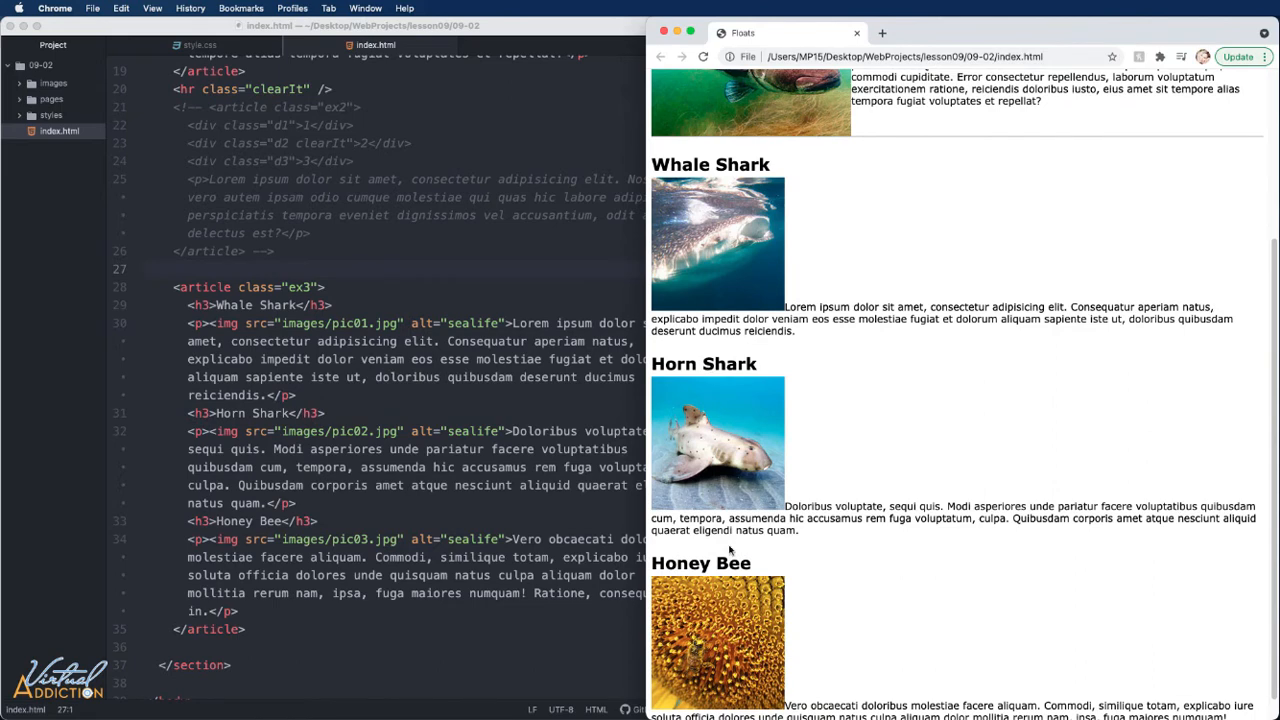
scroll(down, 3)
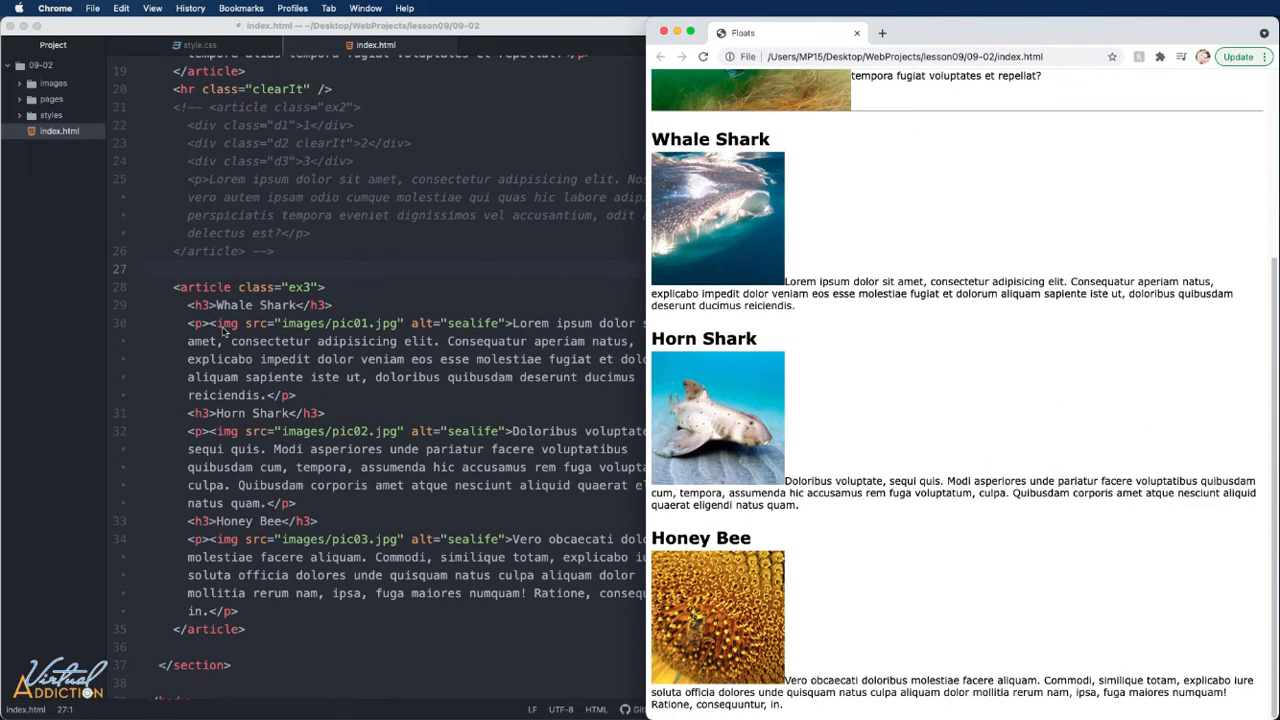
mouse_move(251, 331)
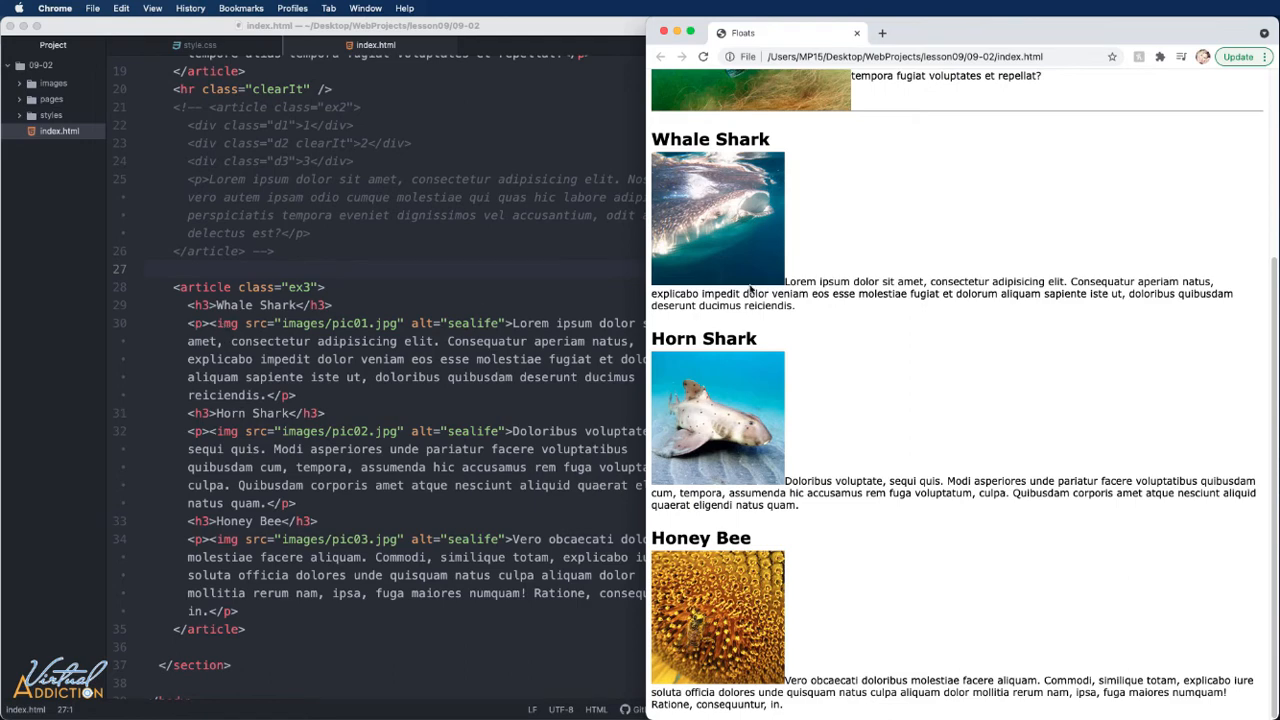
mouse_move(737, 213)
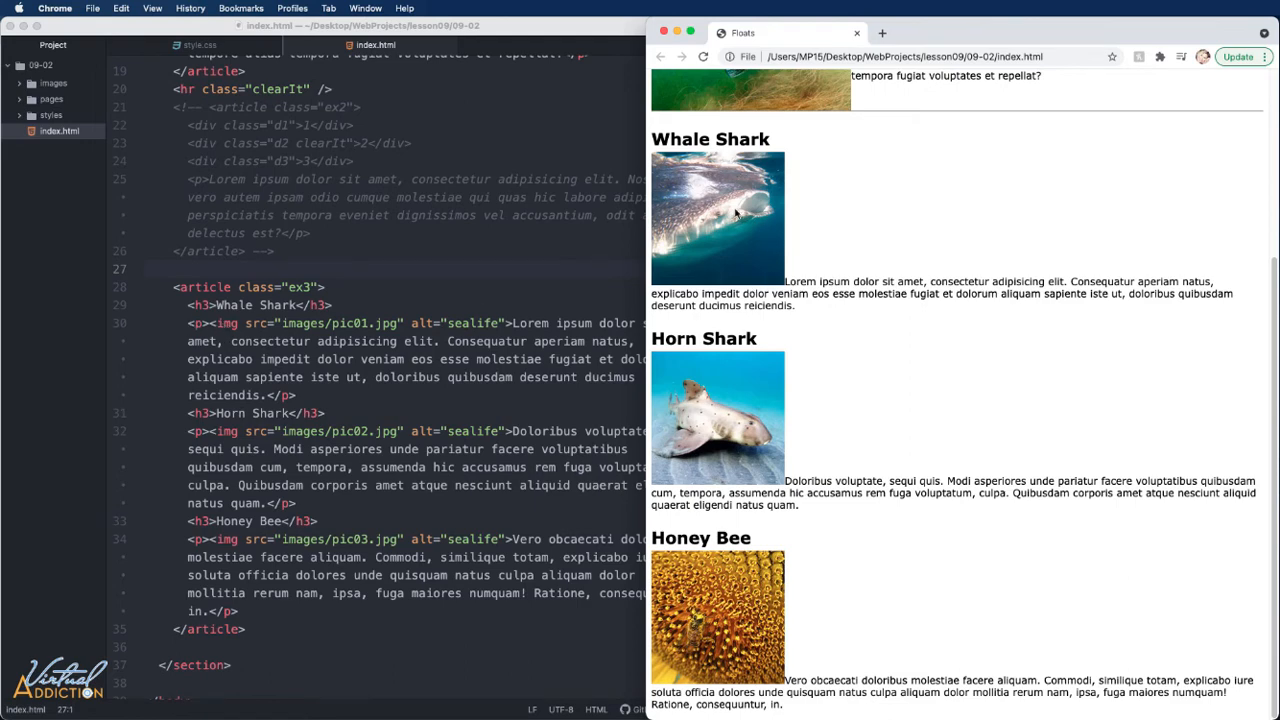
mouse_move(737, 213)
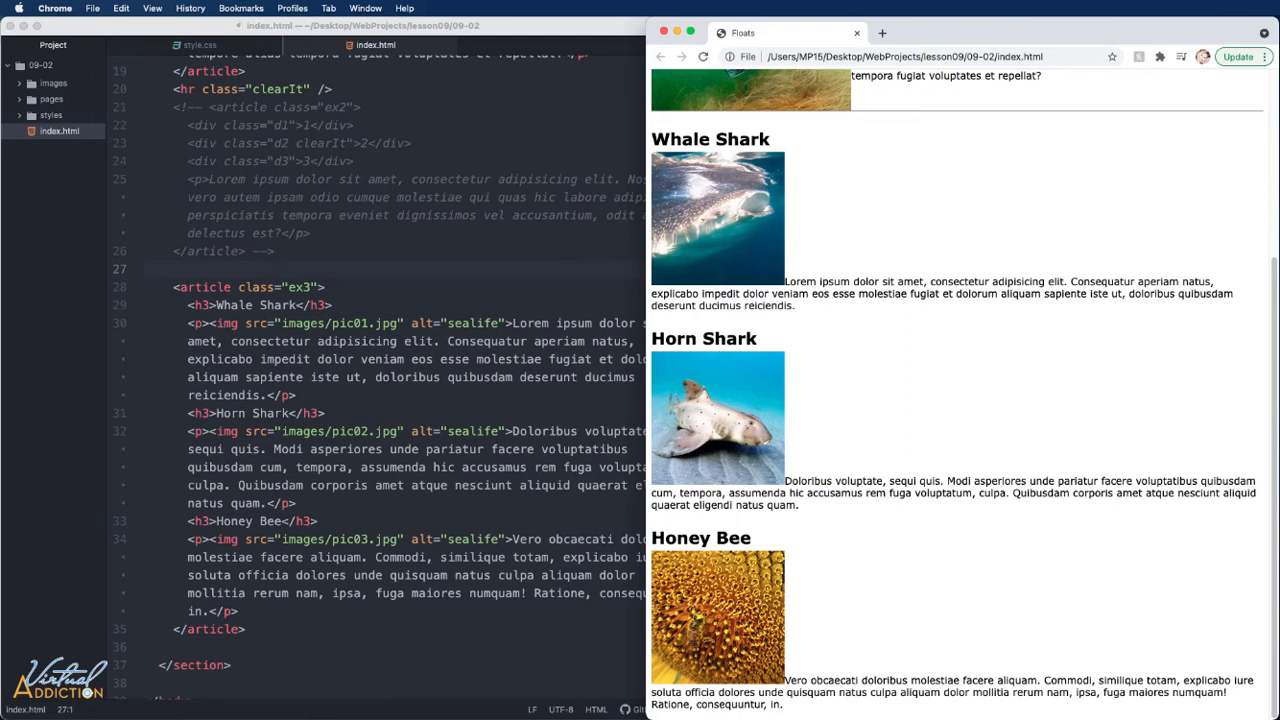
mouse_move(746, 233)
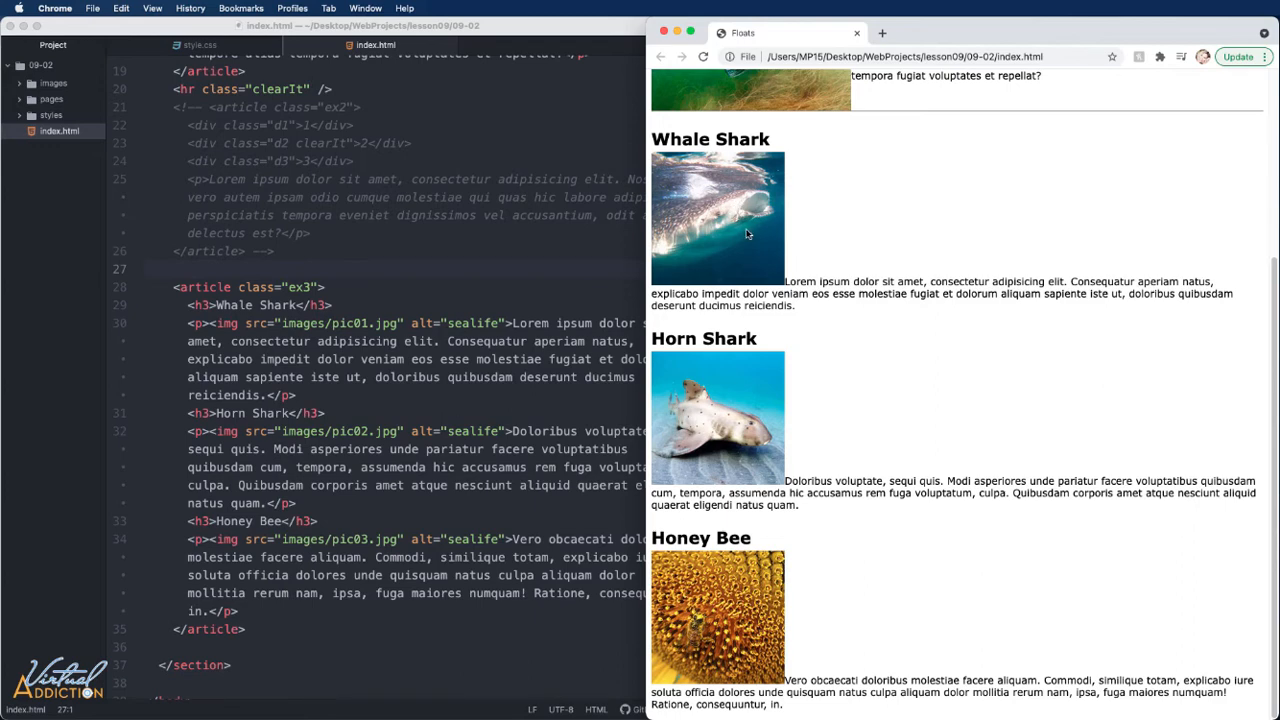
mouse_move(785, 250)
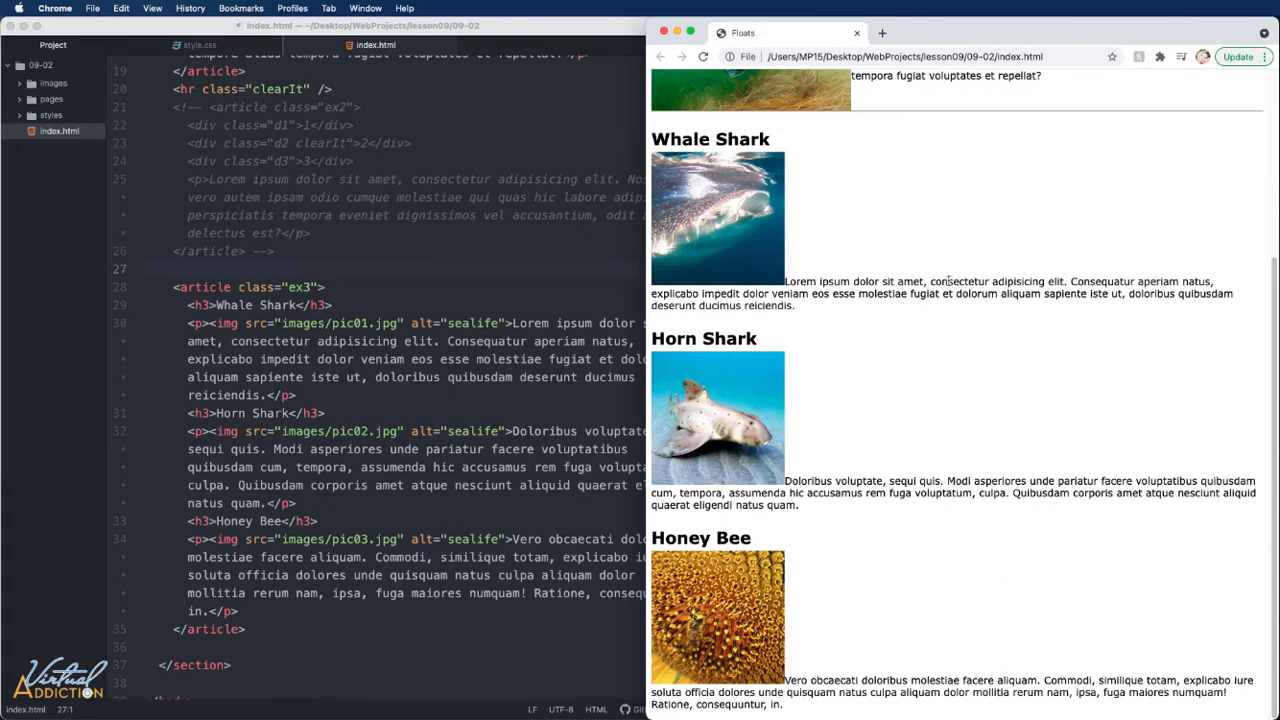
mouse_move(916, 176)
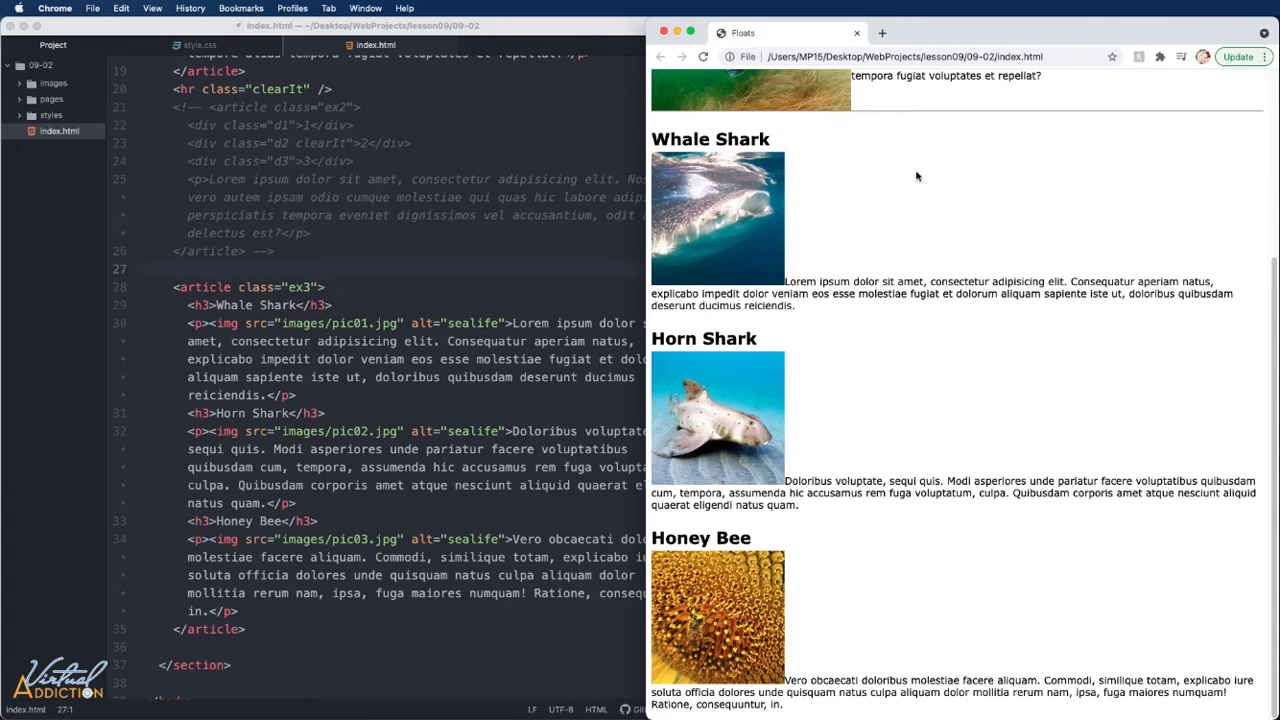
mouse_move(372, 310)
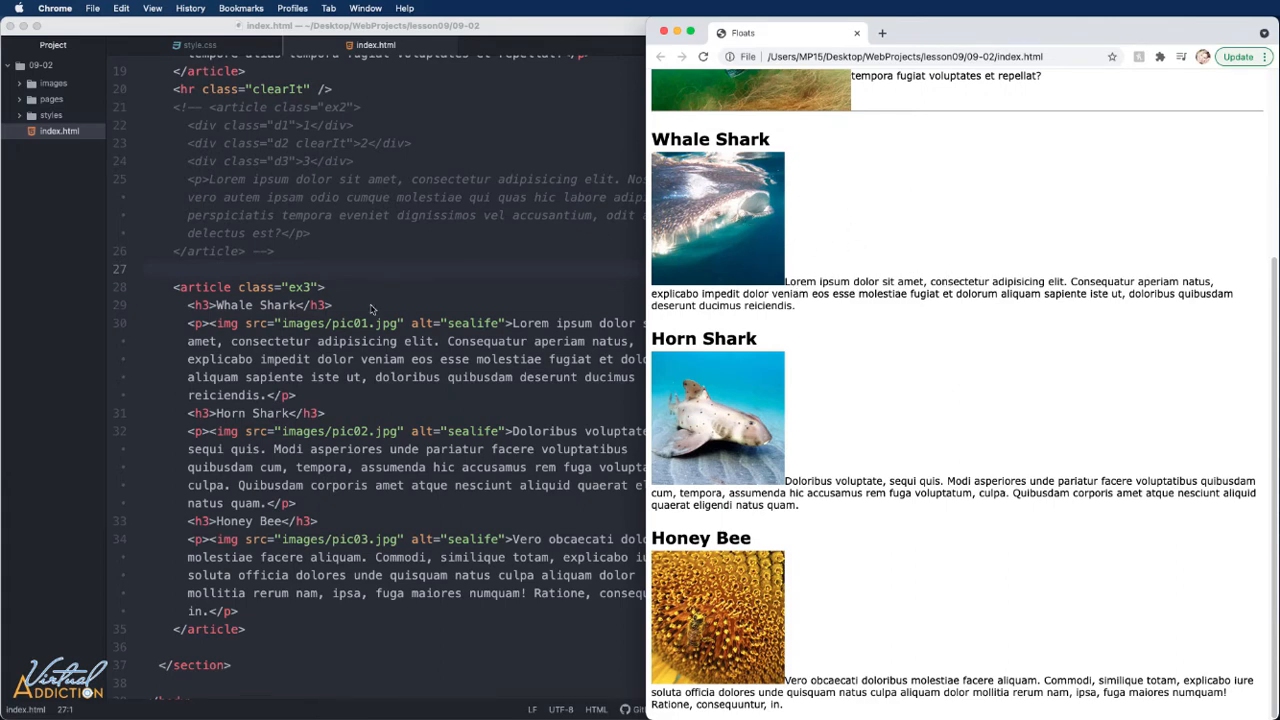
mouse_move(385, 299)
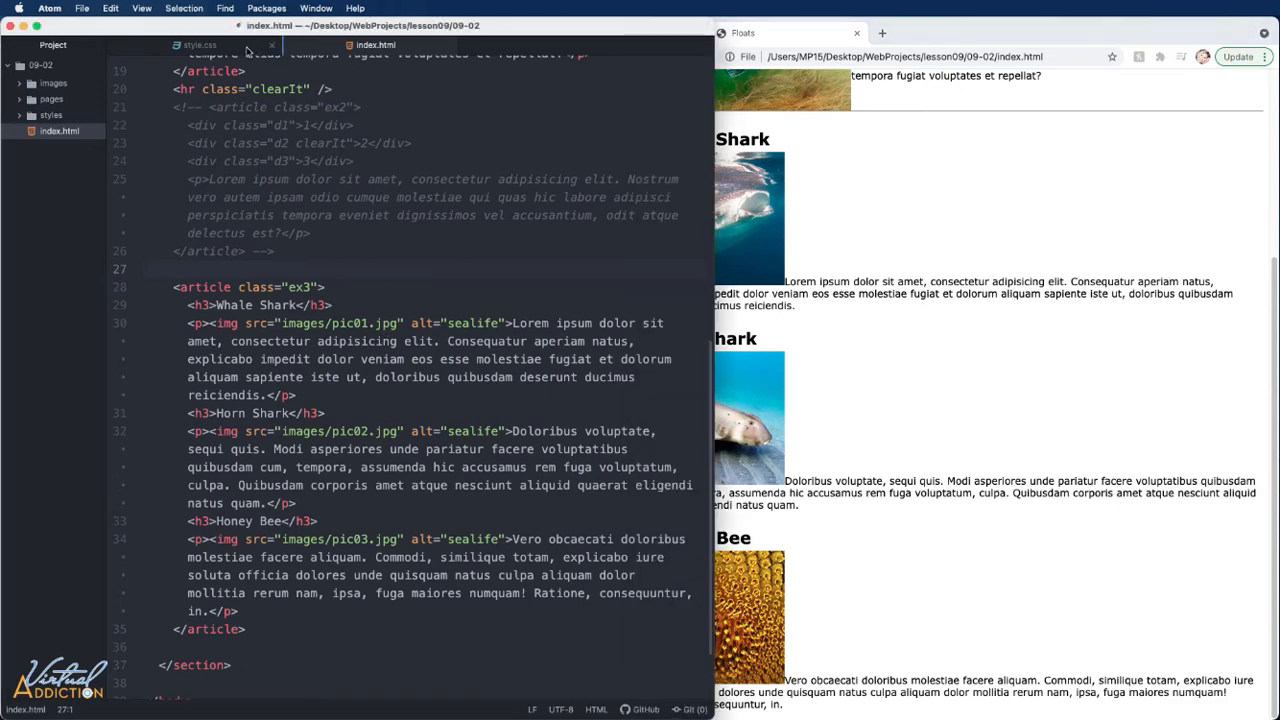
Append .ex3 img { float: left; } to the end of style.css.
click(199, 45)
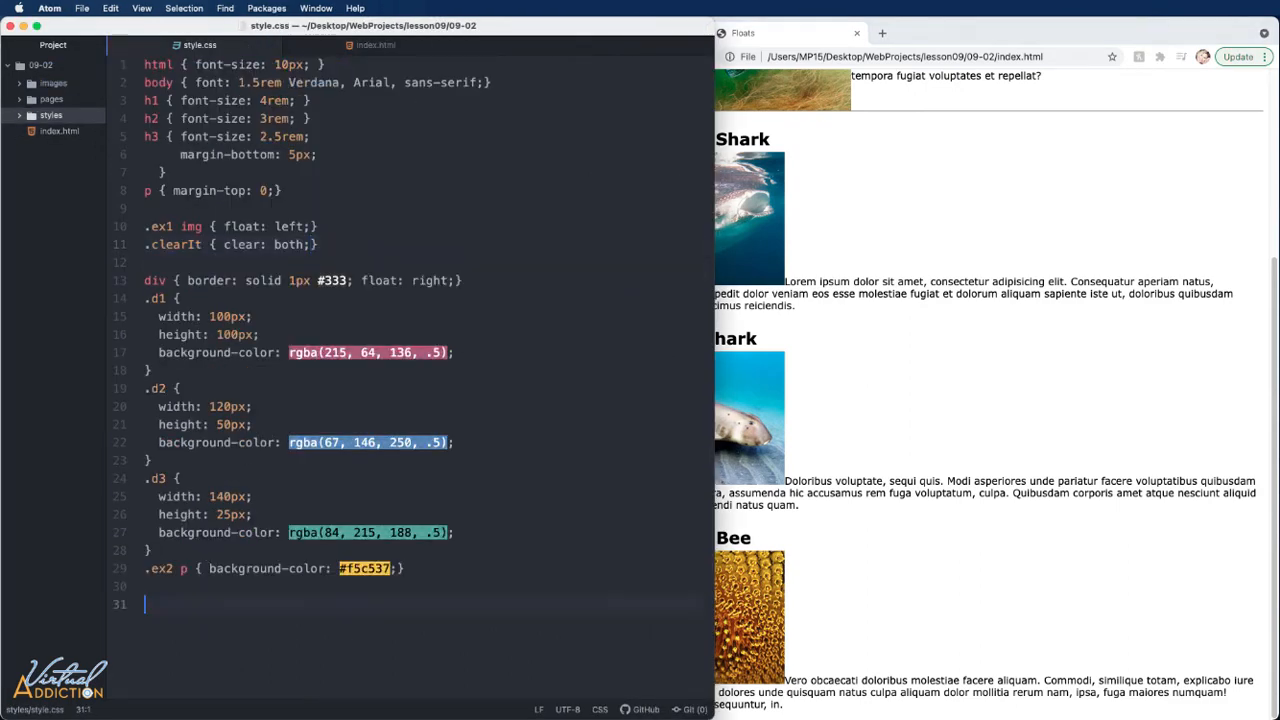
text(.ex3)
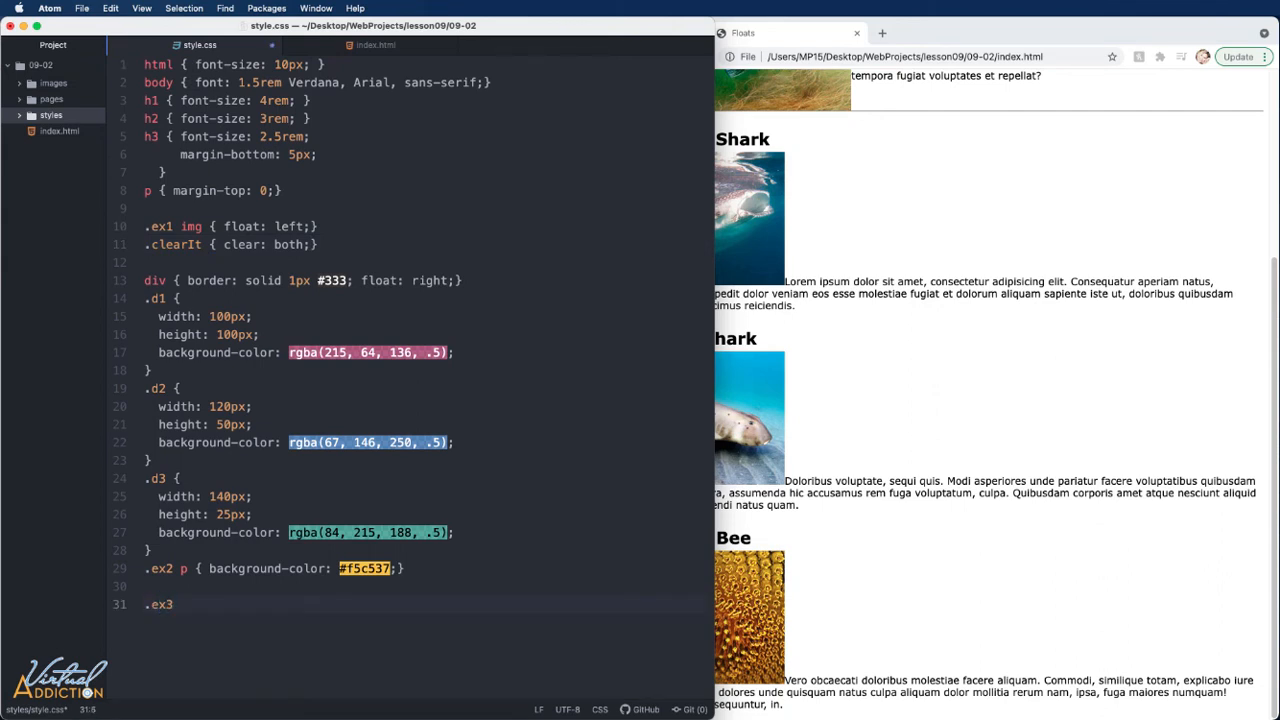
text(img {)
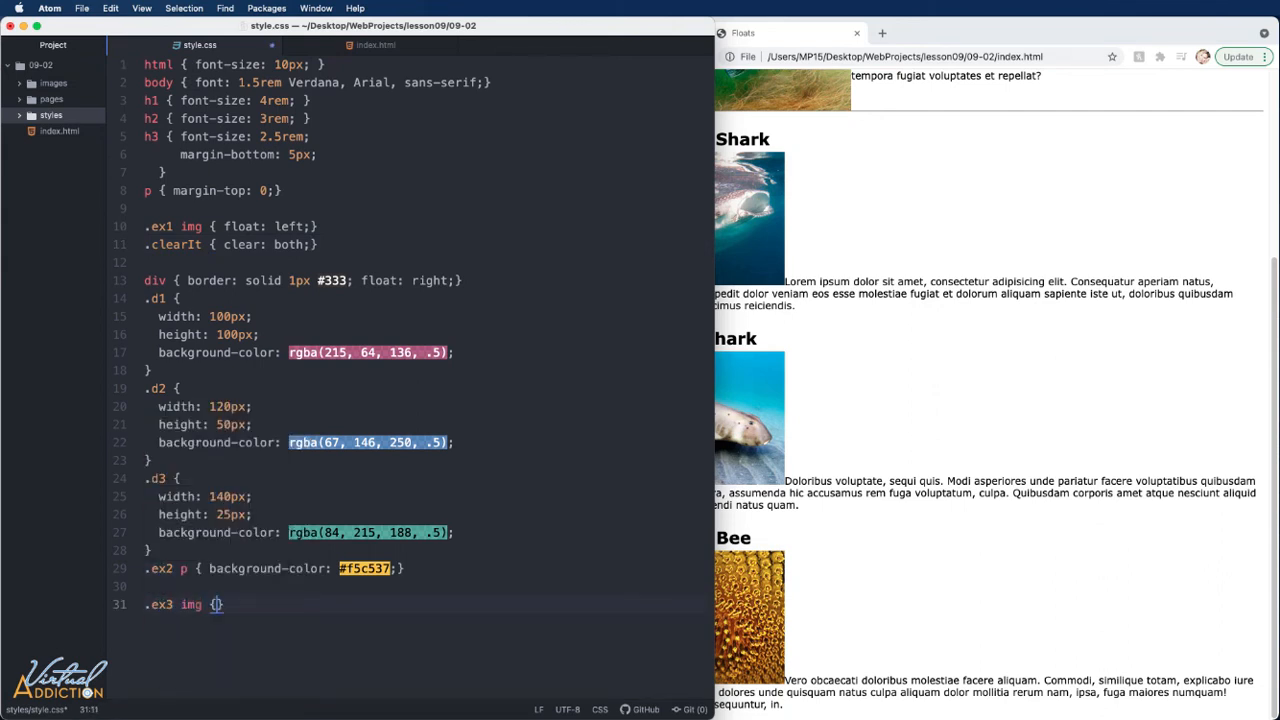
text(float: left;)
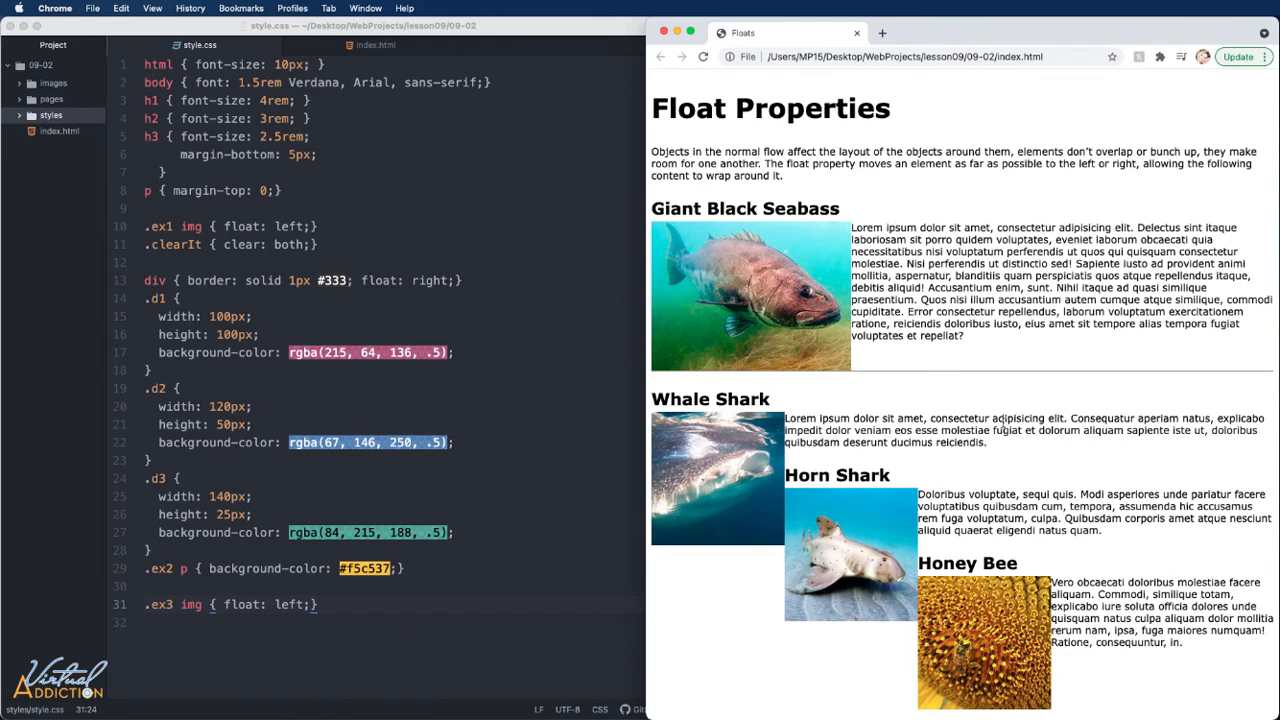
mouse_move(773, 465)
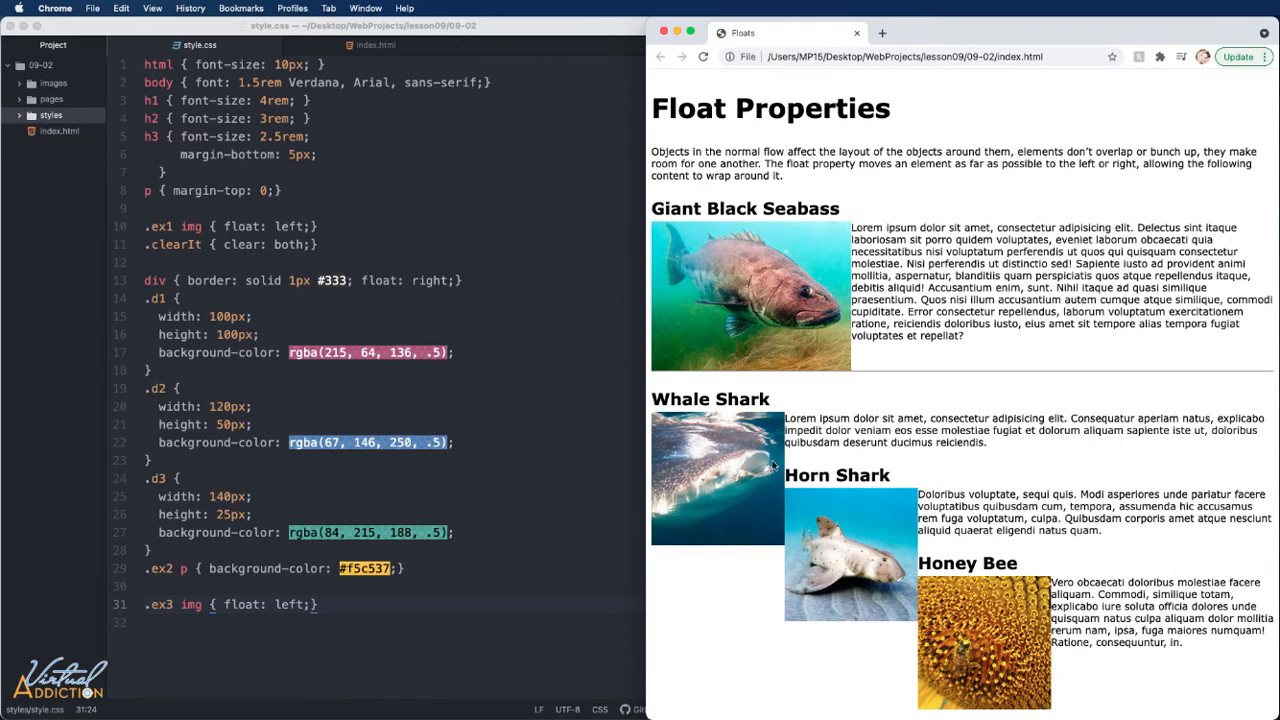
mouse_move(793, 558)
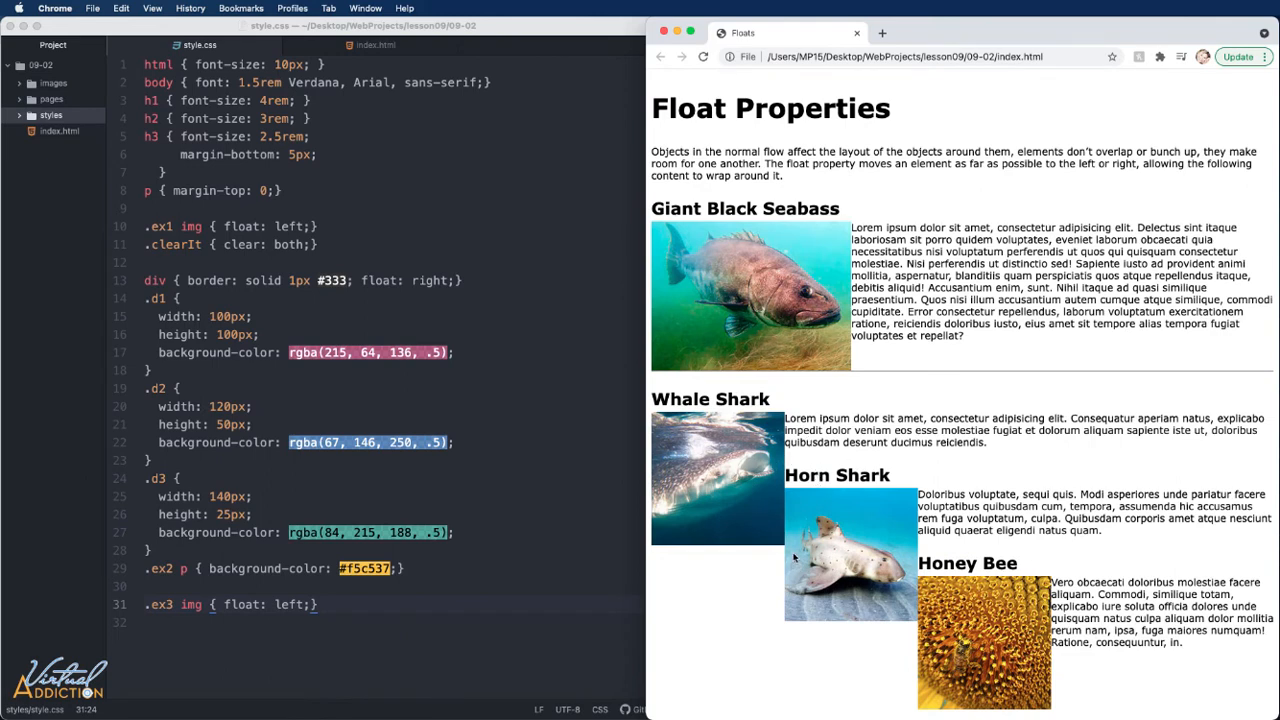
mouse_move(818, 492)
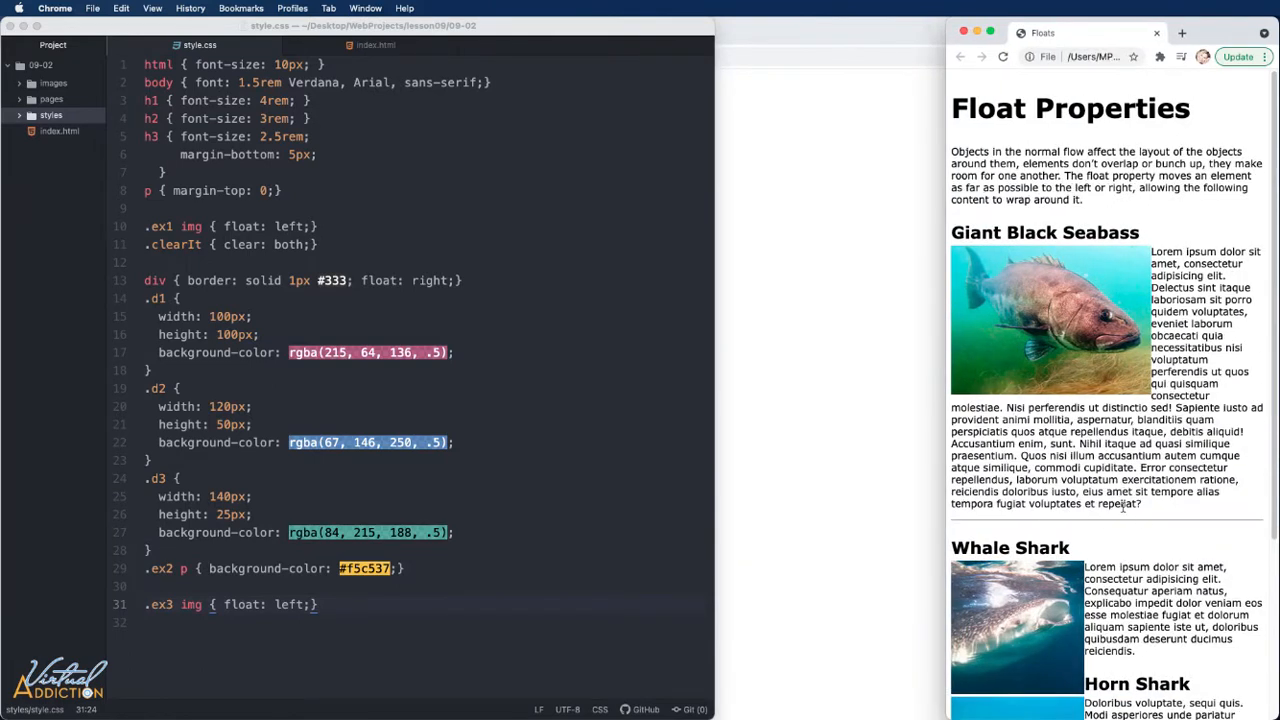
Scroll the Chrome page to view the floated sea-life images.
scroll(down, 3)
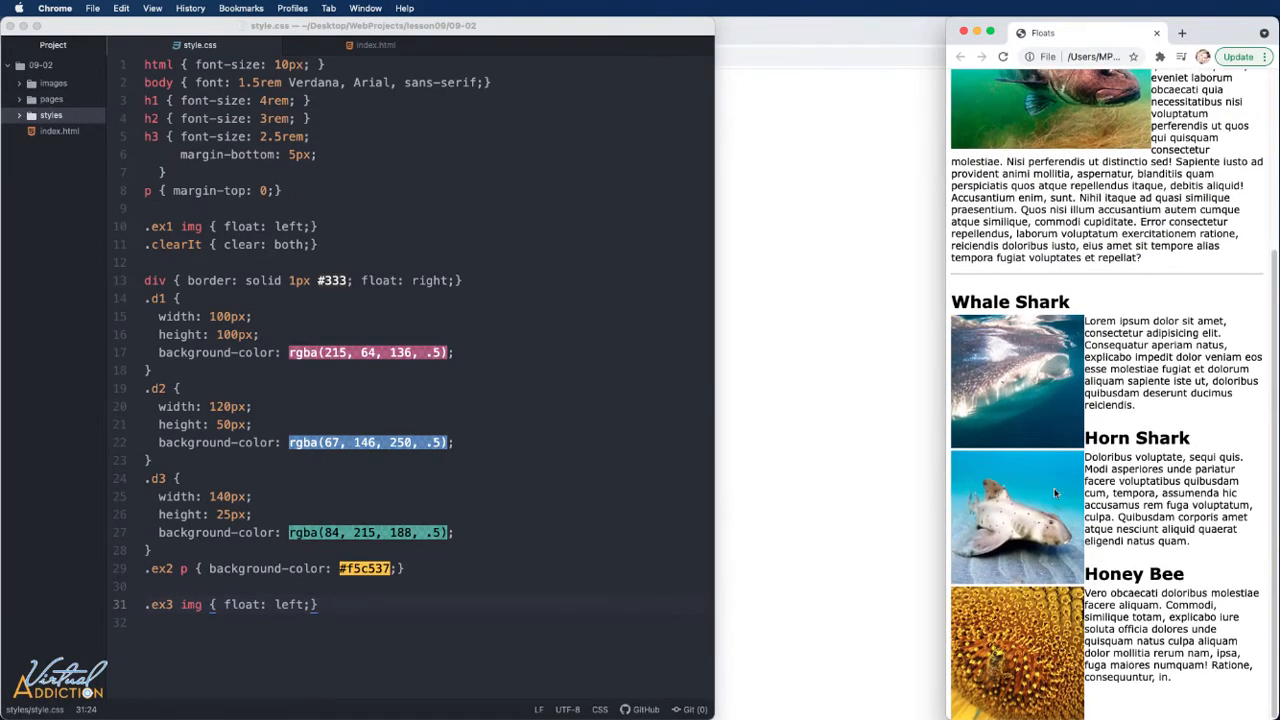
mouse_move(943, 528)
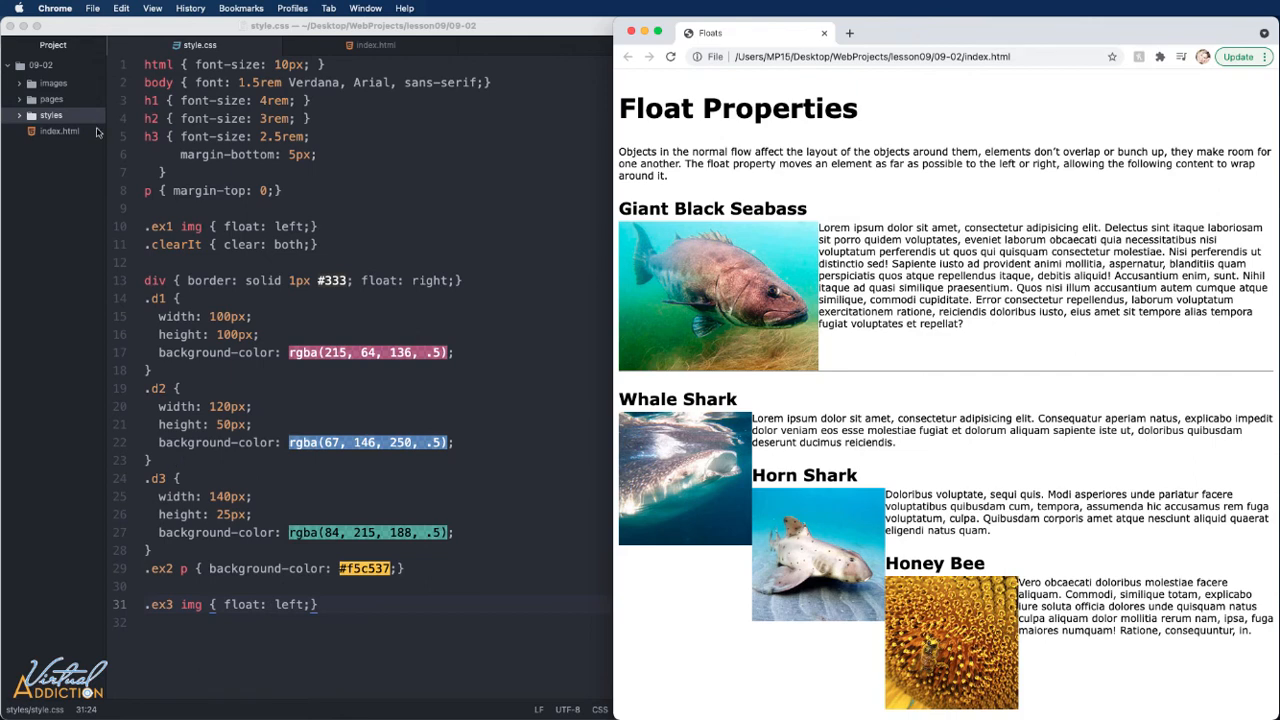
Extend the .clearIt selector to ".clearIt, .ex3 h3" in style.css.
click(376, 45)
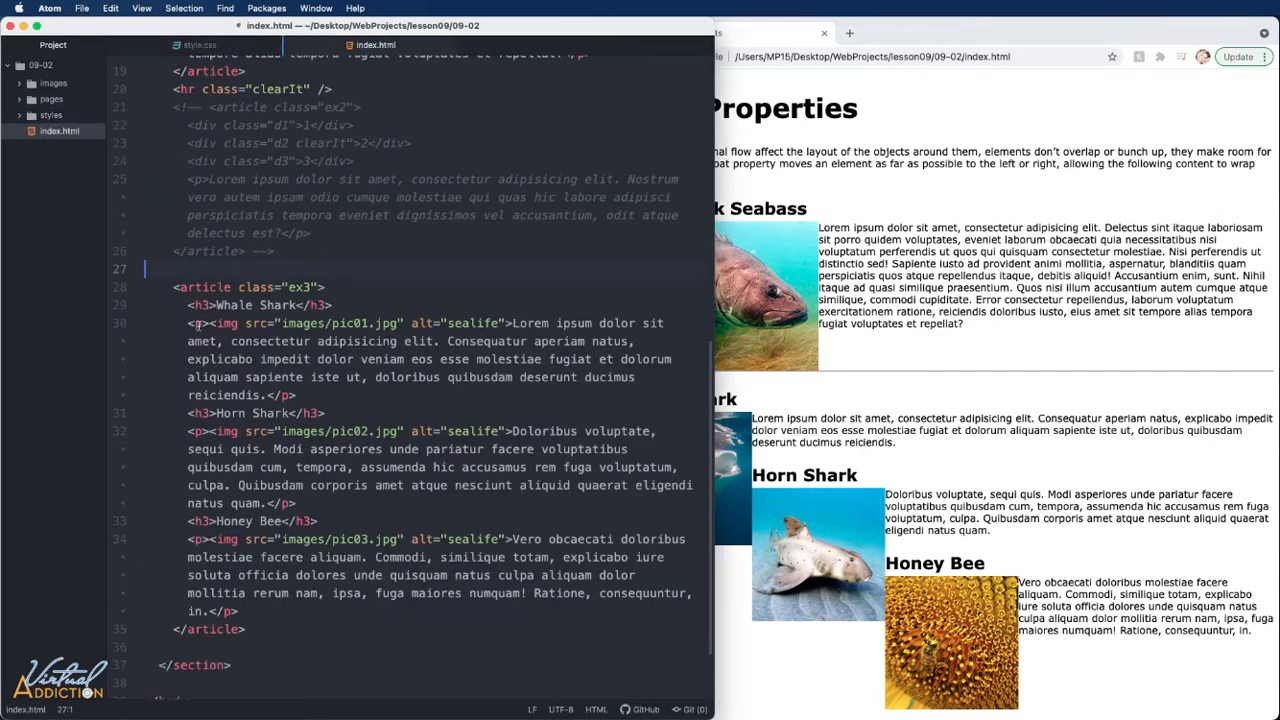
click(189, 305)
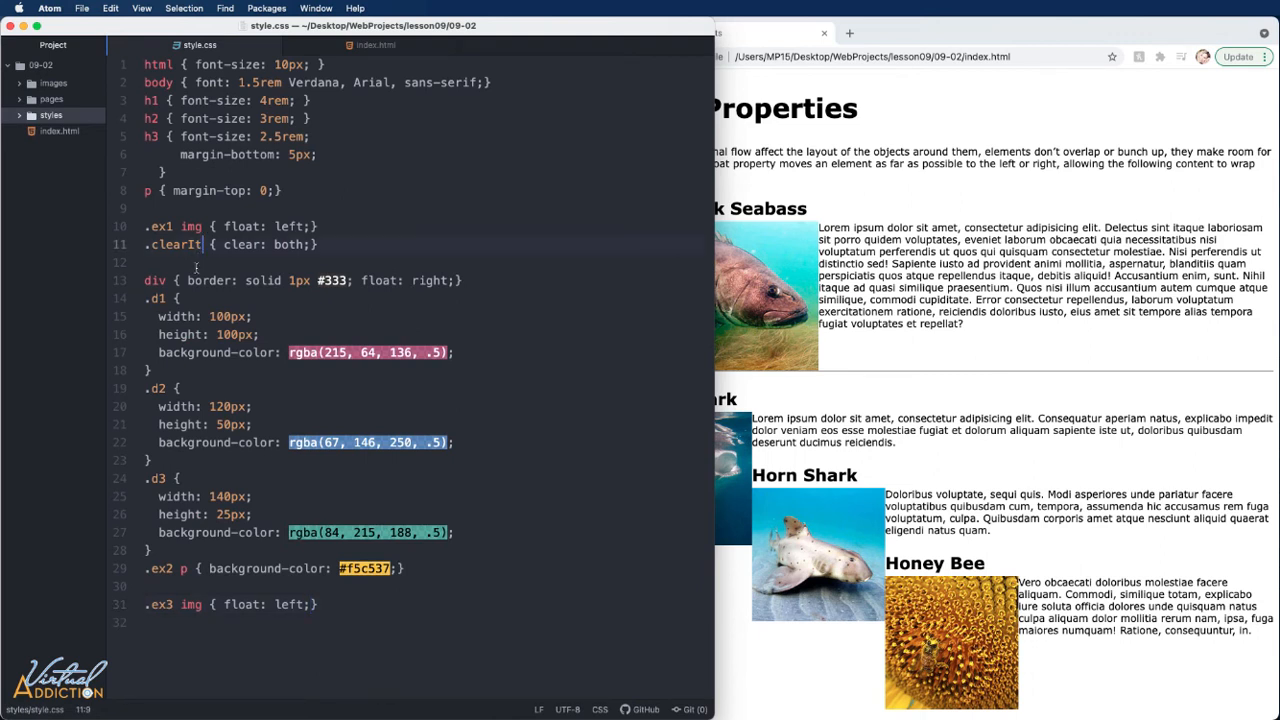
text(, .ex3 h3)
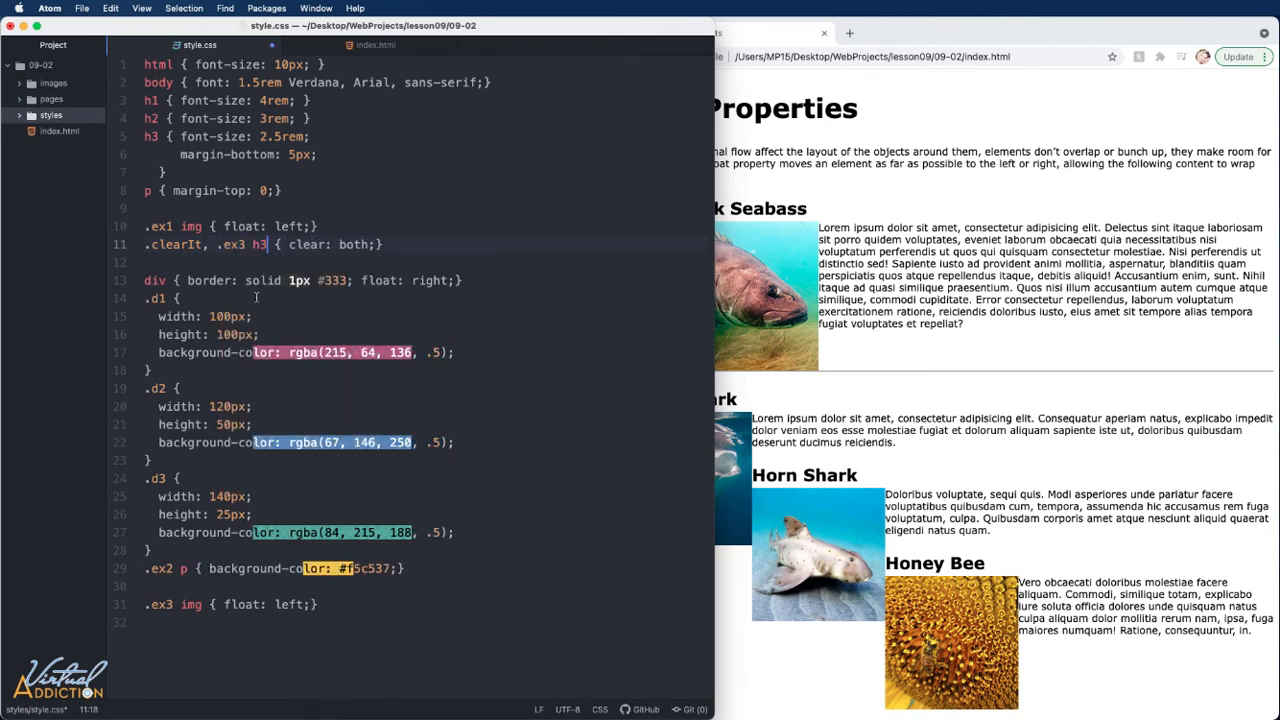
click(670, 56)
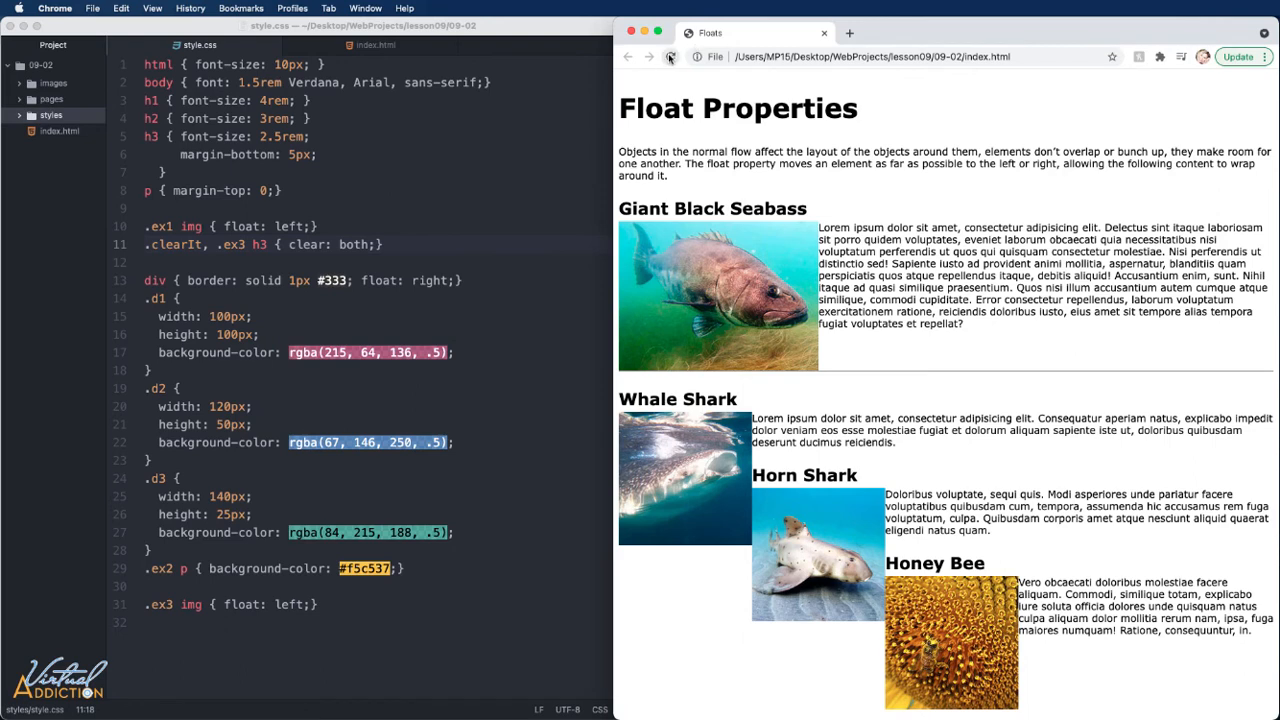
Scroll down to the Whale Shark, Horn Shark and Honey Bee sections.
scroll(down, 3)
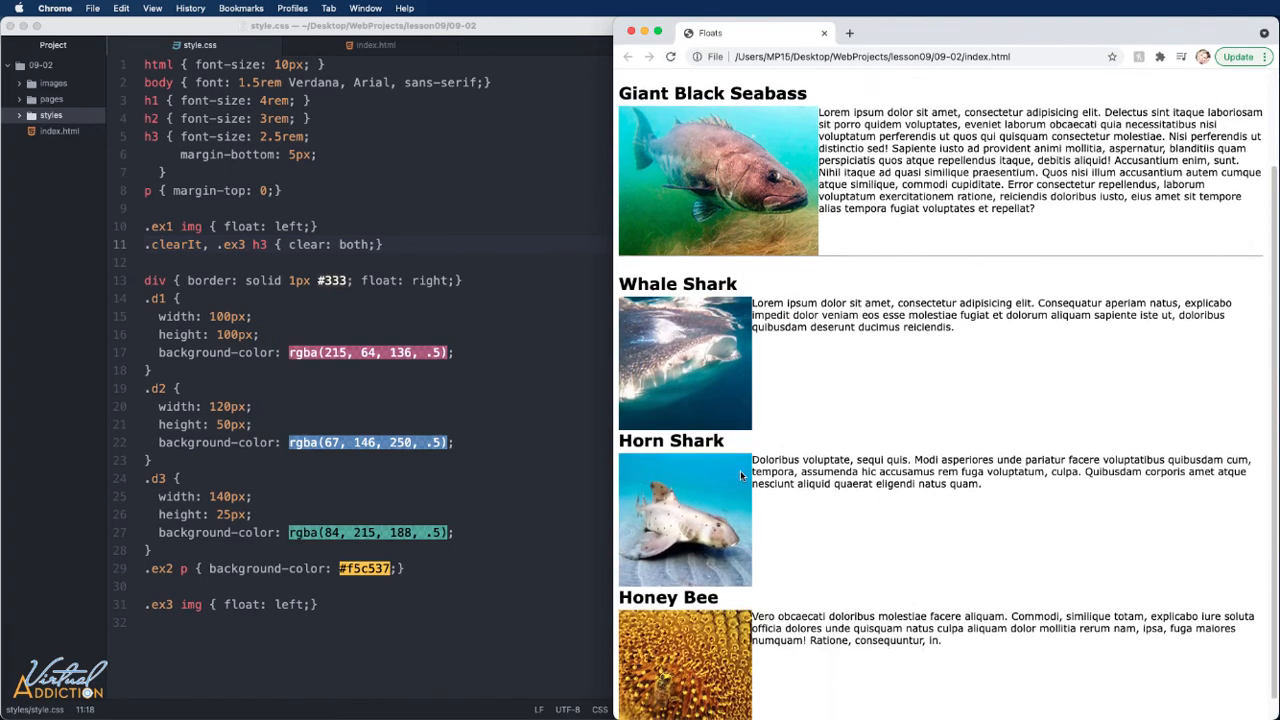
scroll(down, 3)
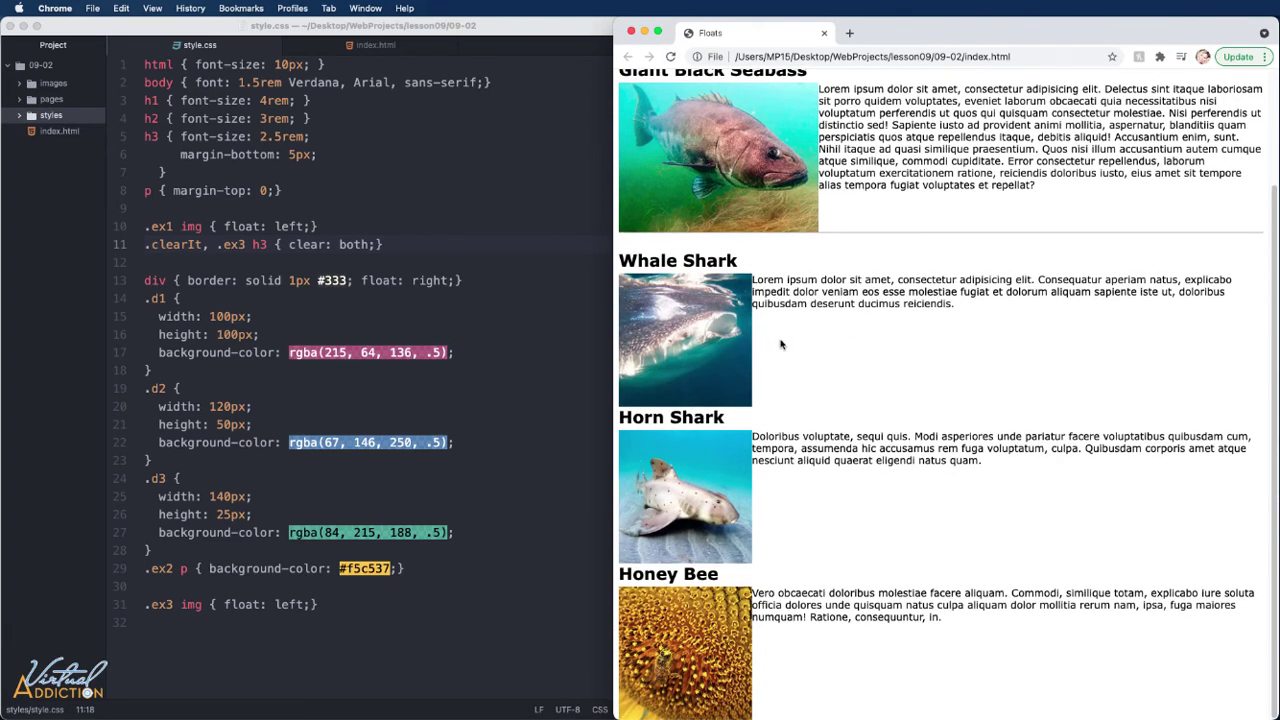
mouse_move(737, 314)
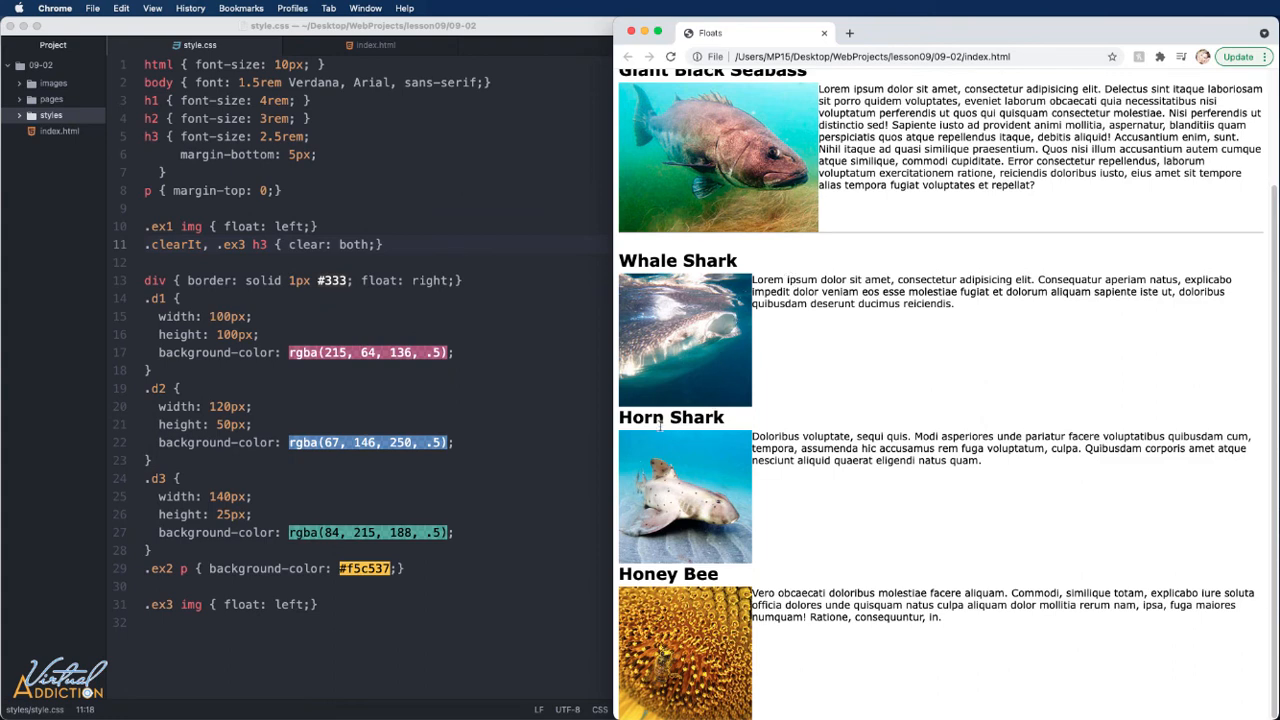
mouse_move(714, 580)
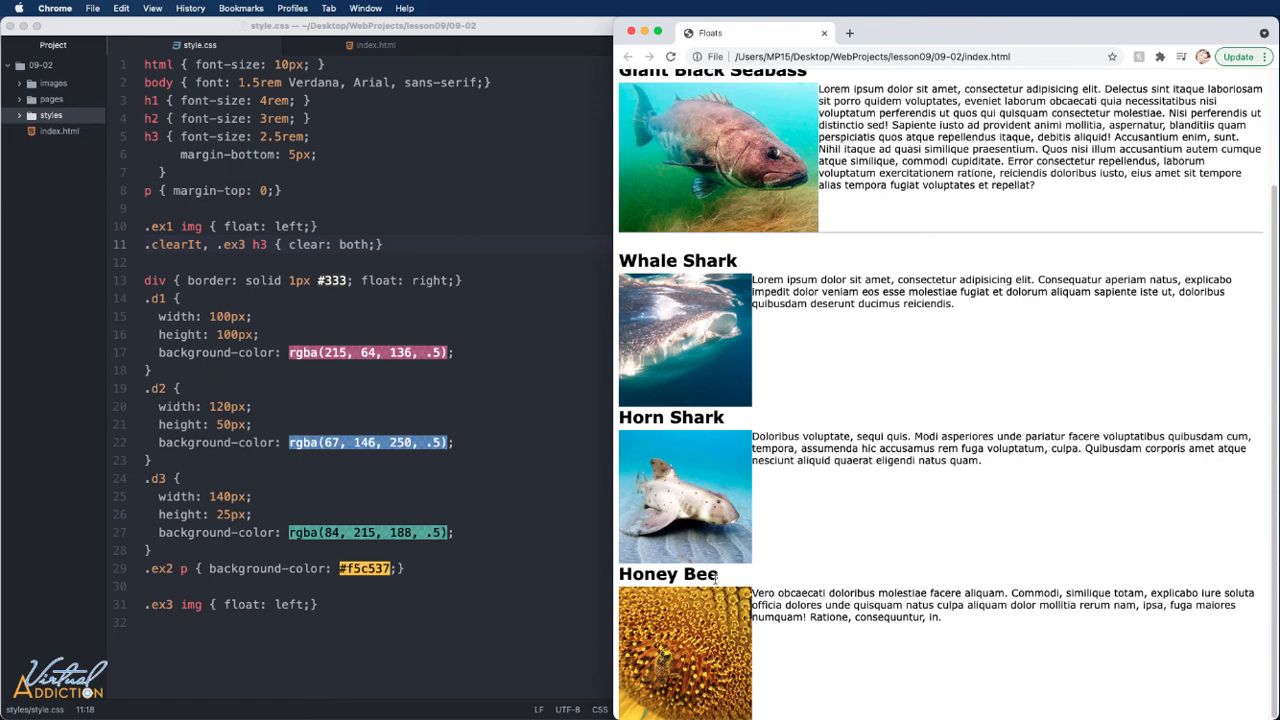
mouse_move(748, 327)
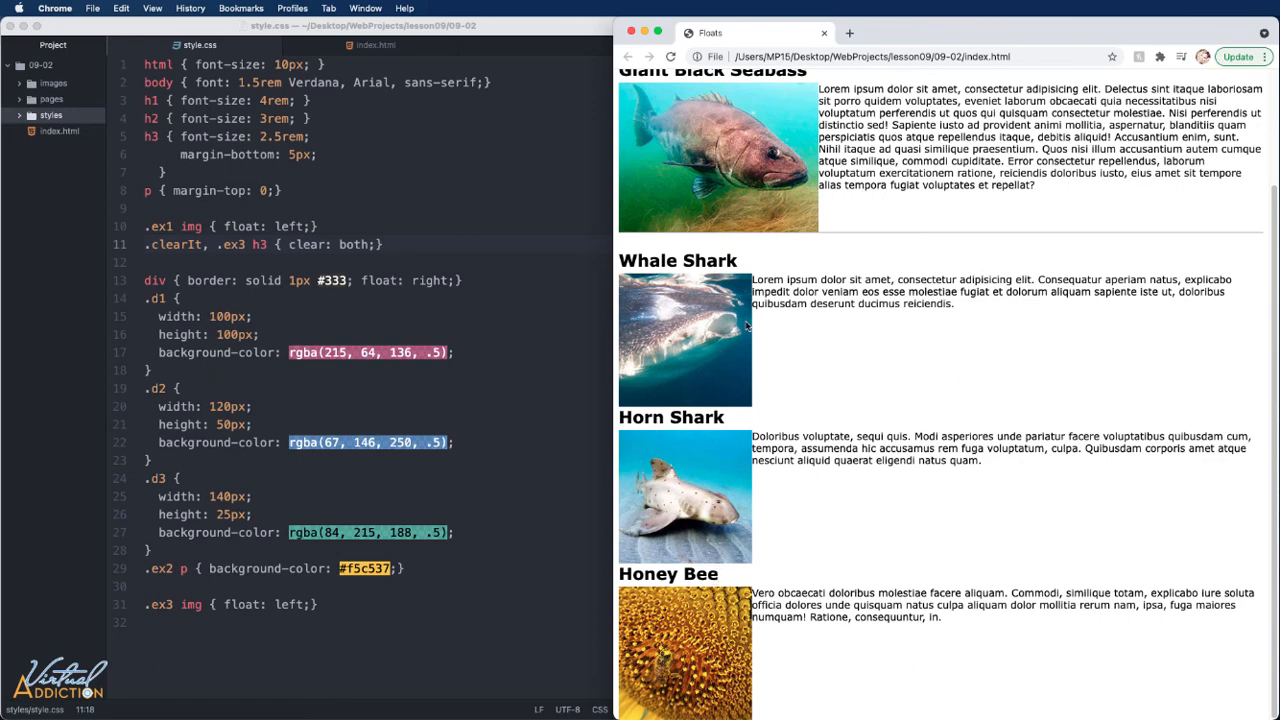
mouse_move(705, 348)
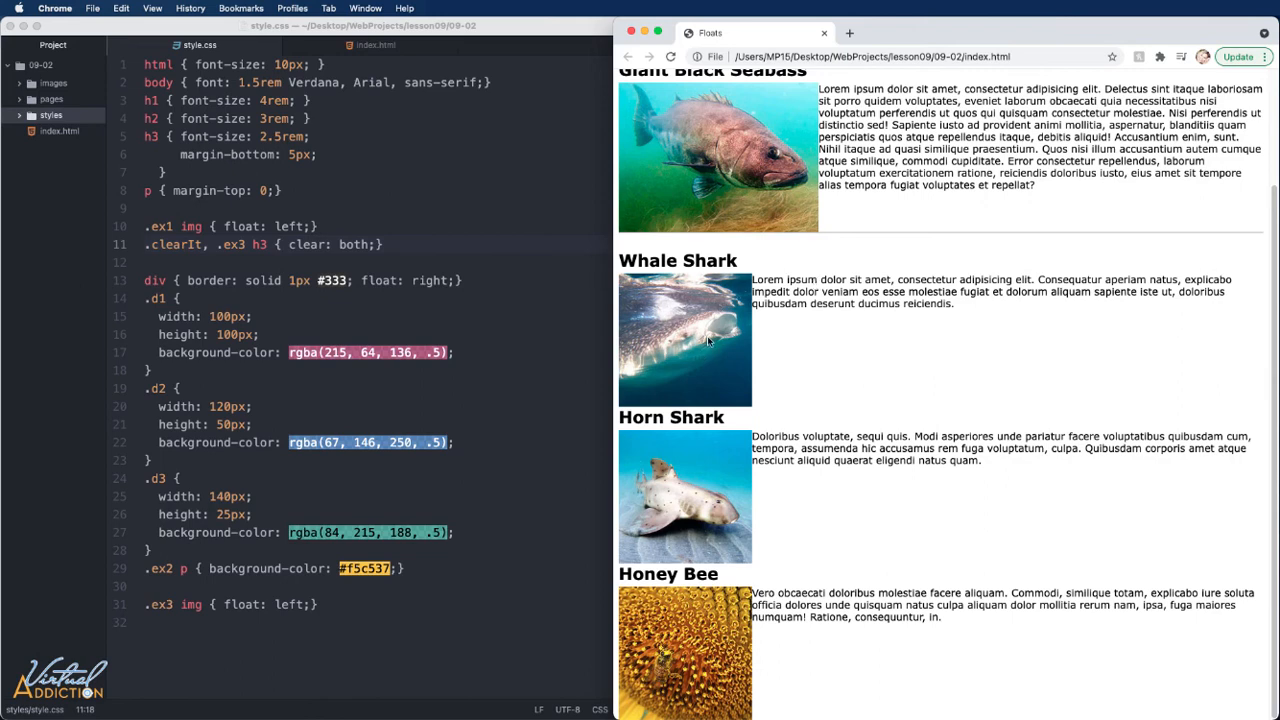
mouse_move(703, 338)
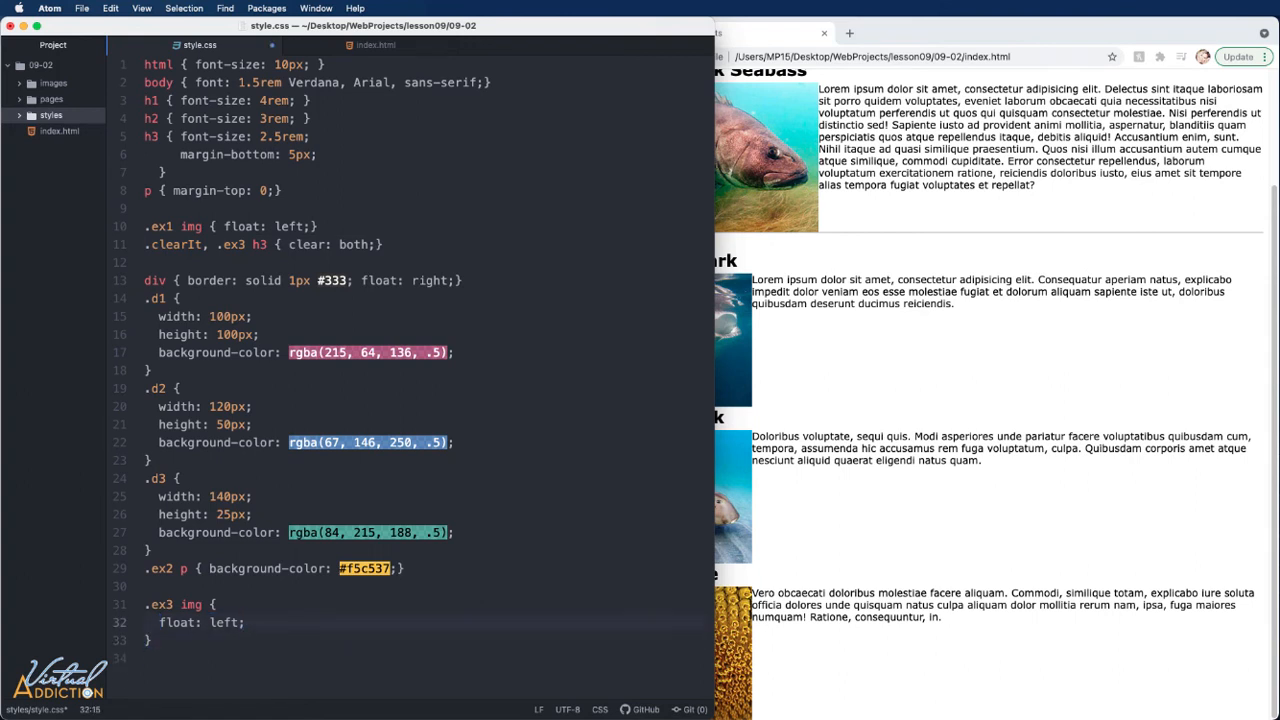
Add margin-right: 15px; under float: left in the .ex3 img rule.
text(margin-right: 15px;)
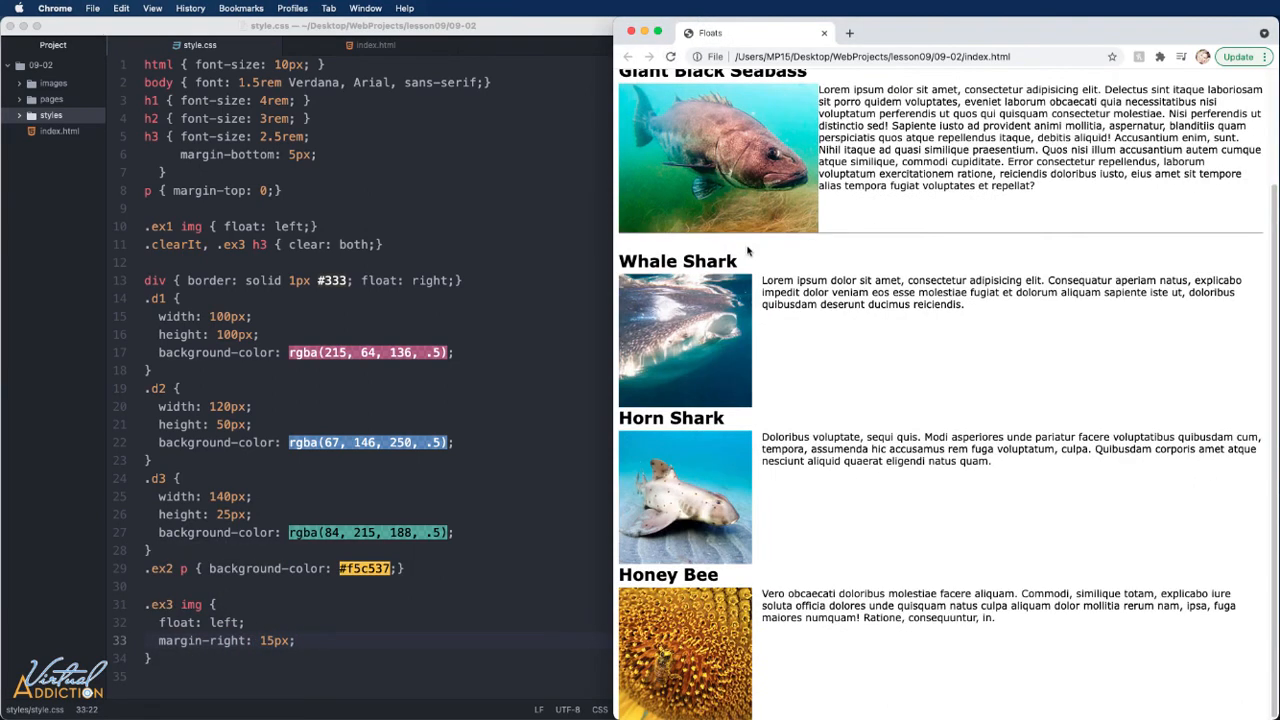
mouse_move(740, 332)
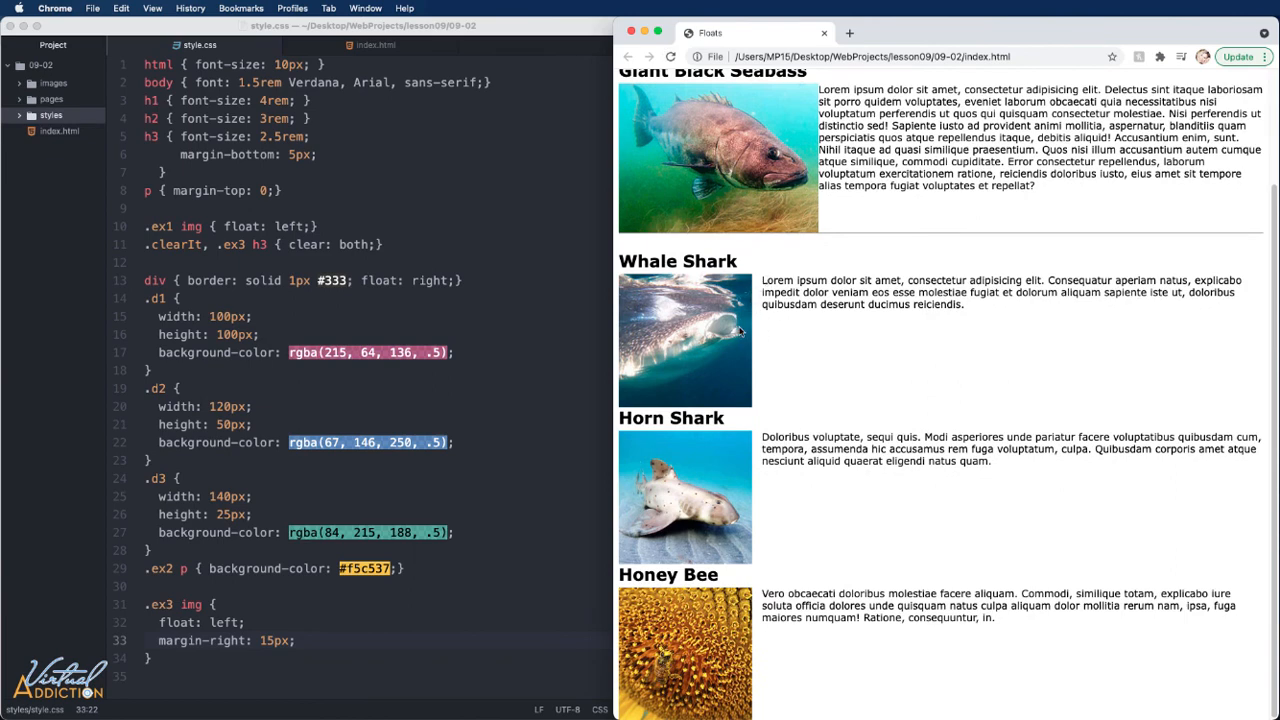
mouse_move(793, 350)
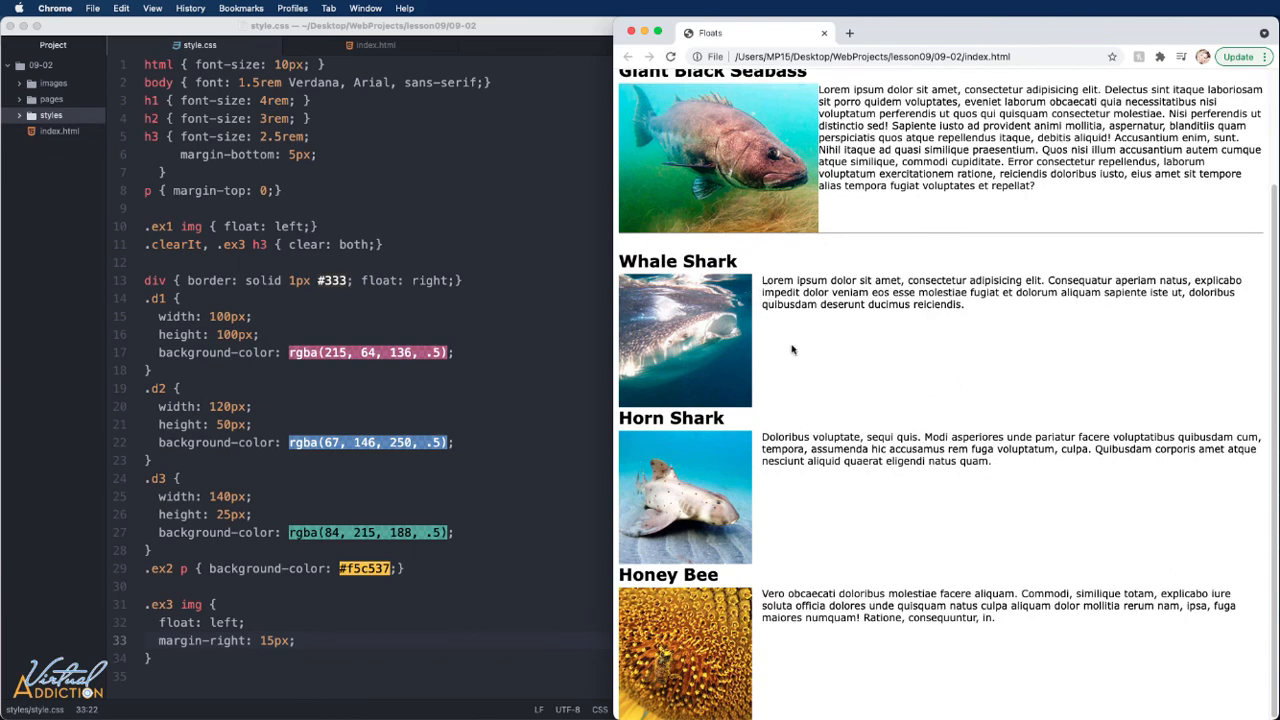
mouse_move(662, 441)
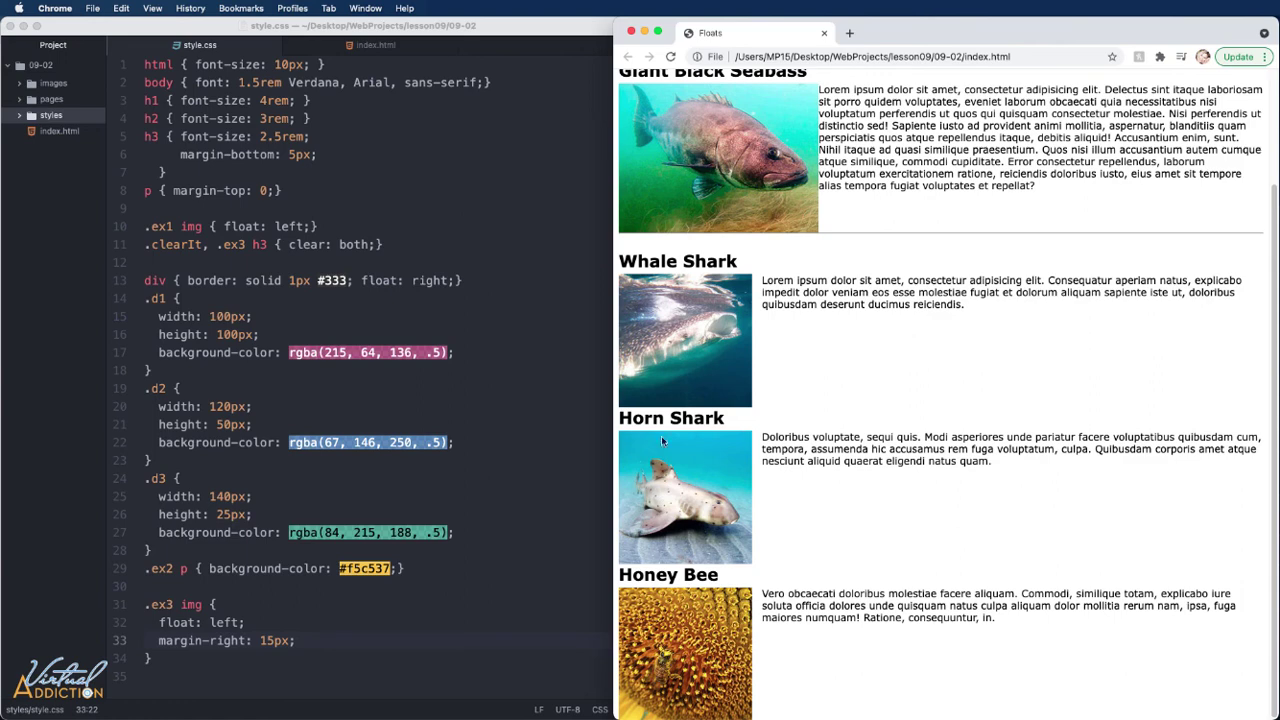
mouse_move(663, 442)
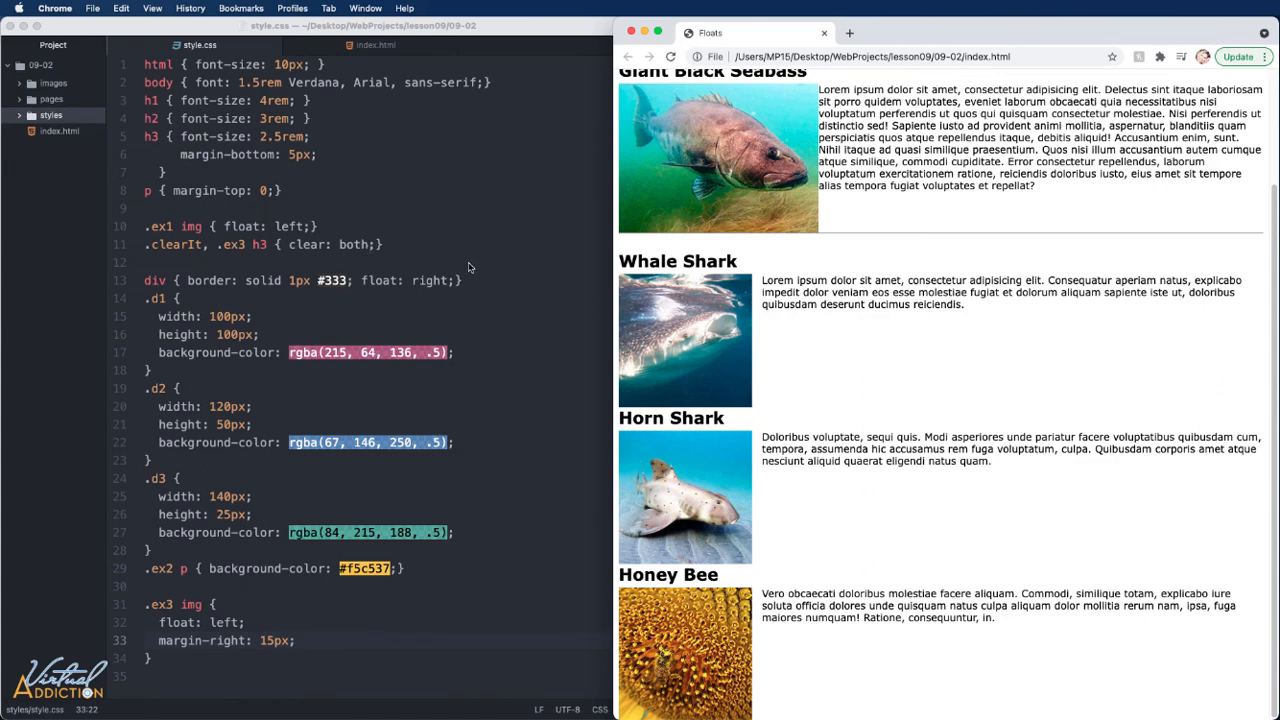
mouse_move(525, 320)
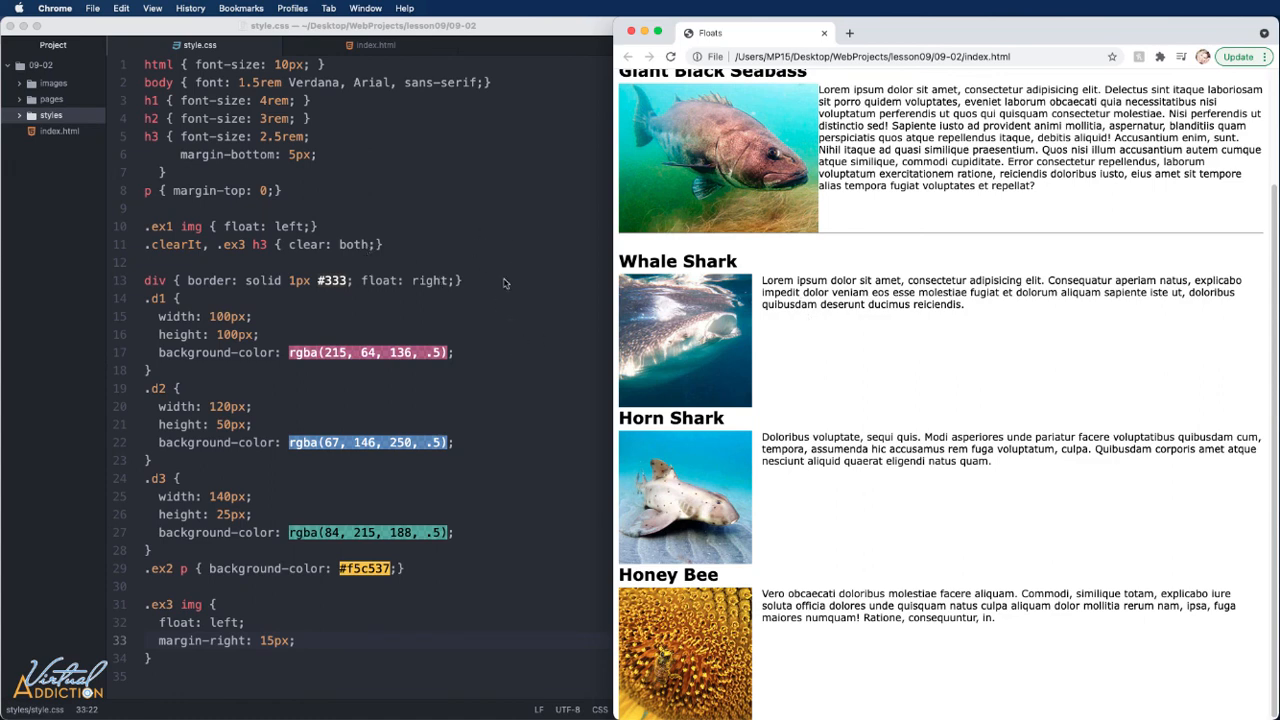
mouse_move(872, 310)
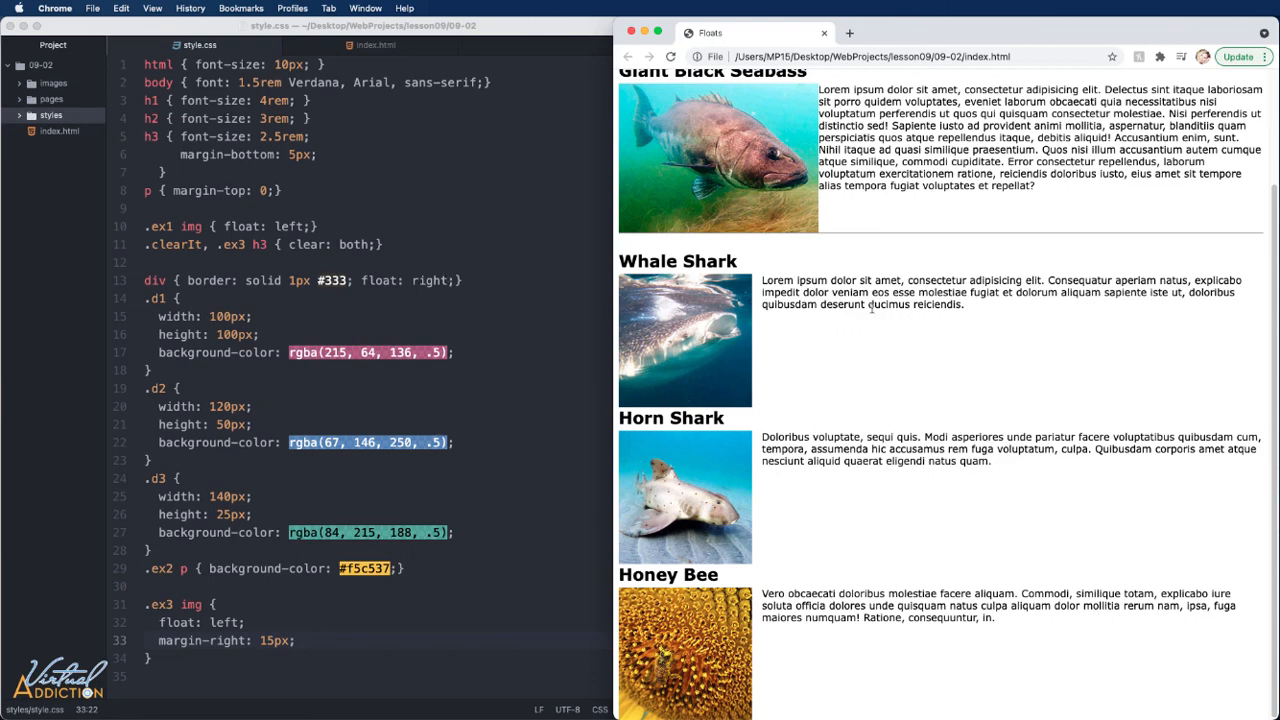
mouse_move(893, 417)
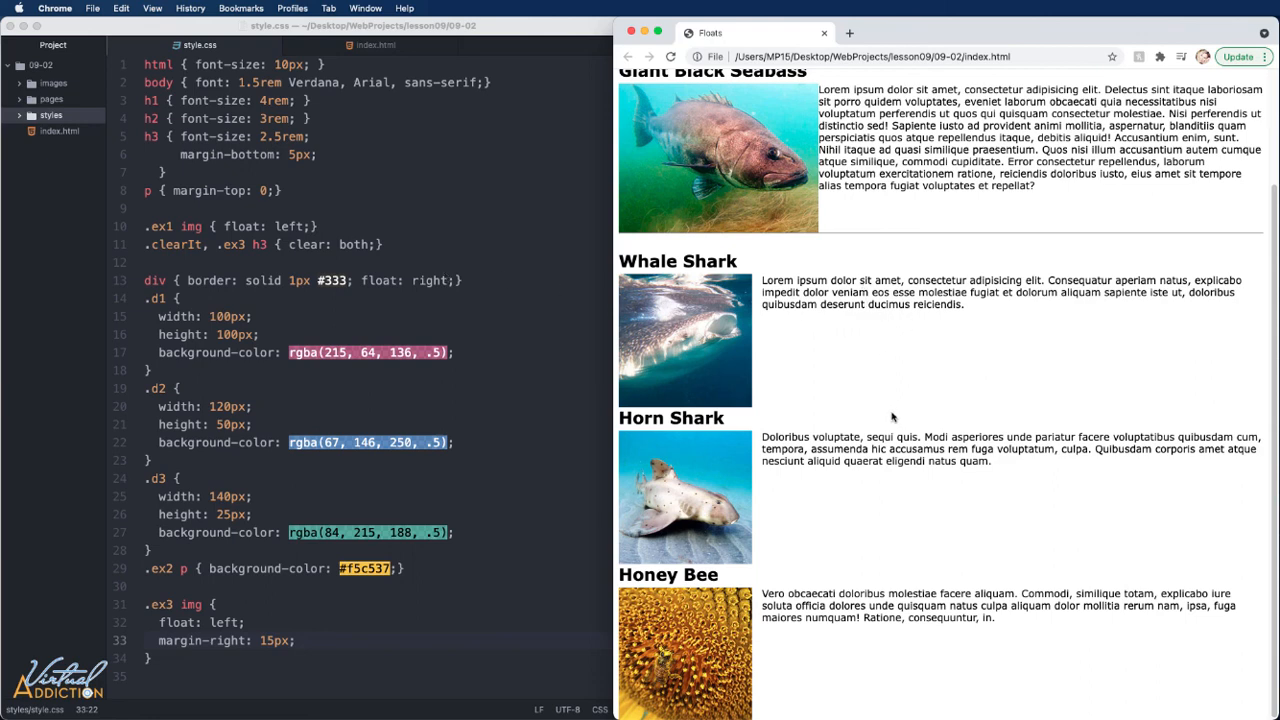
mouse_move(898, 416)
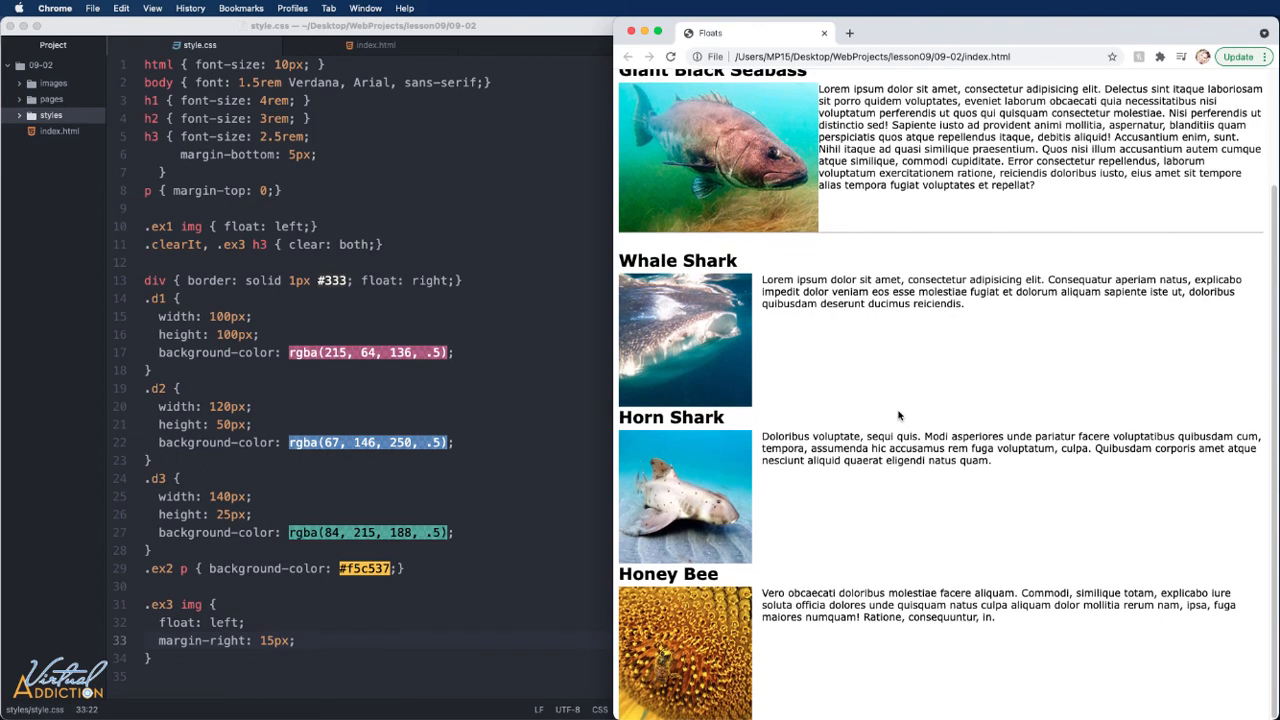
mouse_move(765, 353)
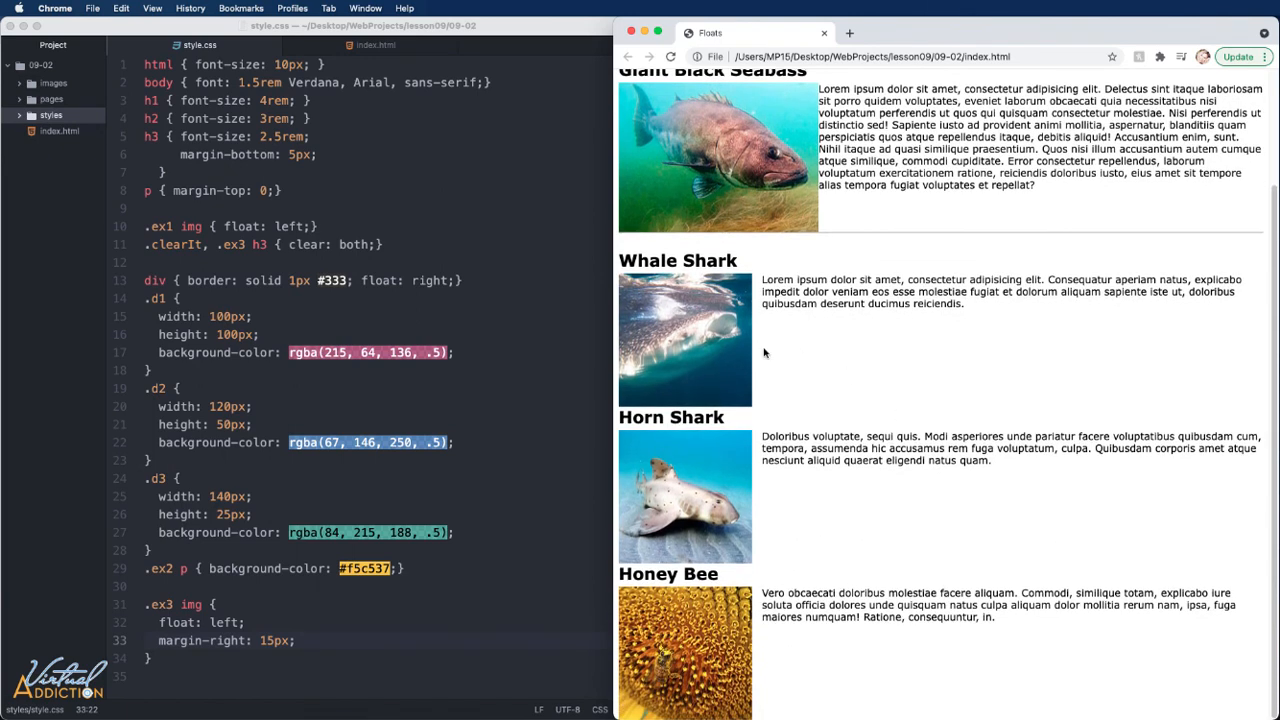
mouse_move(735, 343)
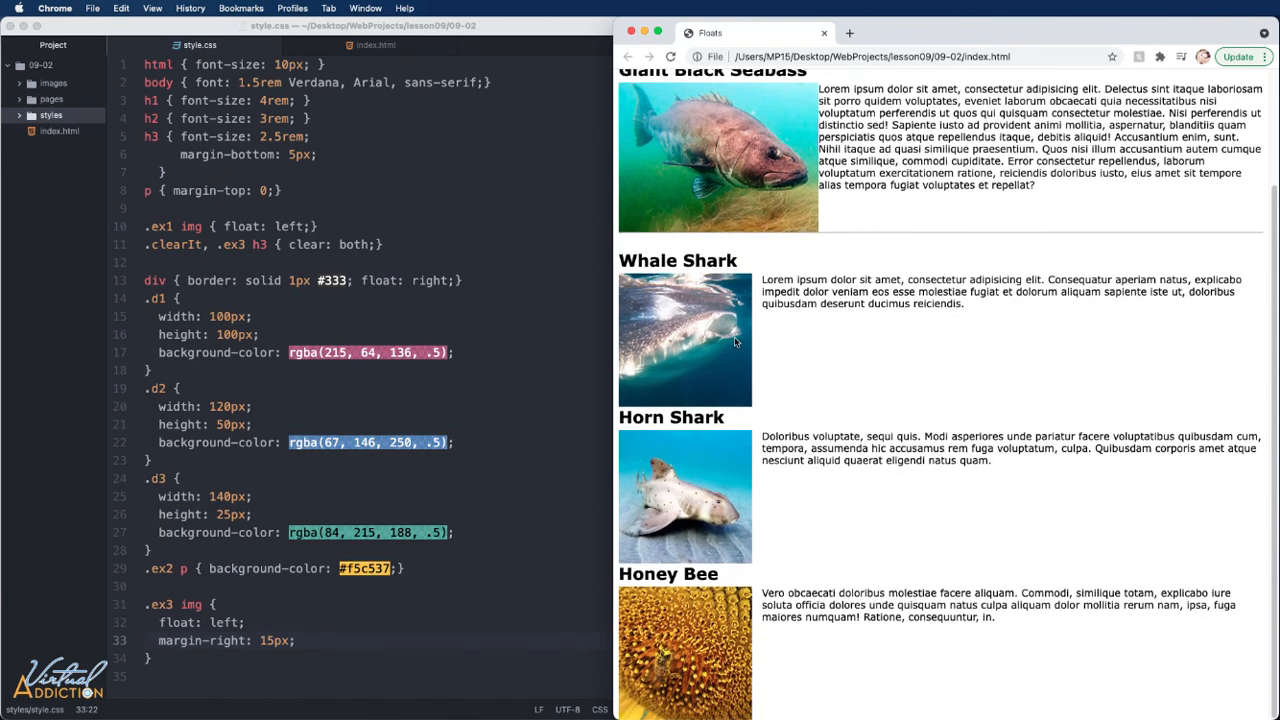
mouse_move(787, 337)
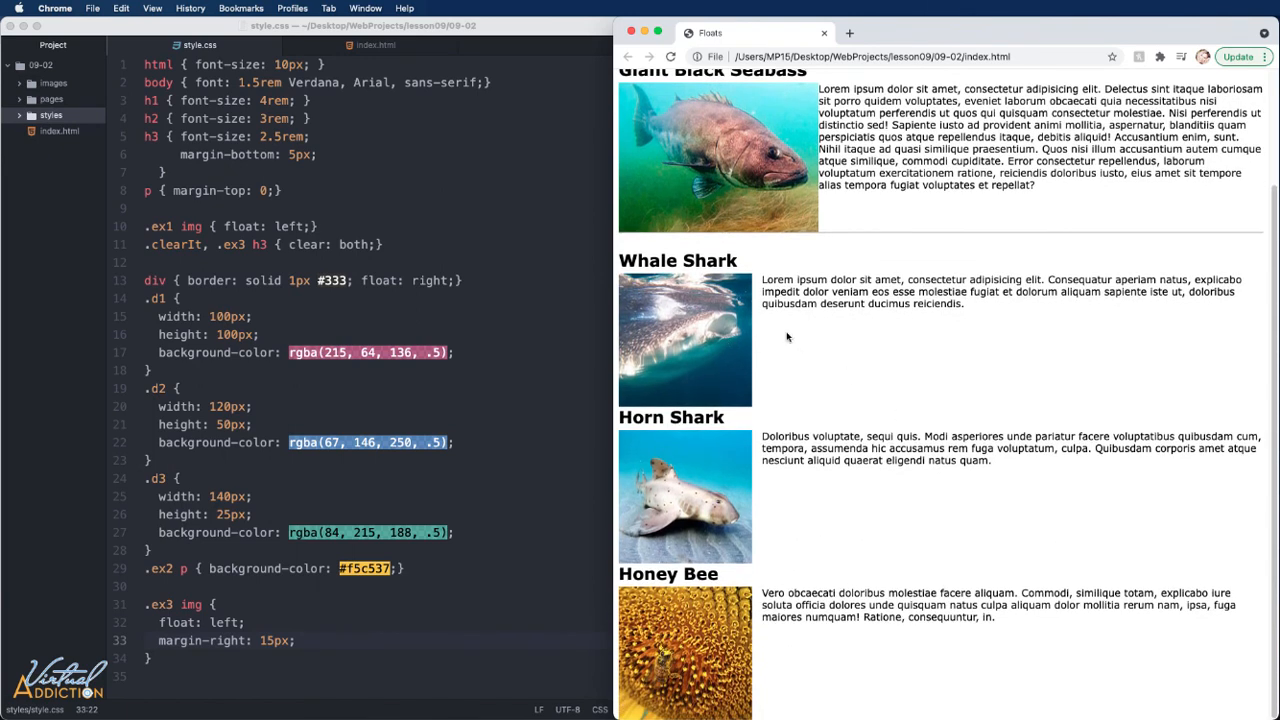
mouse_move(839, 352)
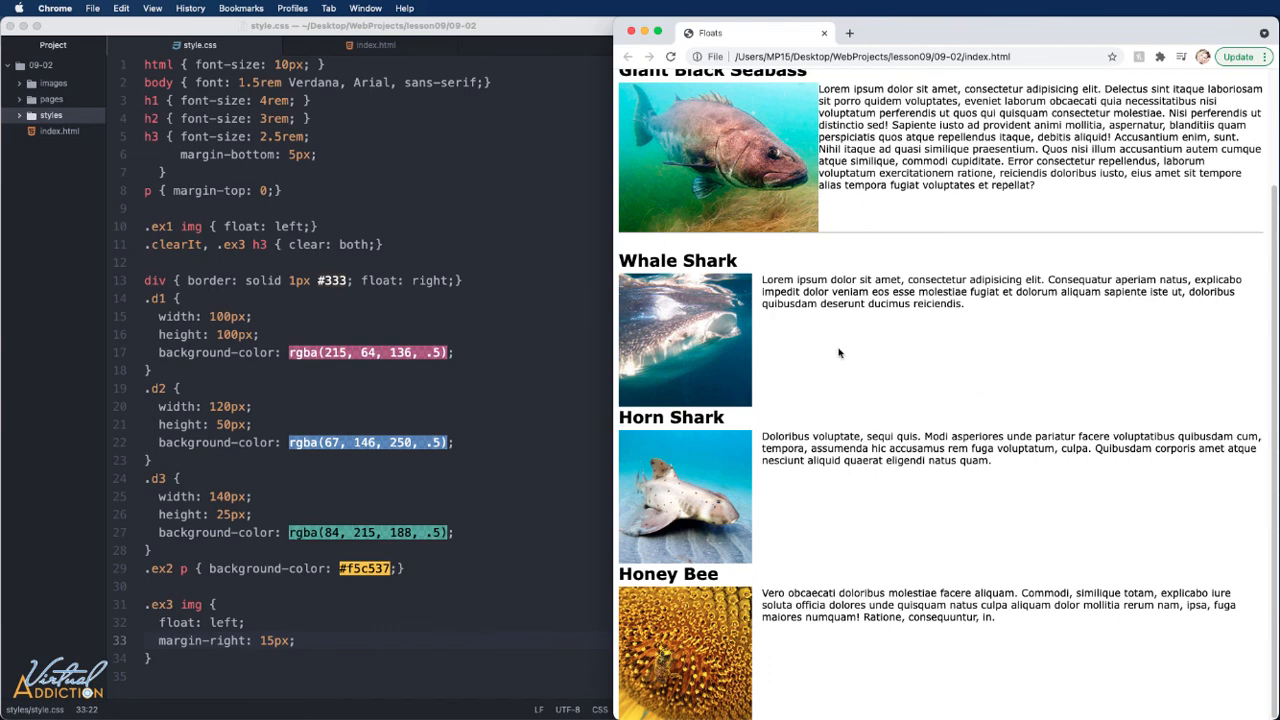
mouse_move(907, 352)
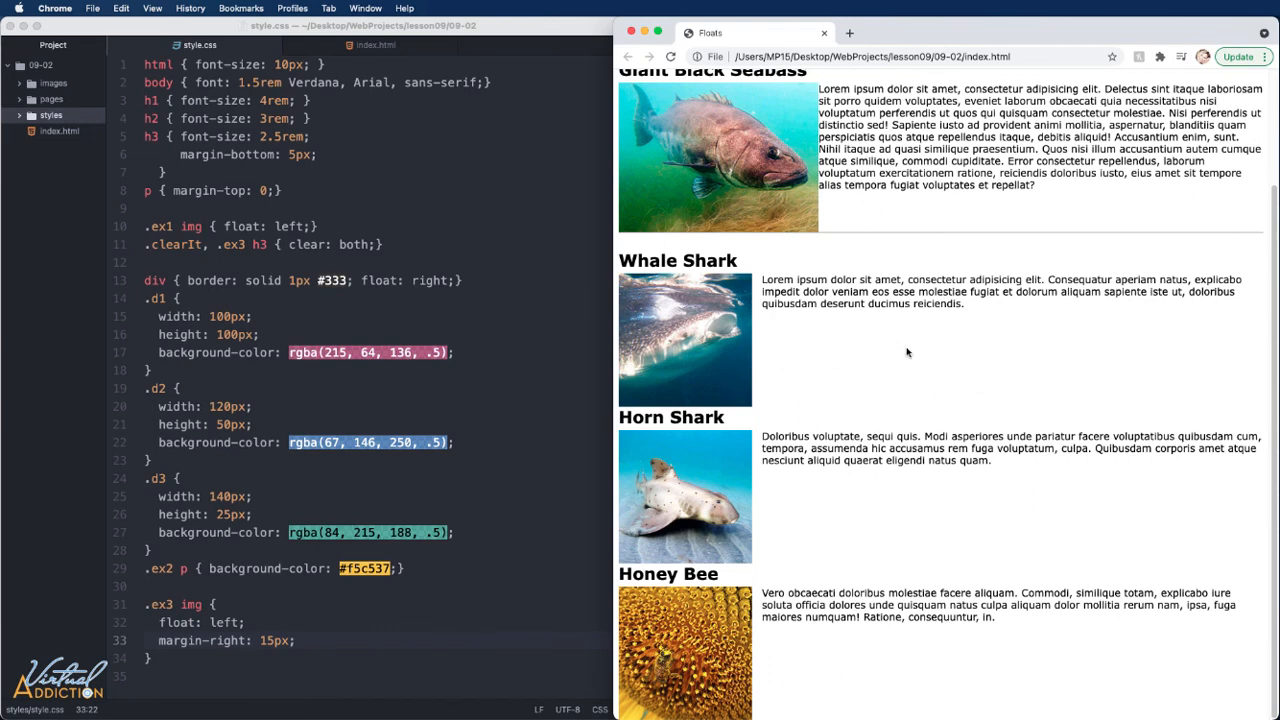